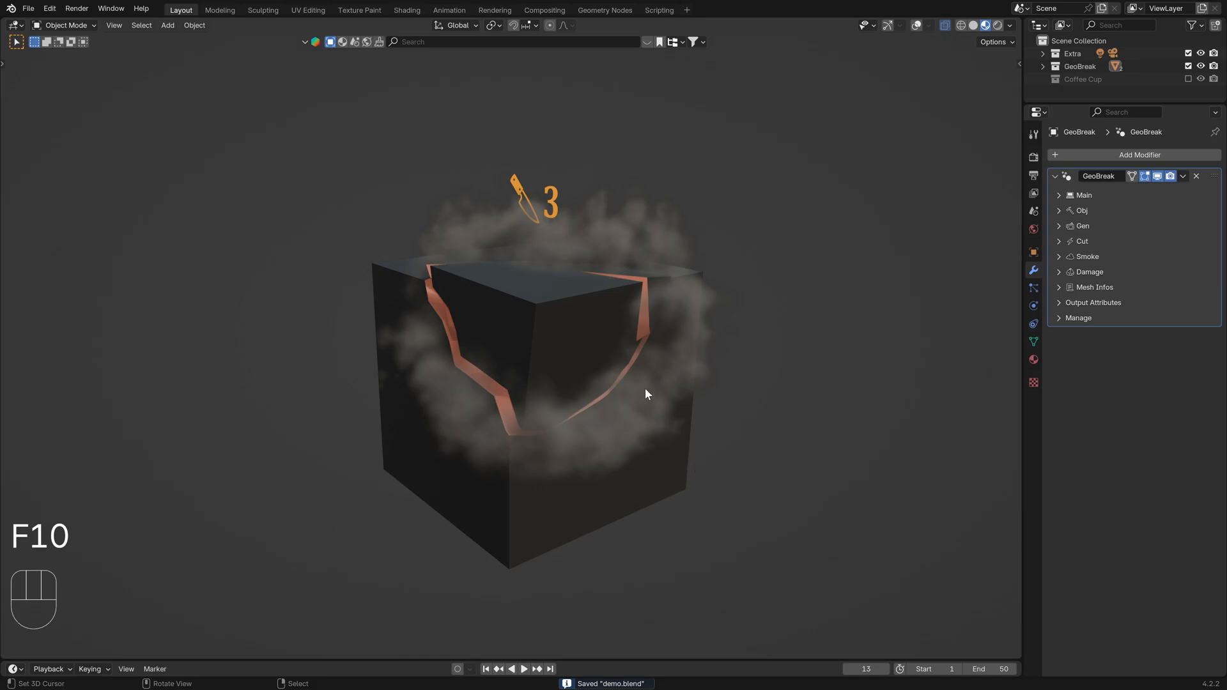
- Play and stop the timeline to watch the cube crack with pink inner faces and smoke
{"action": "key", "text": "space"}
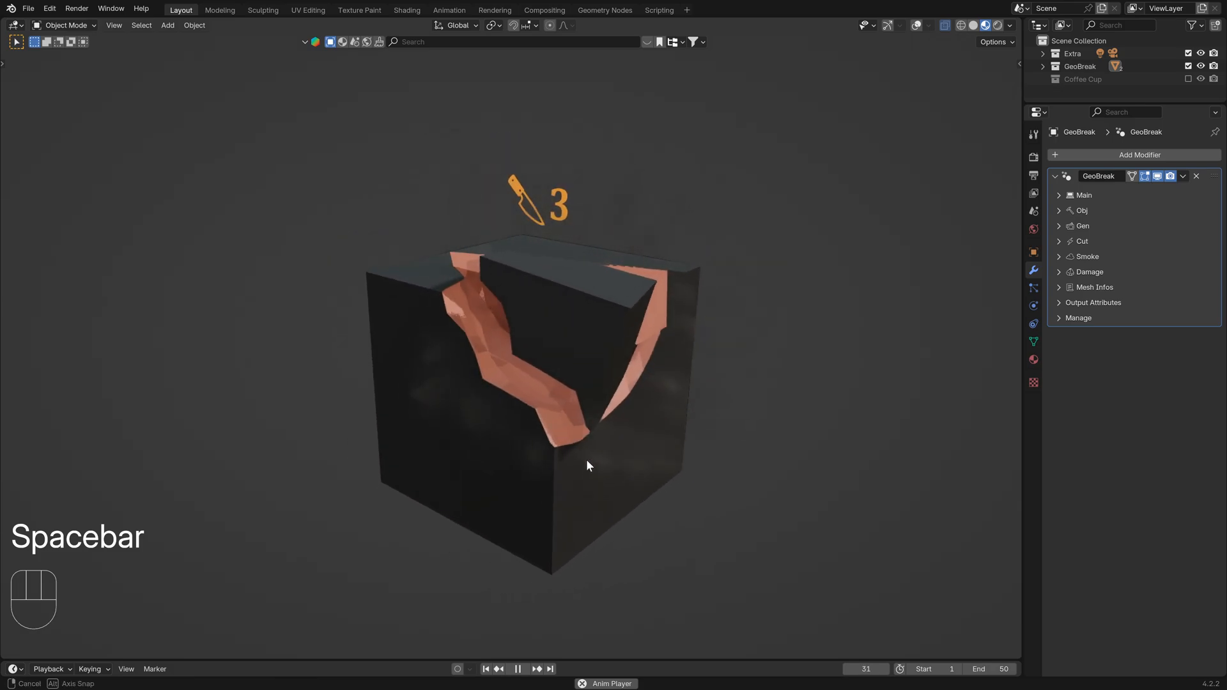
{"action": "key", "text": "space"}
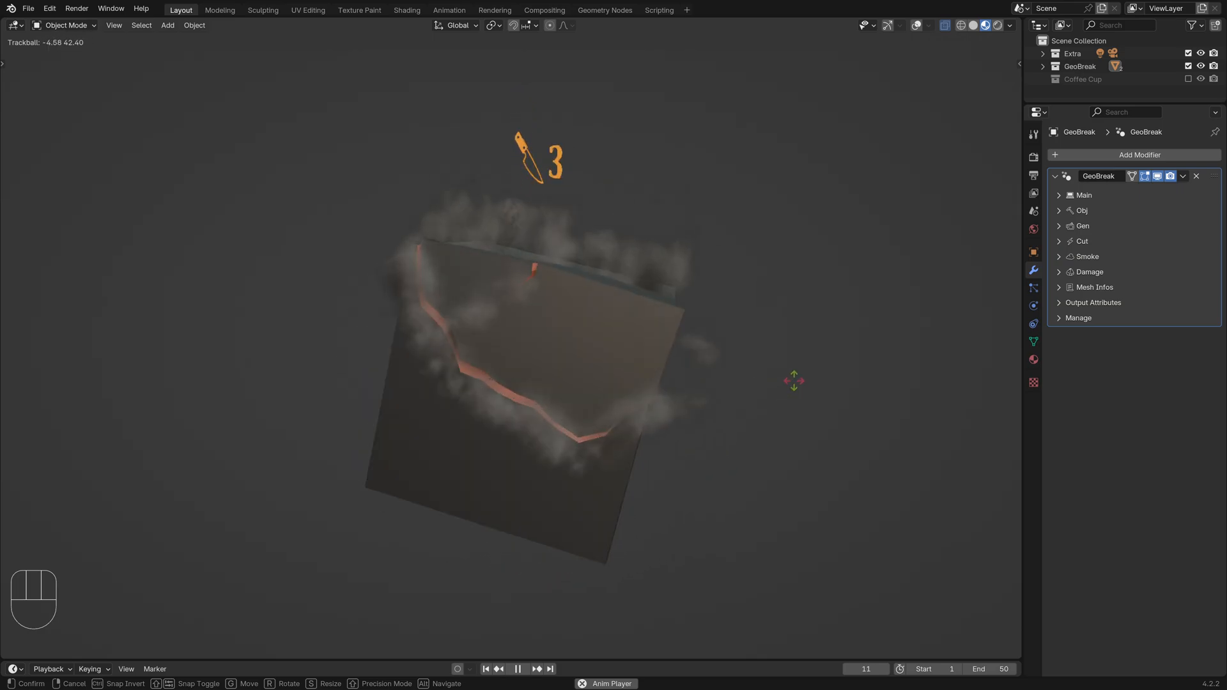
{"action": "key", "text": "space"}
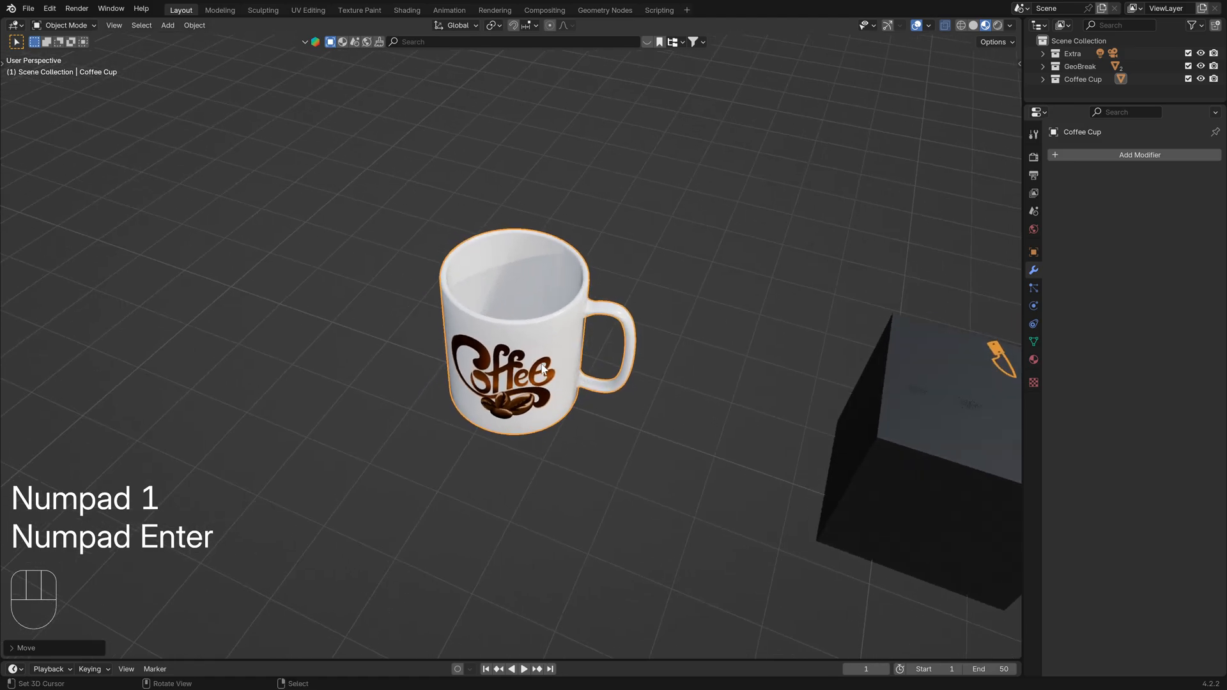
- Show the scene's Render Properties with EEVEE as the engine
{"action": "left_click", "coordinate": [1035, 175]}
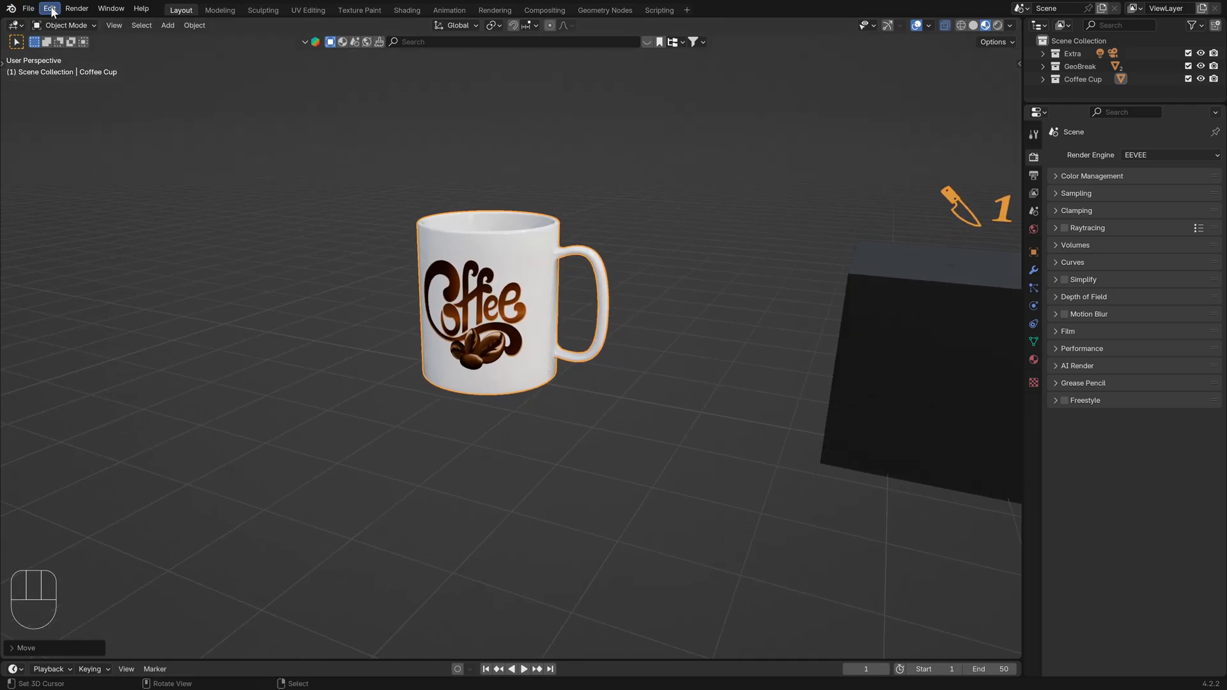
{"action": "left_click", "coordinate": [49, 8]}
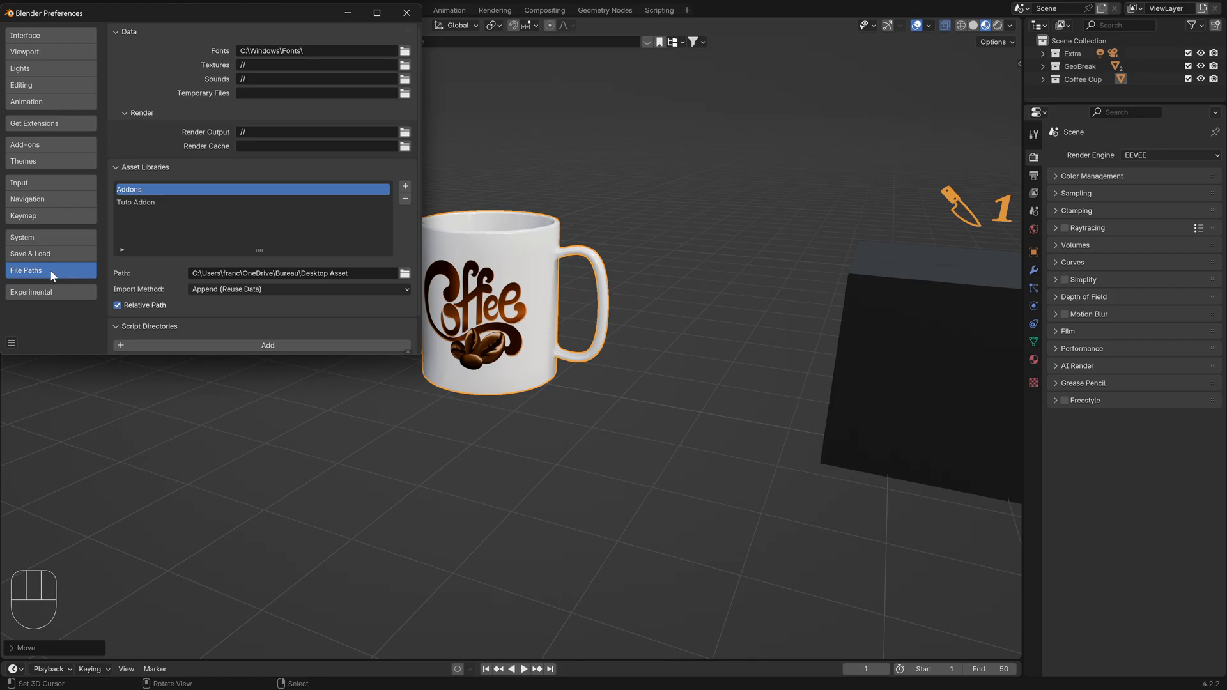
{"action": "left_click", "coordinate": [127, 31]}
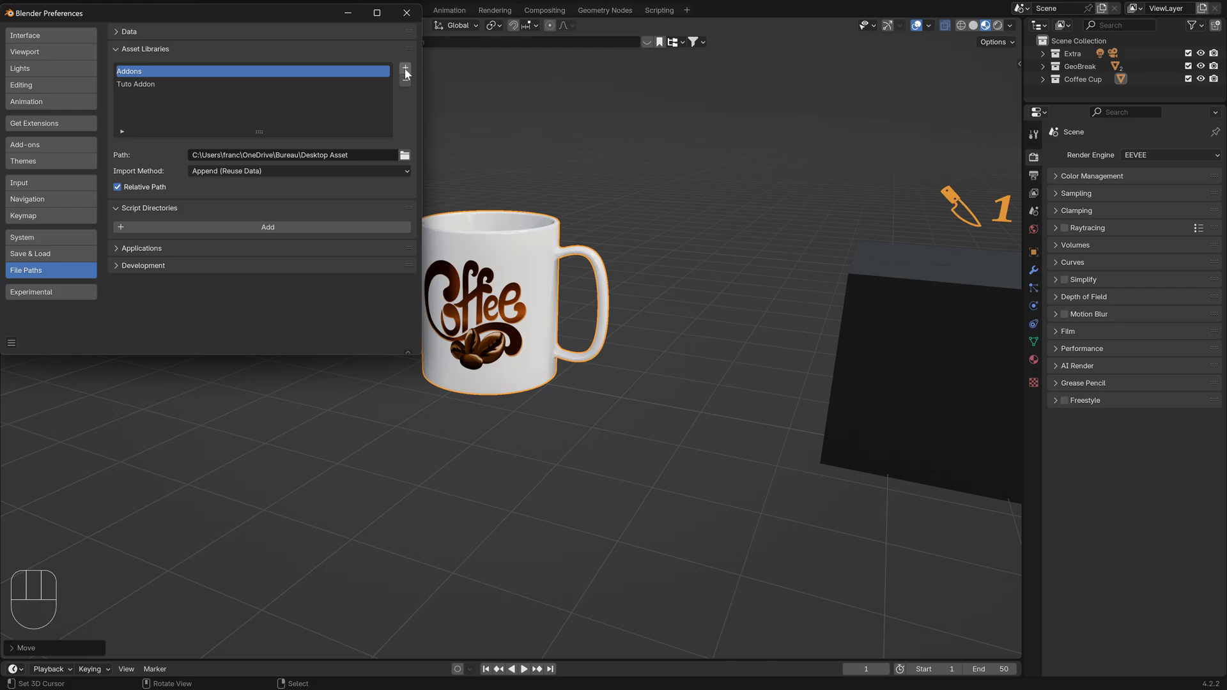
{"action": "left_click", "coordinate": [150, 207]}
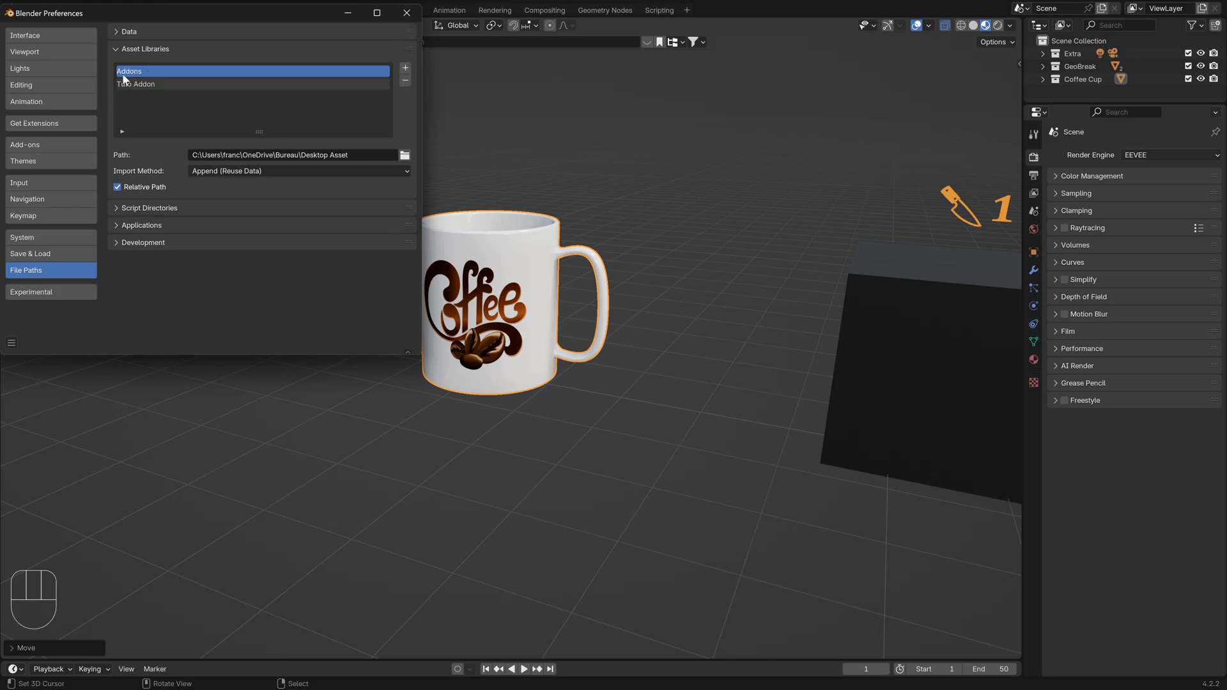
{"action": "left_click", "coordinate": [407, 13]}
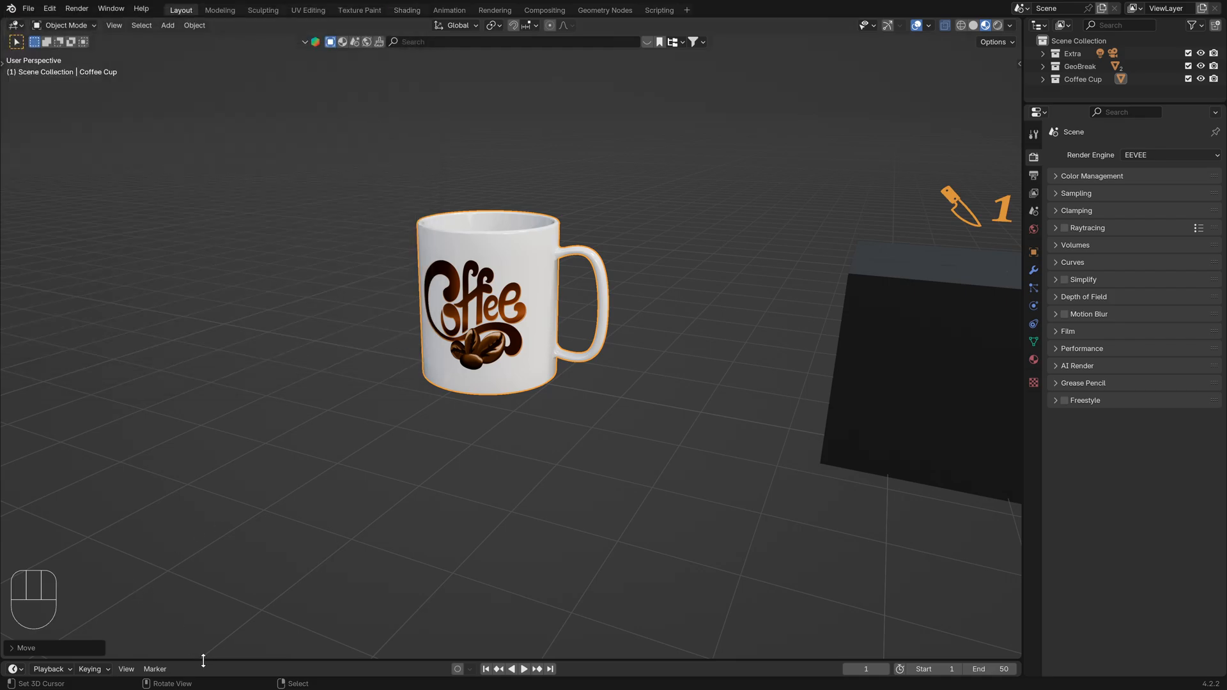
- Switch the bottom area to an Asset Browser on the Current File library and select GeoBreak
{"action": "left_click", "coordinate": [13, 423]}
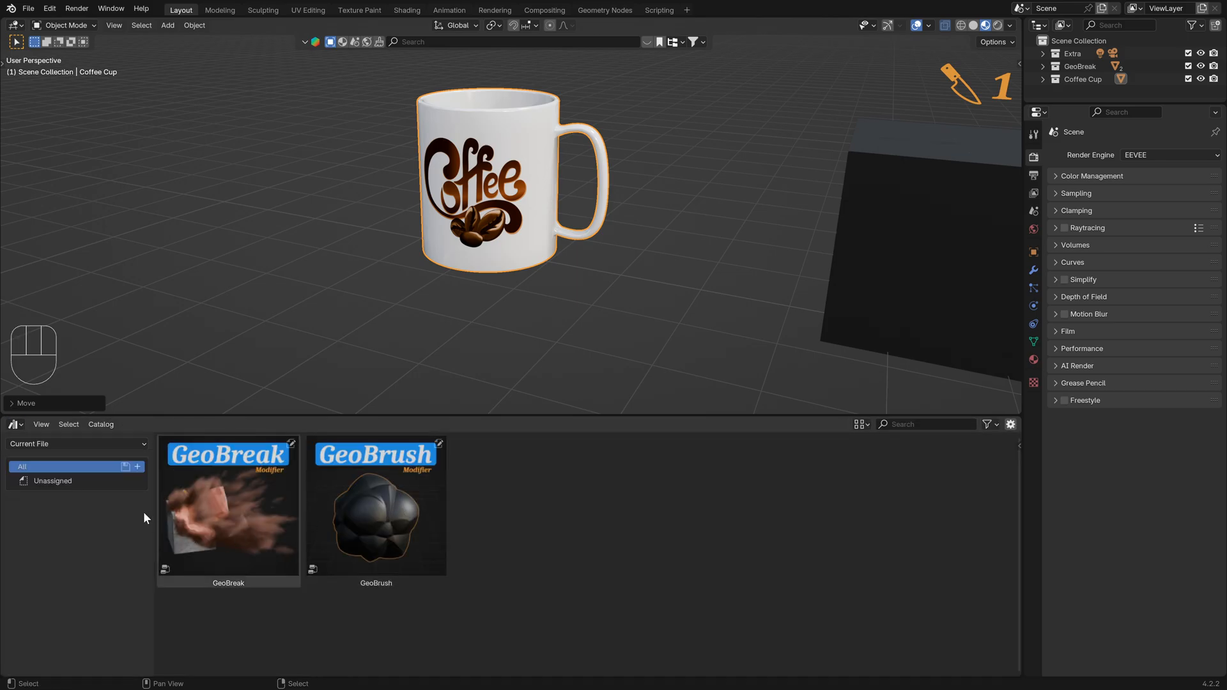
{"action": "left_click", "coordinate": [75, 444]}
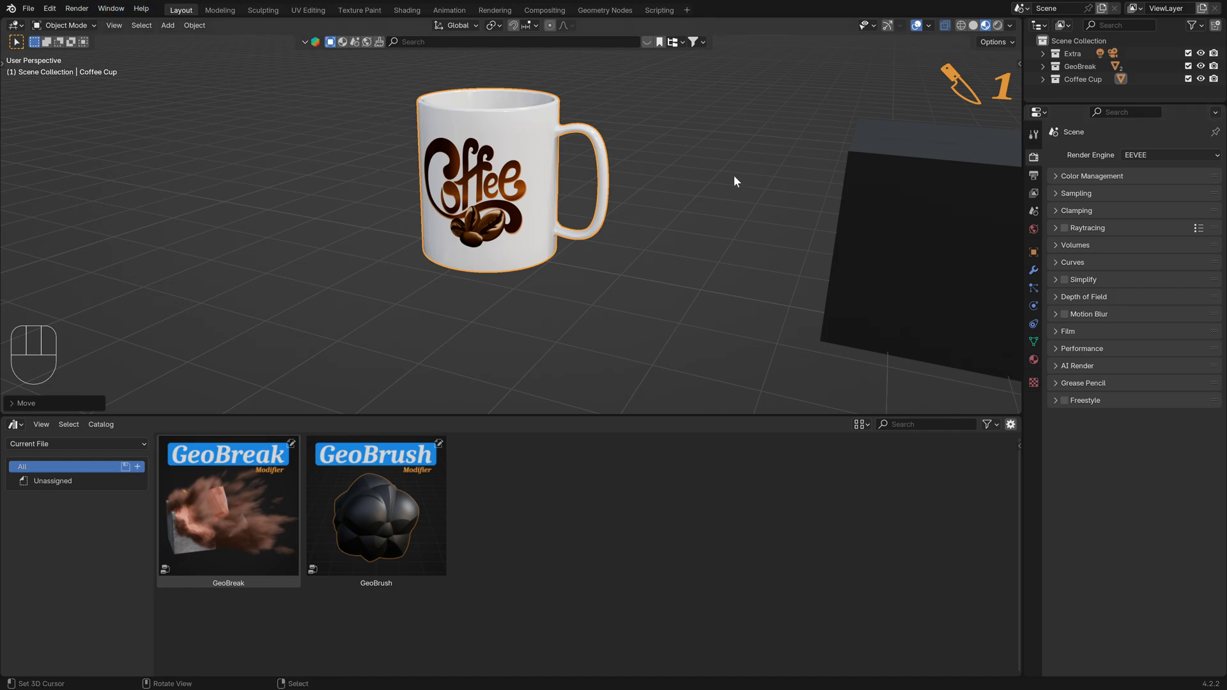
{"action": "mouse_move", "coordinate": [120, 384]}
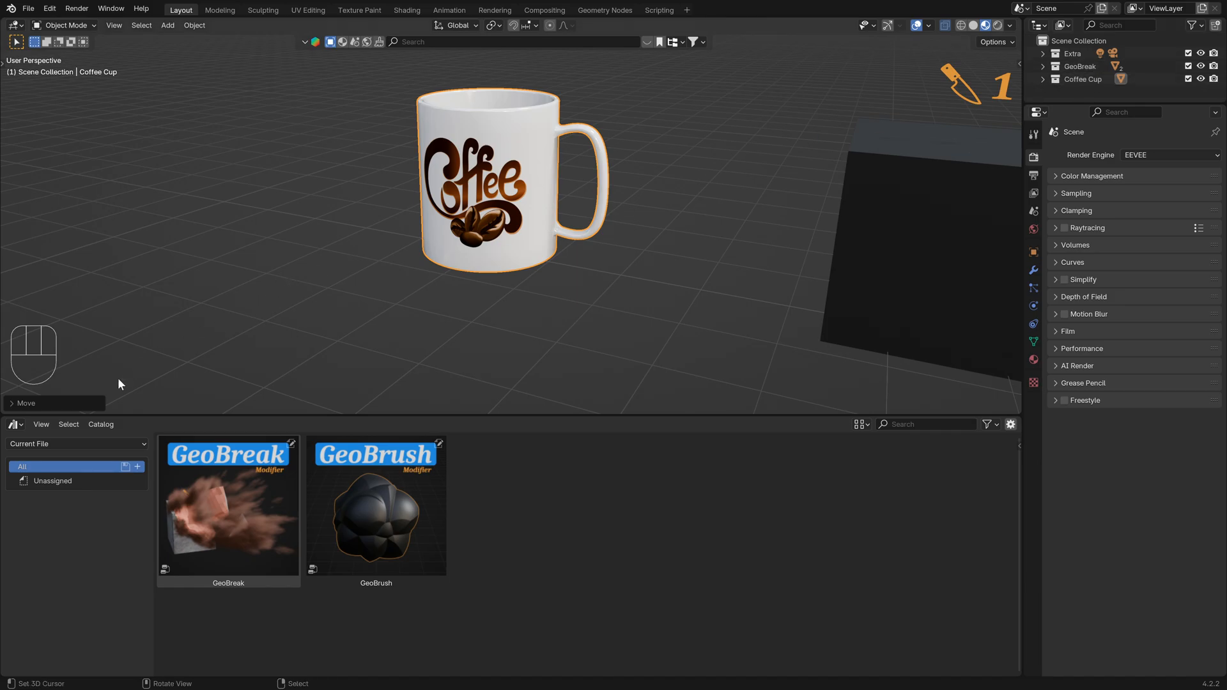
{"action": "left_click", "coordinate": [75, 444]}
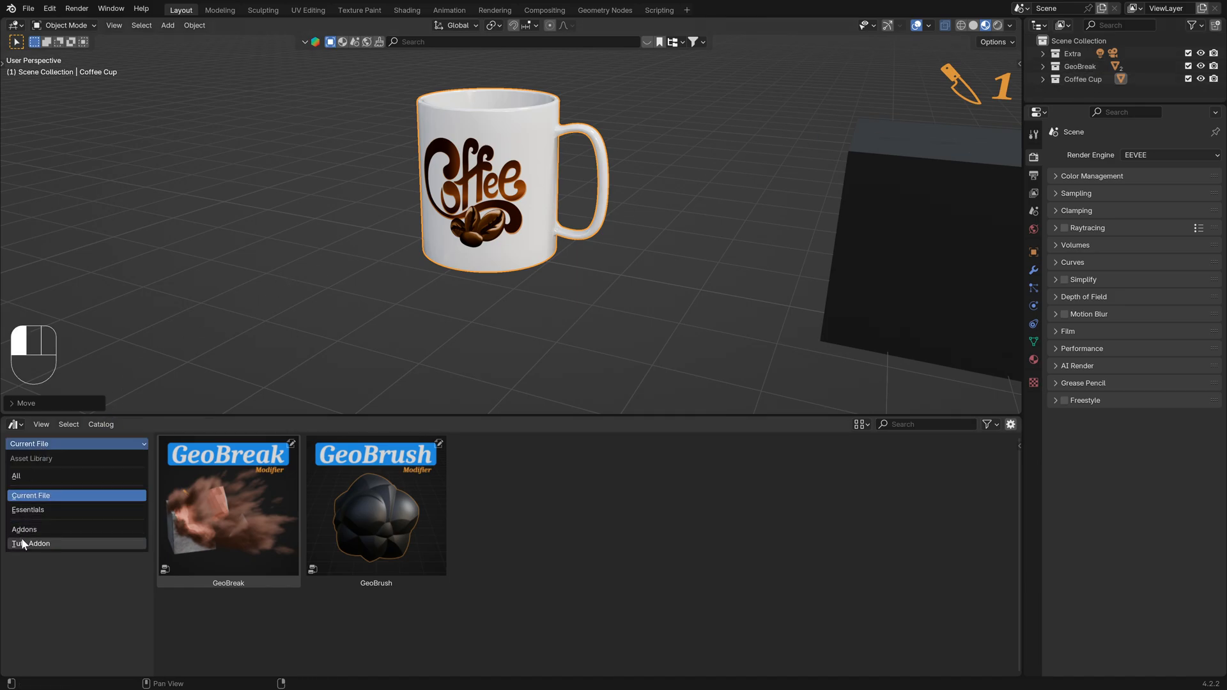
{"action": "left_click", "coordinate": [33, 543]}
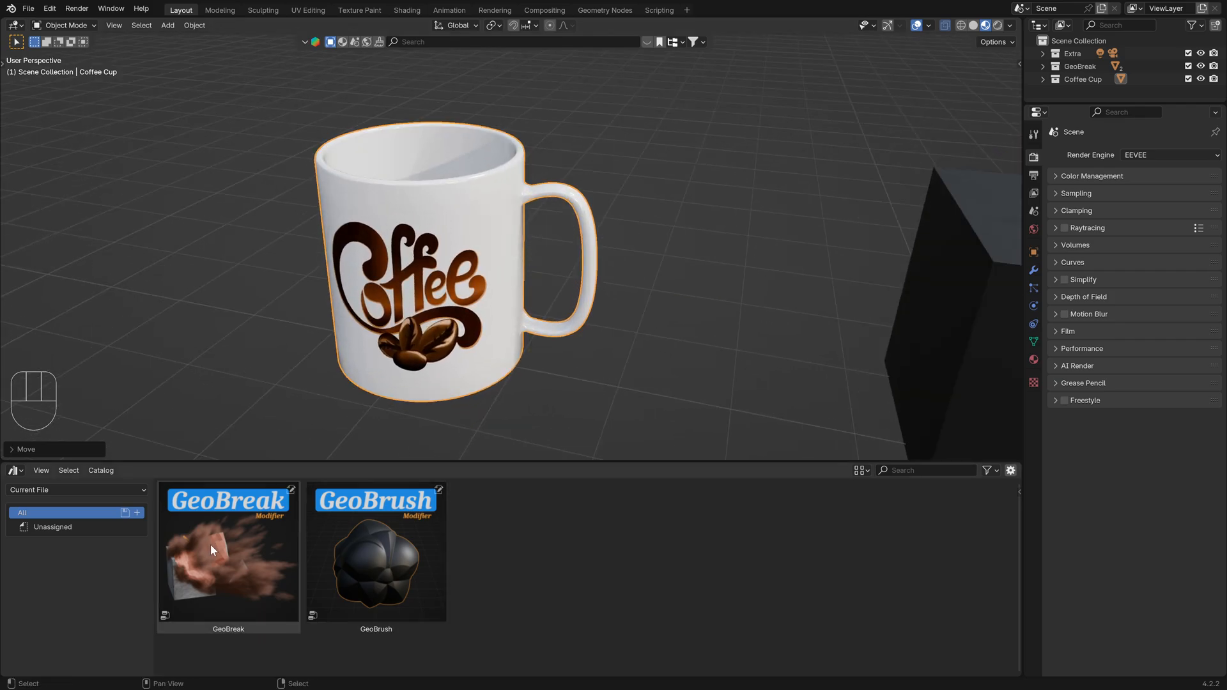
{"action": "left_click", "coordinate": [228, 550]}
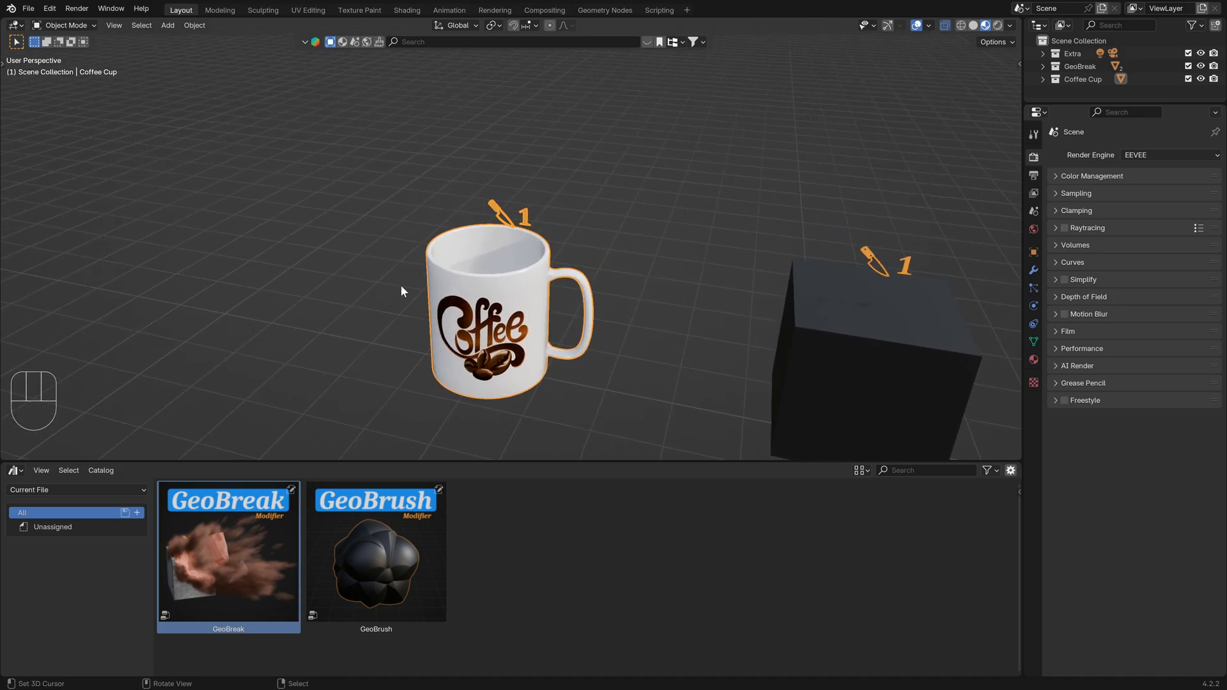
{"action": "mouse_move", "coordinate": [353, 296]}
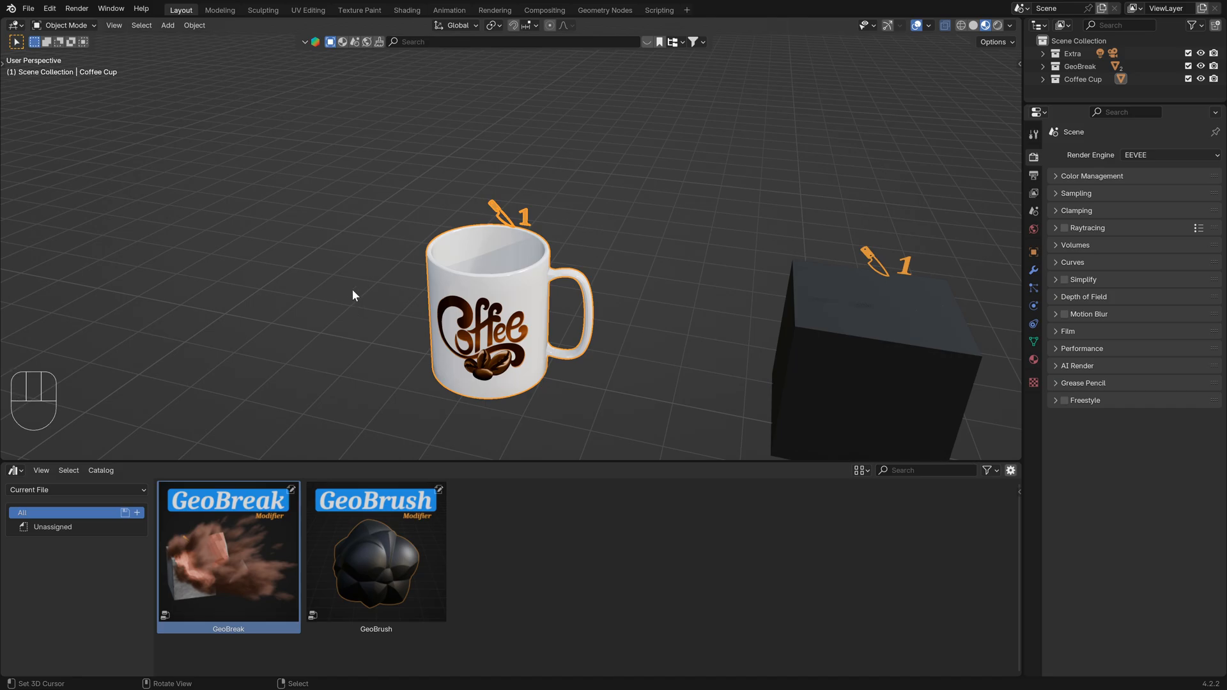
- Add a cube with GeoBrush set to Distance to Edge, seed 5, mesh level 3
{"action": "key", "text": "shift+a"}
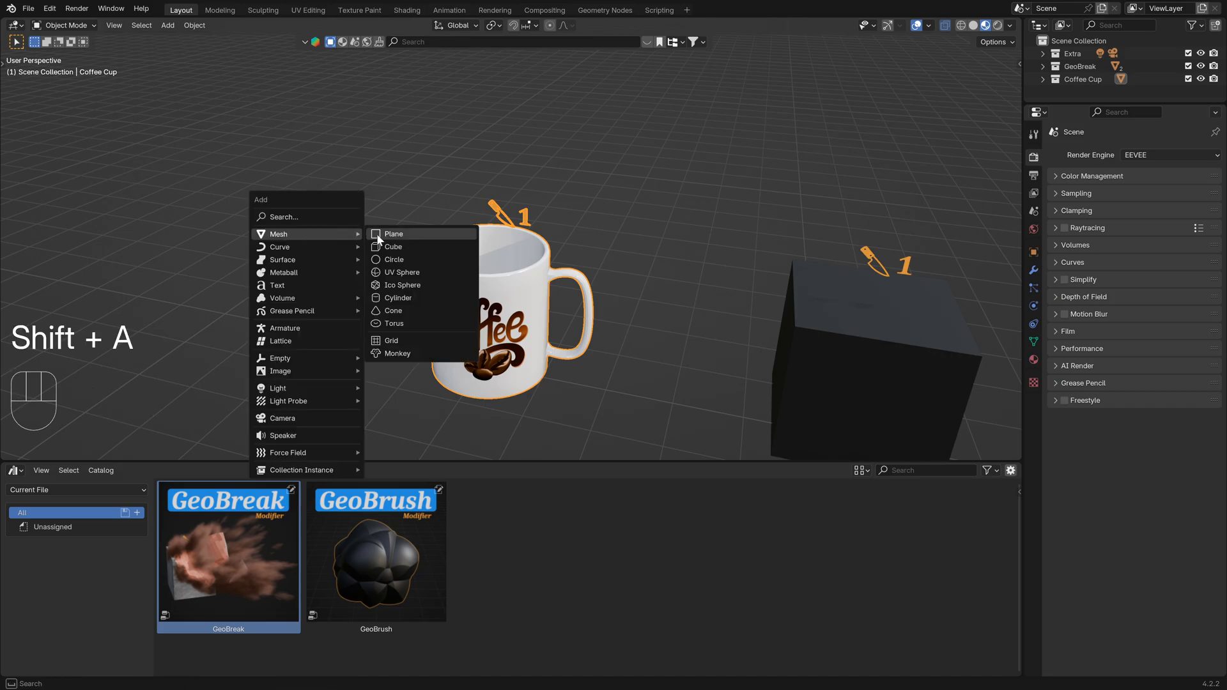
{"action": "left_click", "coordinate": [392, 247]}
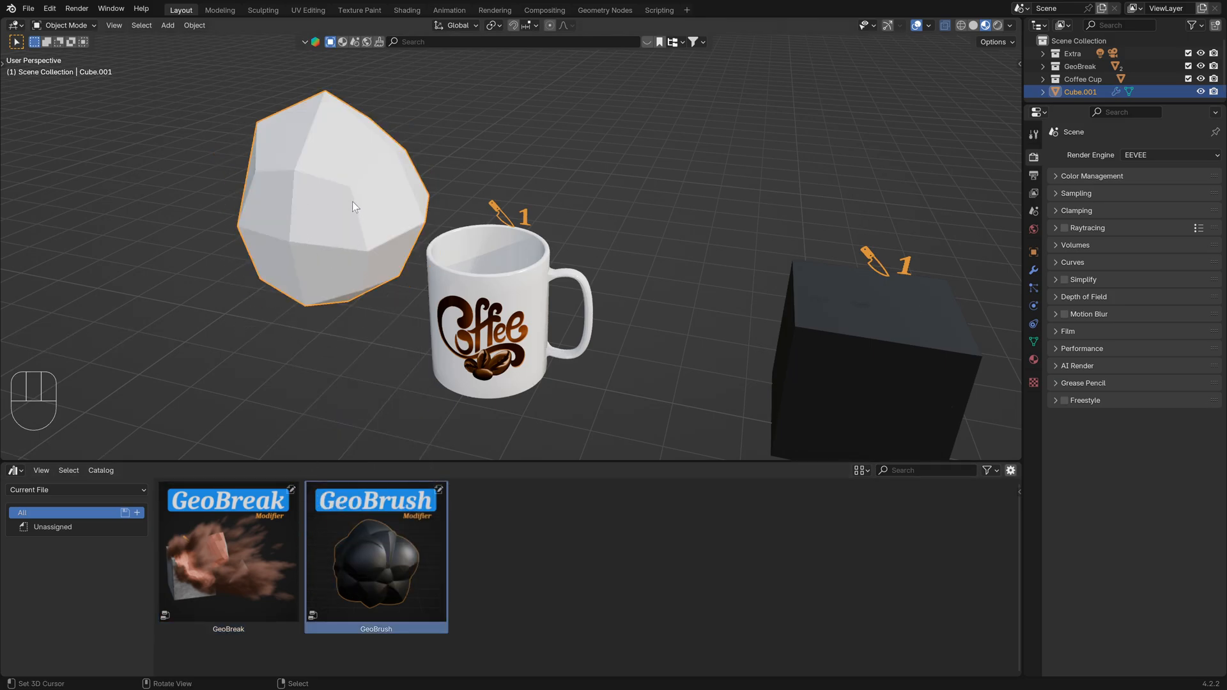
{"action": "left_click", "coordinate": [1034, 359]}
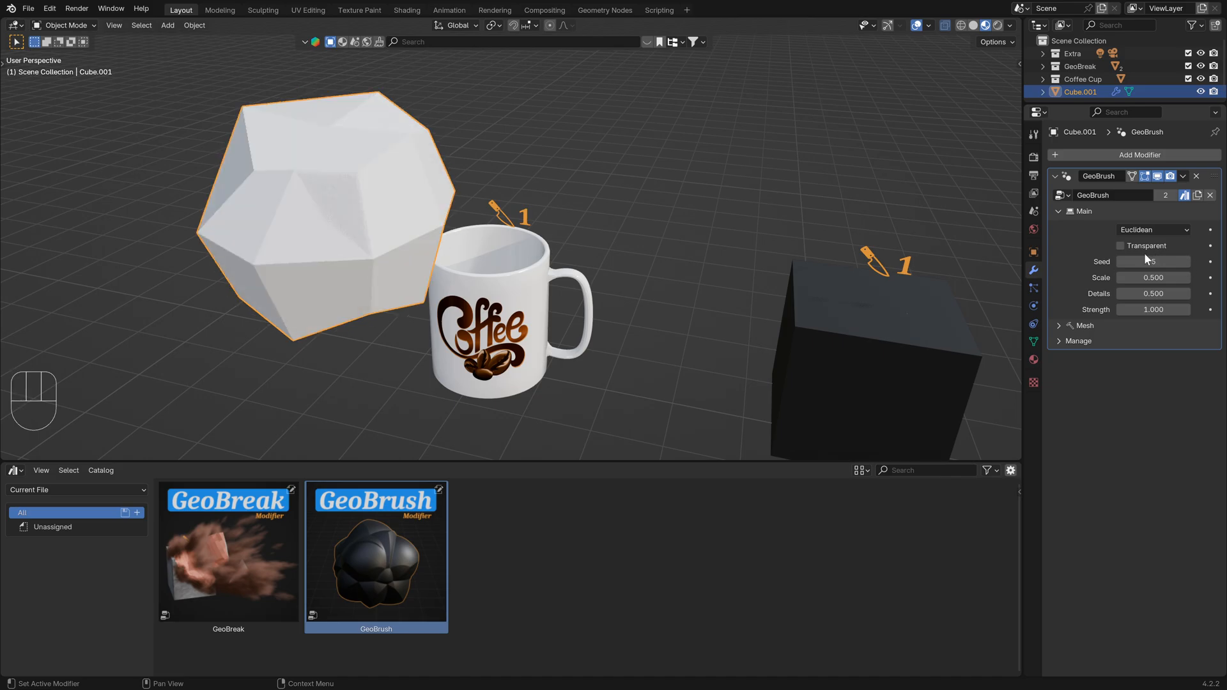
{"action": "left_click", "coordinate": [1084, 325]}
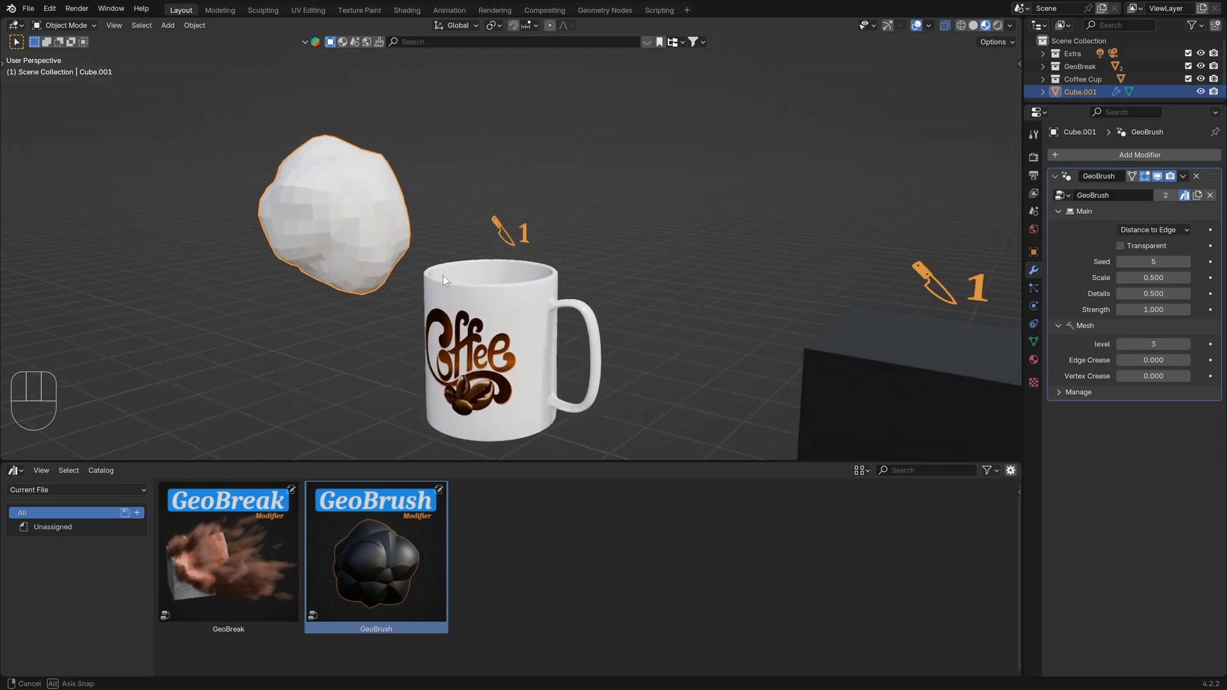
{"action": "left_click", "coordinate": [1059, 211]}
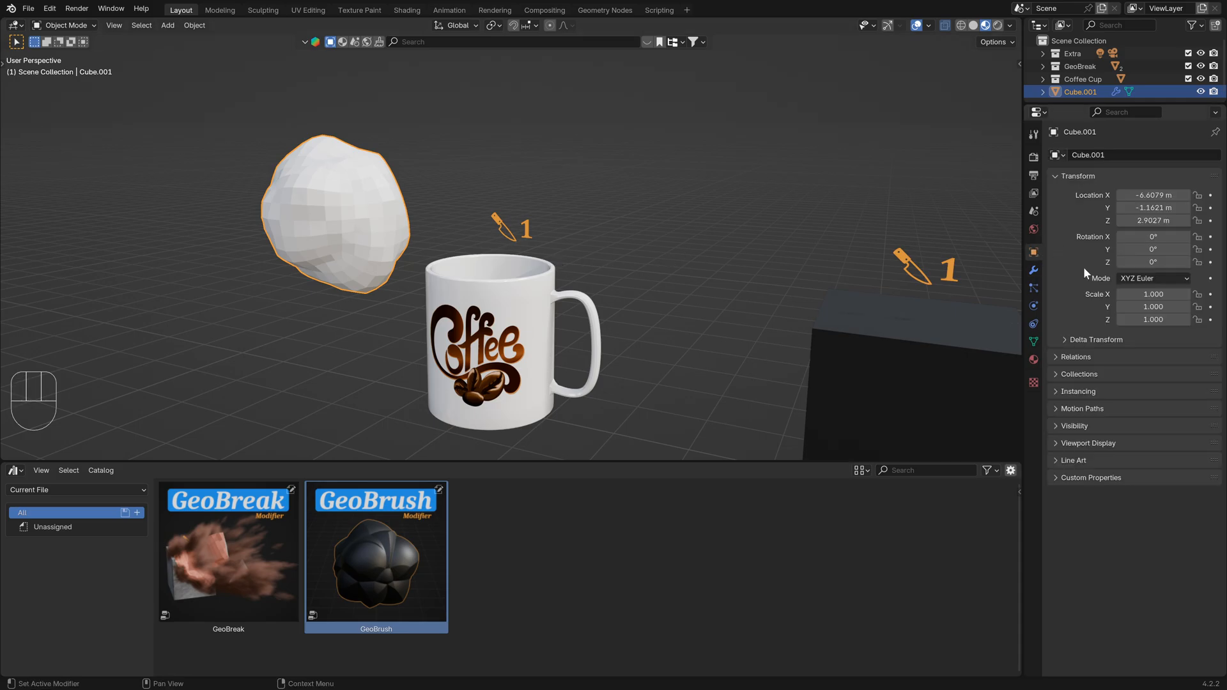
- Enable Transparent in GeoBrush Main and move the rock over the cup's left side
{"action": "left_click", "coordinate": [1077, 175]}
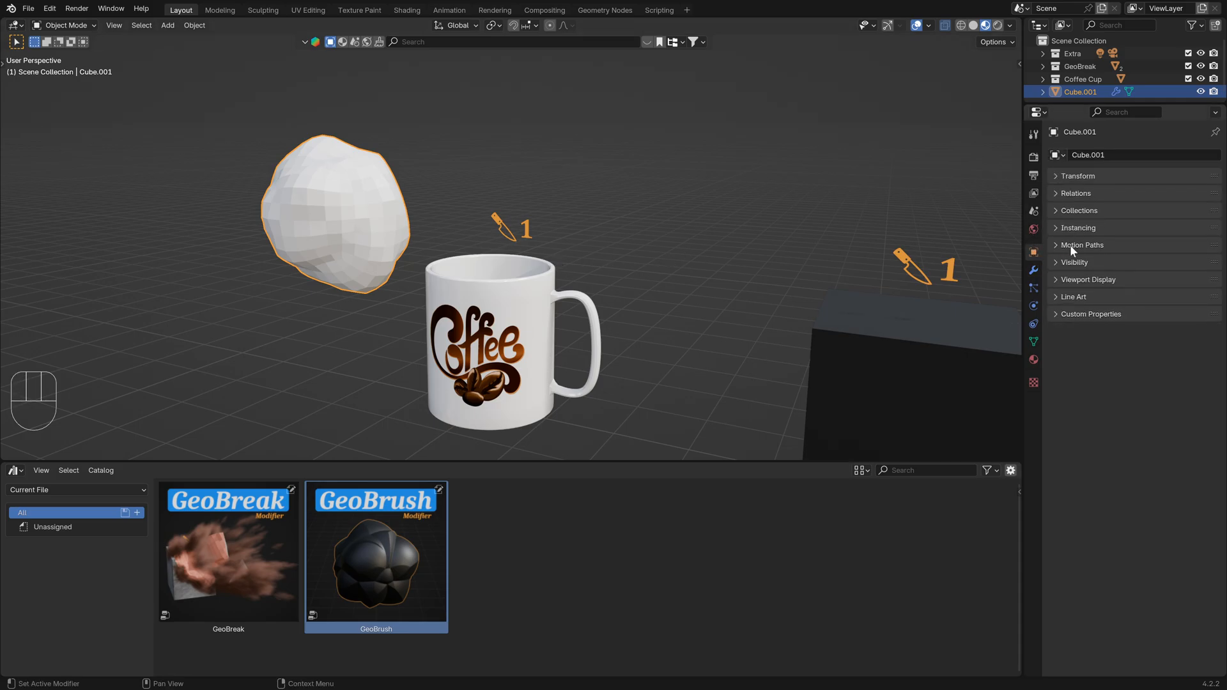
{"action": "left_click", "coordinate": [1074, 262]}
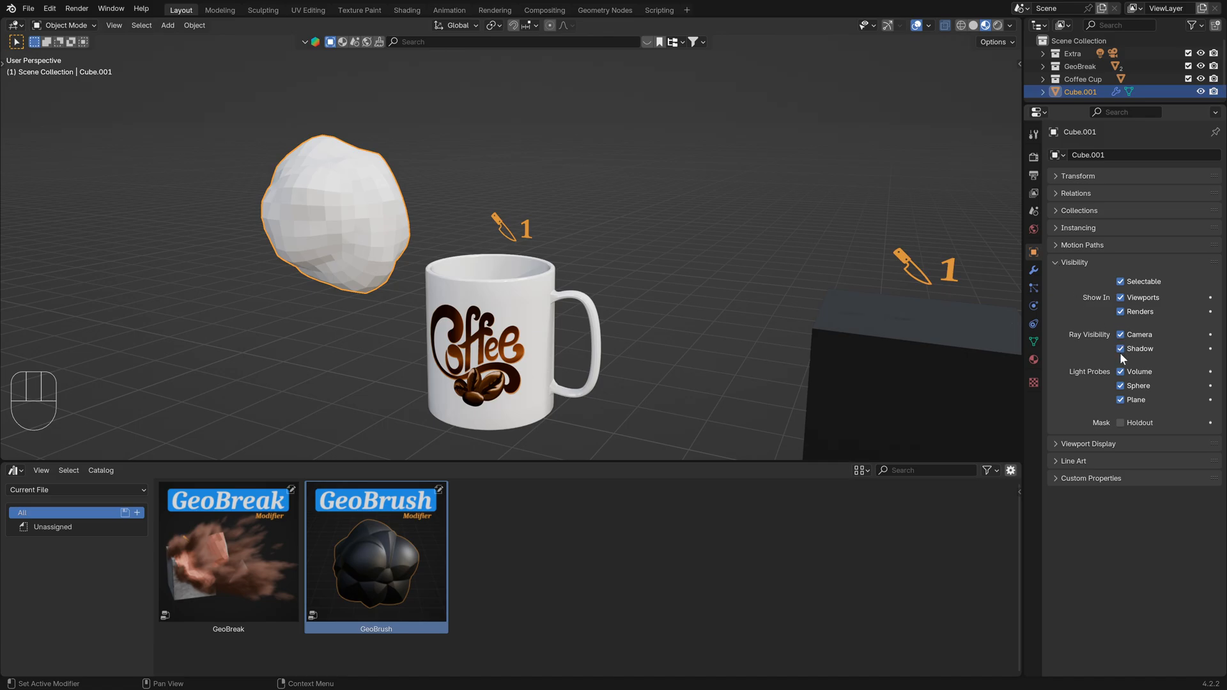
{"action": "left_click", "coordinate": [1033, 270]}
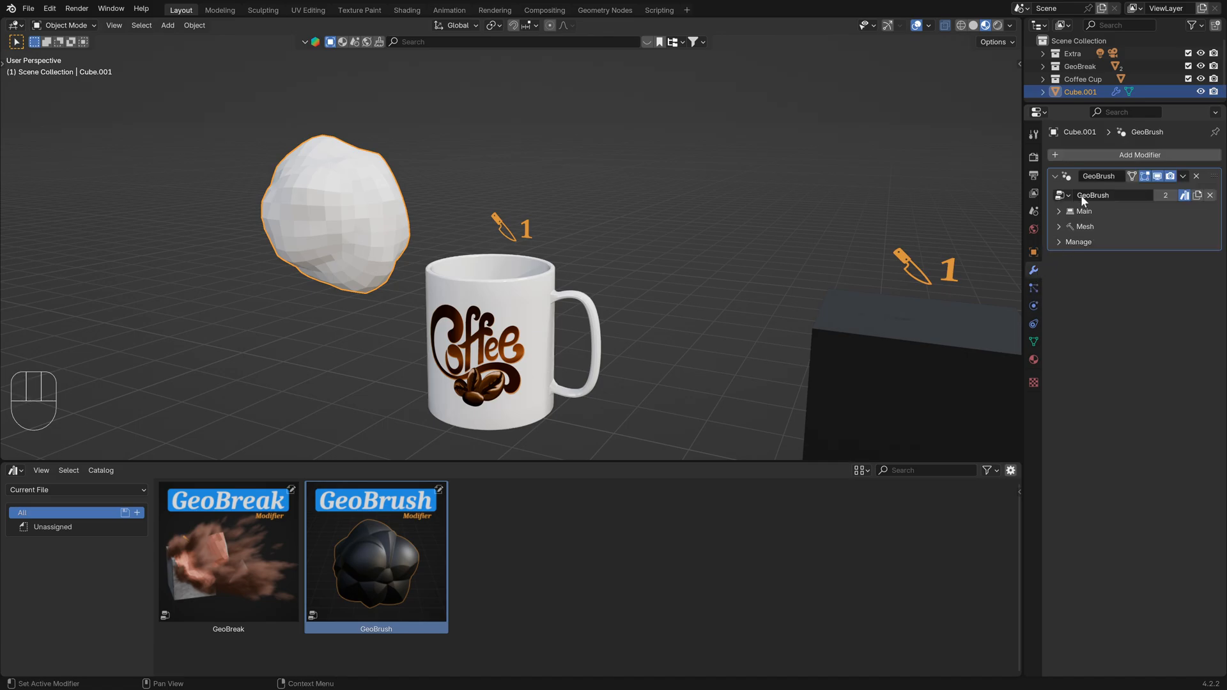
{"action": "left_click", "coordinate": [1083, 211]}
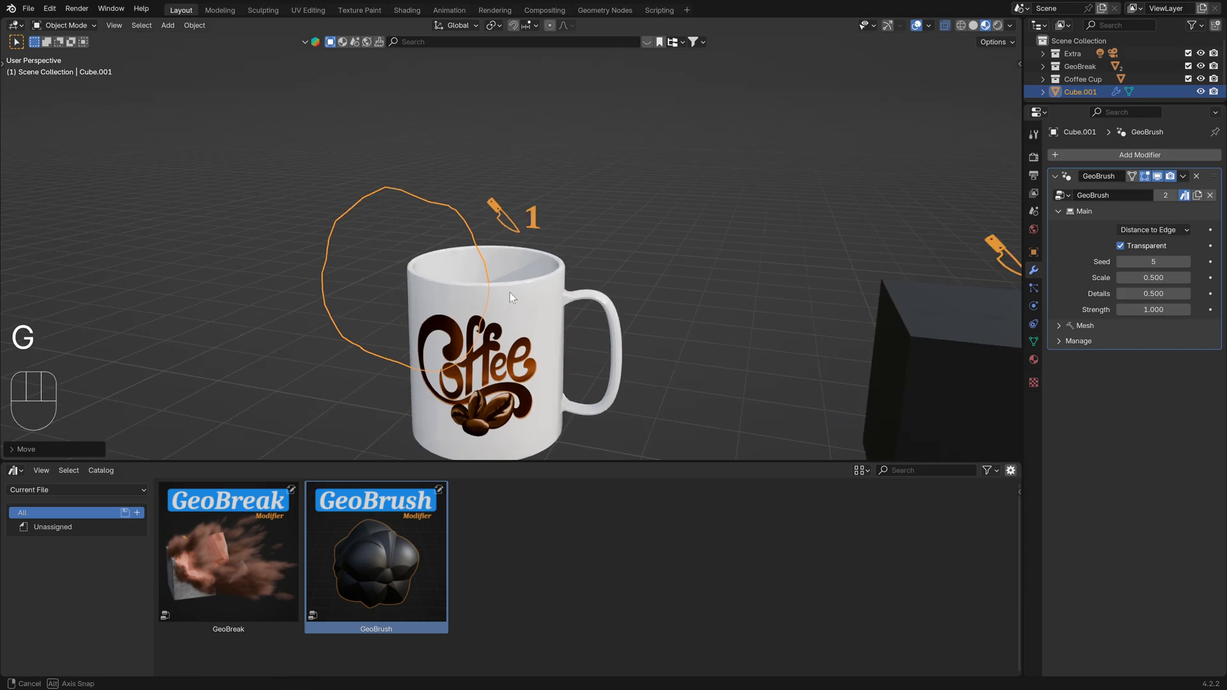
{"action": "left_click", "coordinate": [14, 470]}
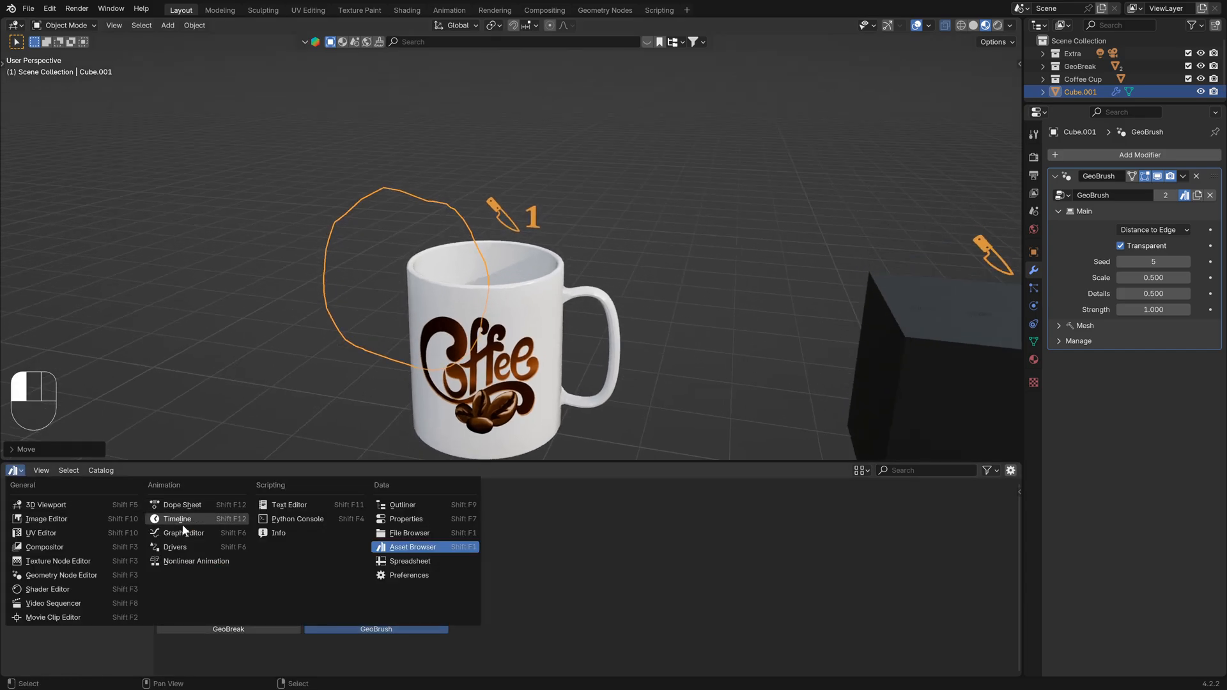
- Restore the Timeline and give the cup GeoBreak with Cube.001 and pink inside colour
{"action": "left_click", "coordinate": [176, 519]}
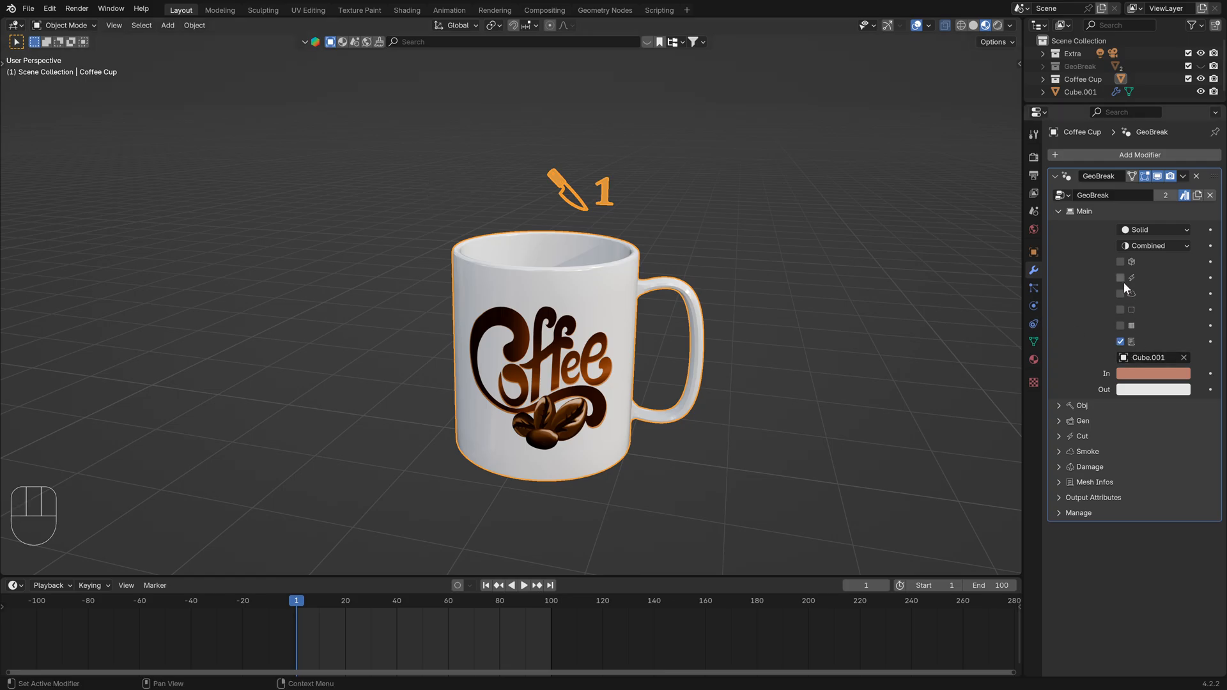
- Enable the cup's crack and smoke options and play the chunk breaking away
{"action": "left_click", "coordinate": [1121, 277]}
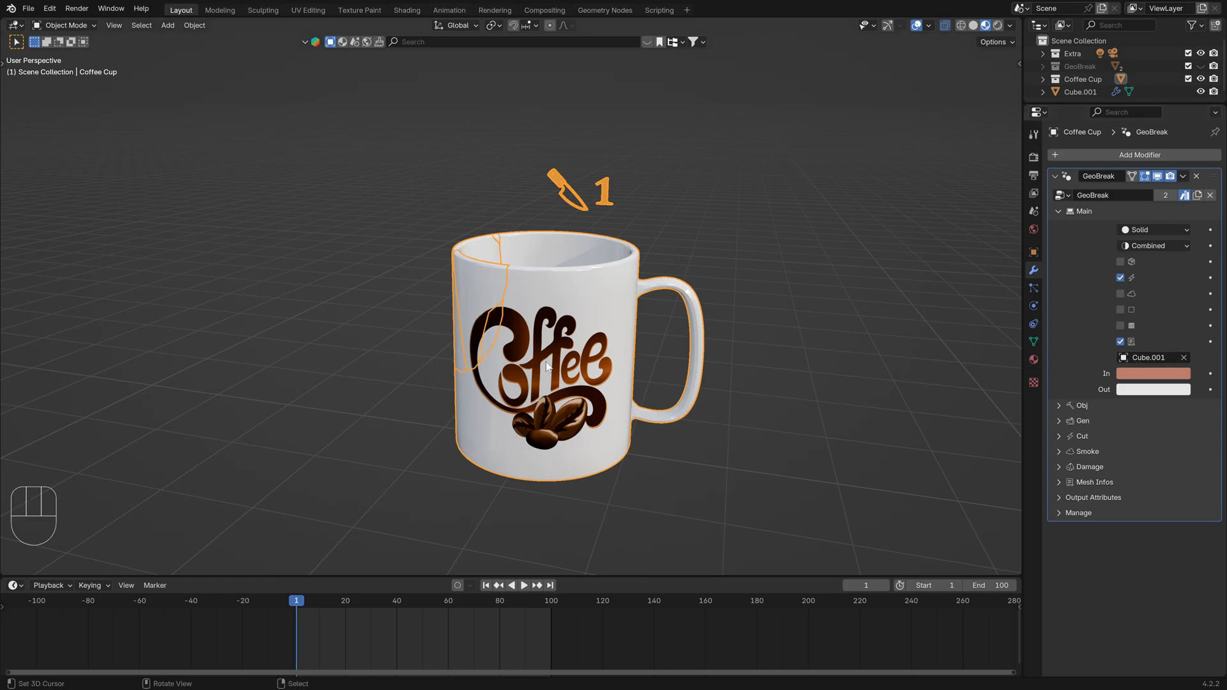
{"action": "key", "text": "space"}
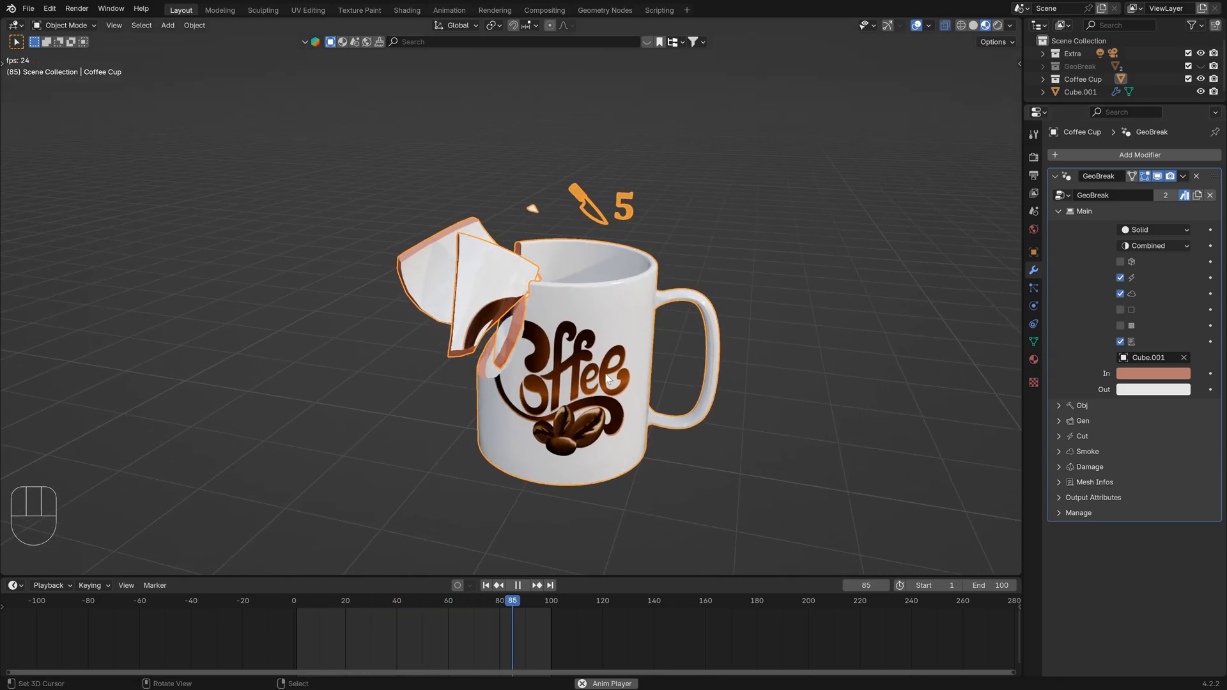
{"action": "key", "text": "space"}
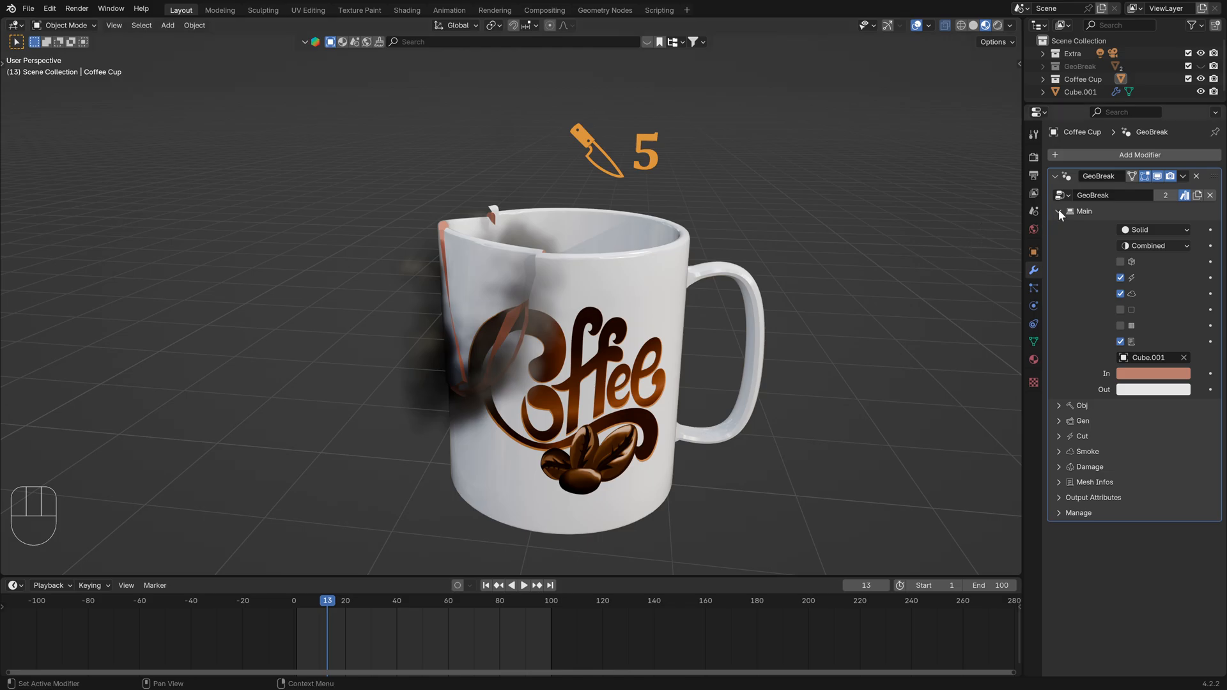
- Enable volume shadows and set EEVEE volumes to 1:2 resolution with Custom Range
{"action": "left_click", "coordinate": [1059, 211]}
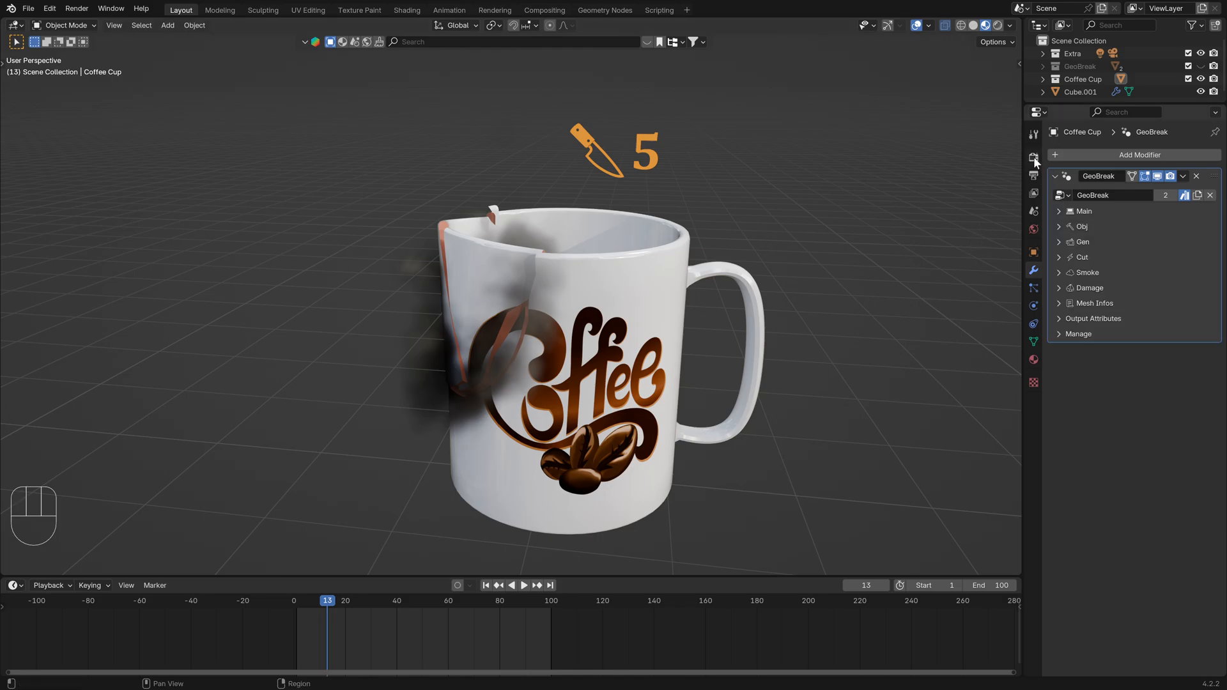
{"action": "left_click", "coordinate": [1035, 156]}
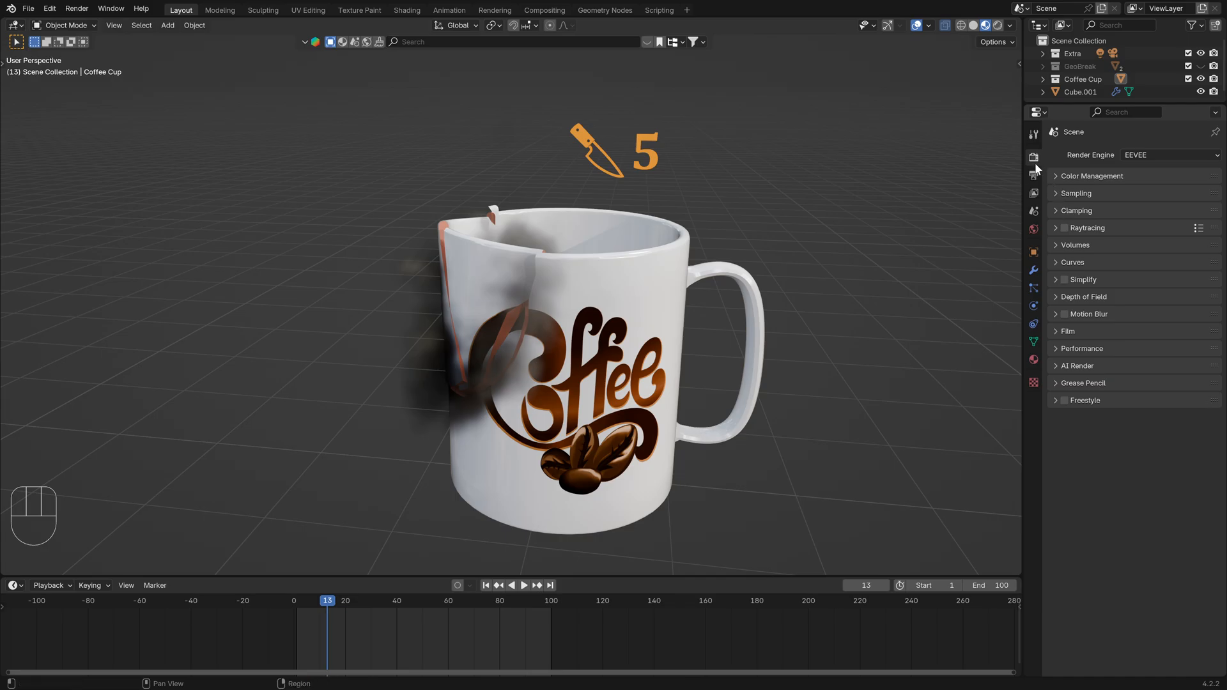
{"action": "left_click", "coordinate": [1076, 193]}
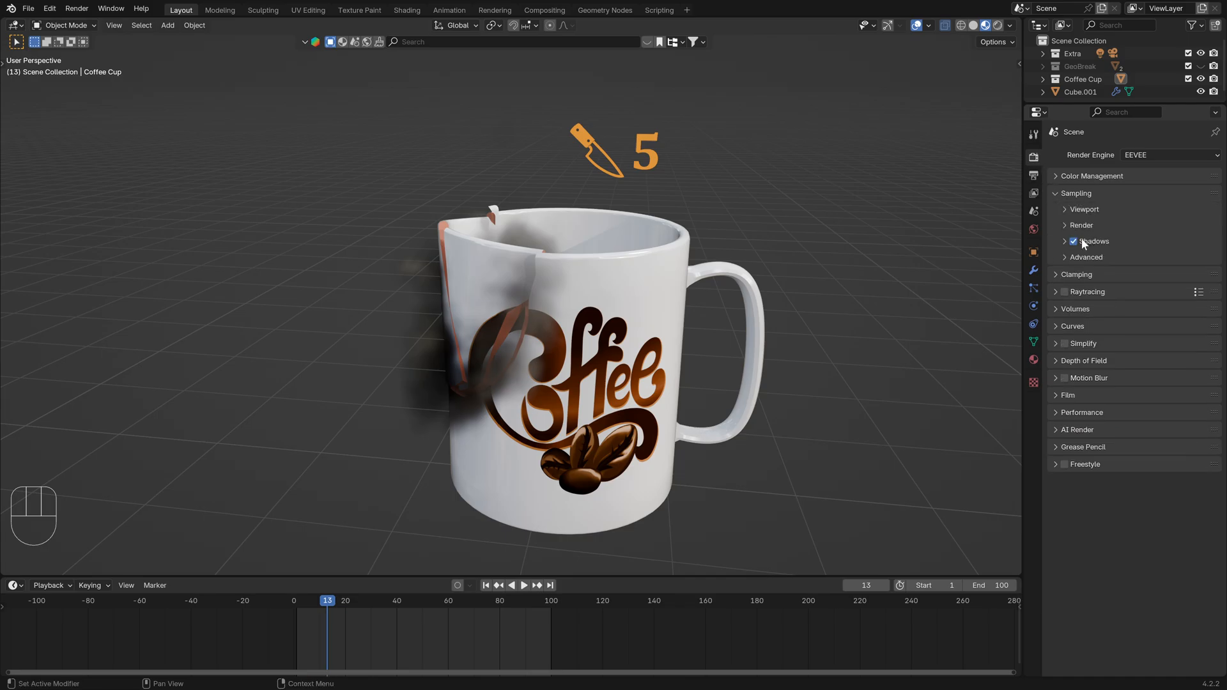
{"action": "left_click", "coordinate": [1065, 242]}
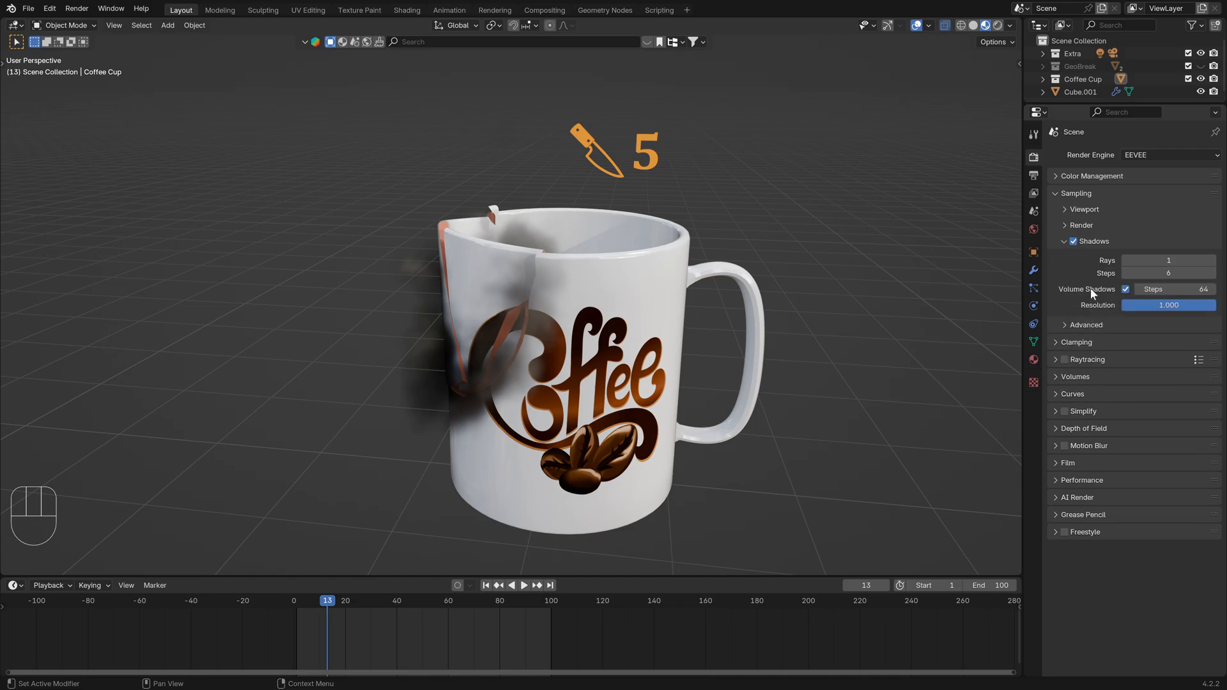
{"action": "left_click", "coordinate": [1092, 241]}
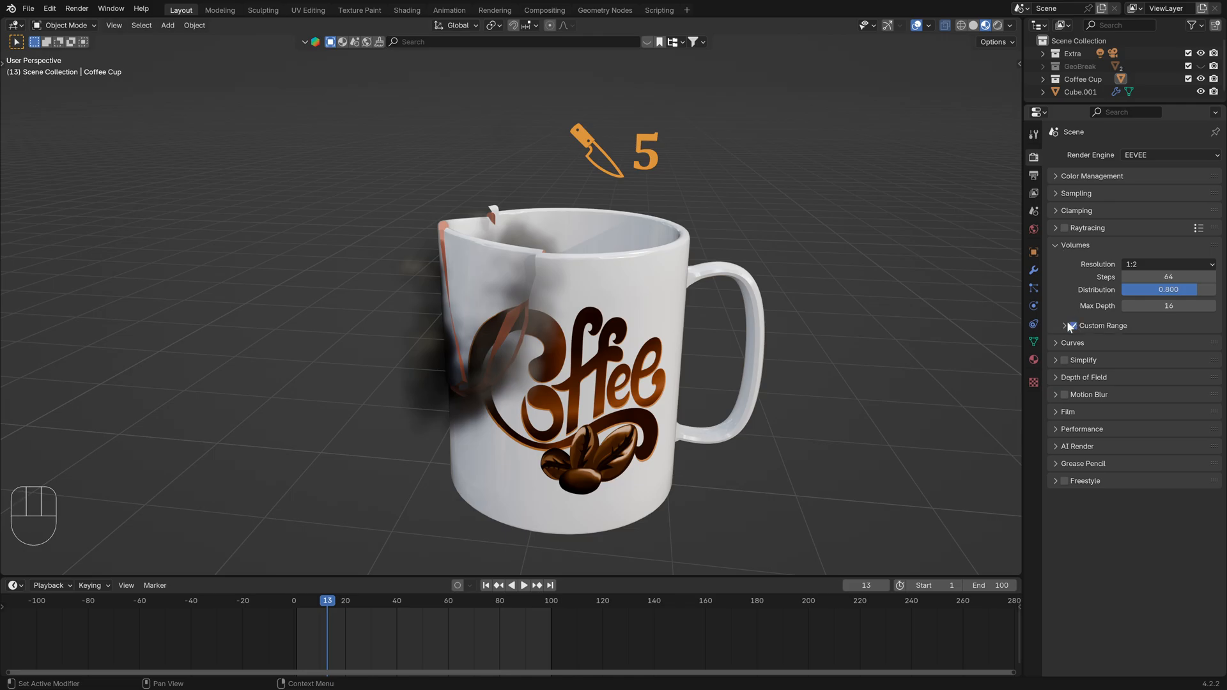
{"action": "left_click", "coordinate": [1072, 327]}
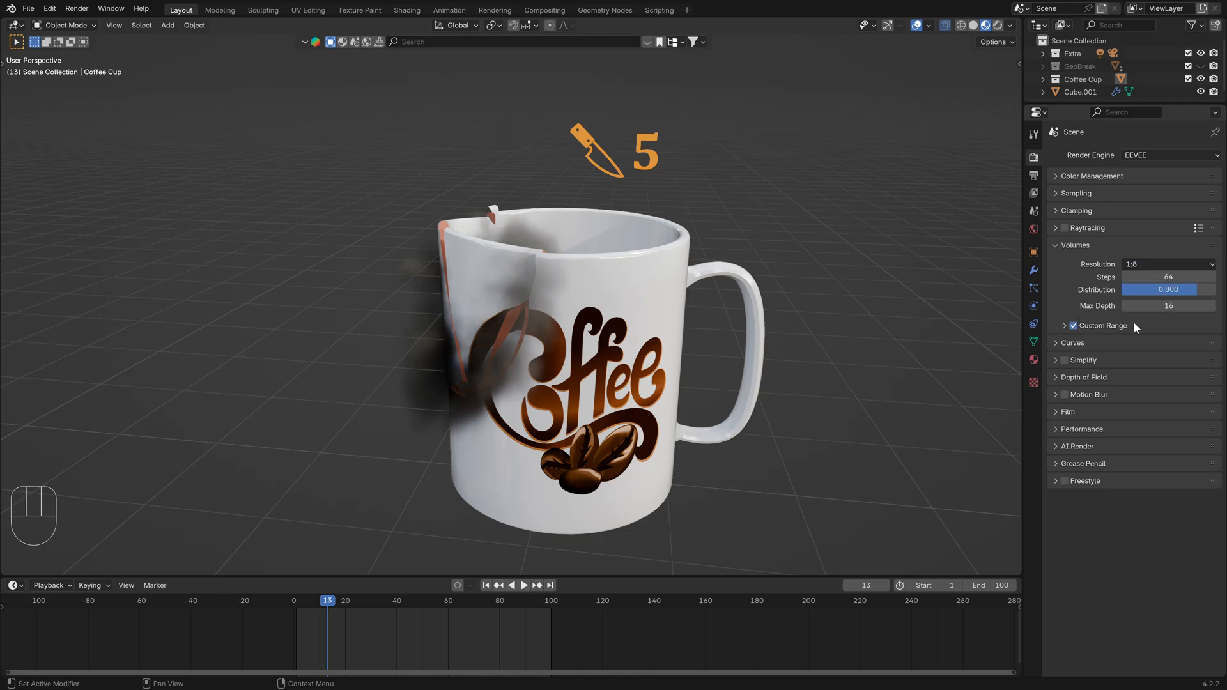
{"action": "left_click", "coordinate": [1167, 263]}
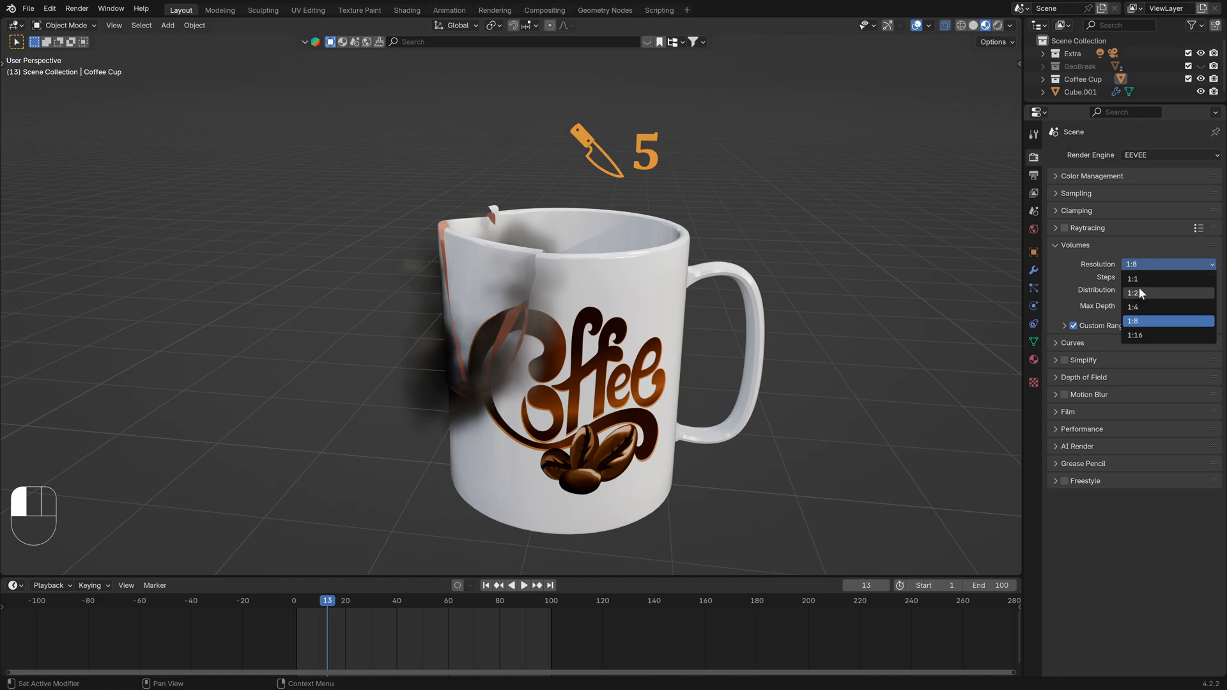
{"action": "left_click", "coordinate": [1133, 291]}
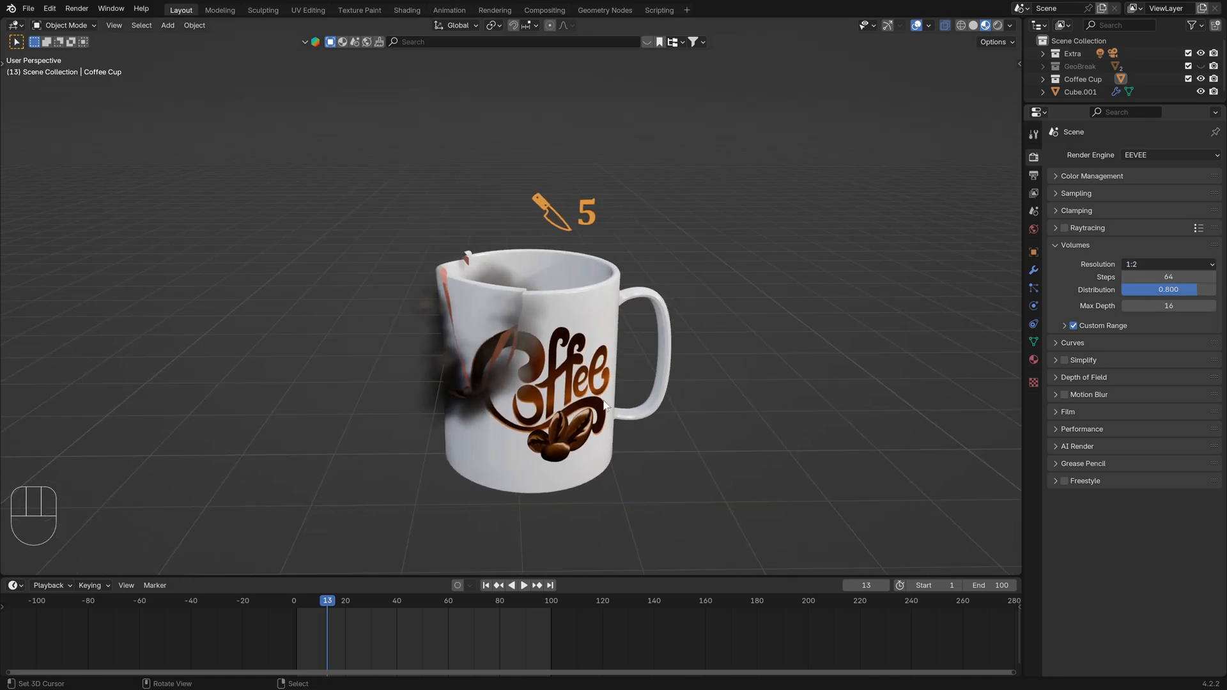
- Set GeoBreak smoke Geometry Scale X to 1.8 and preview the break to frame 38
{"action": "left_click", "coordinate": [1033, 269]}
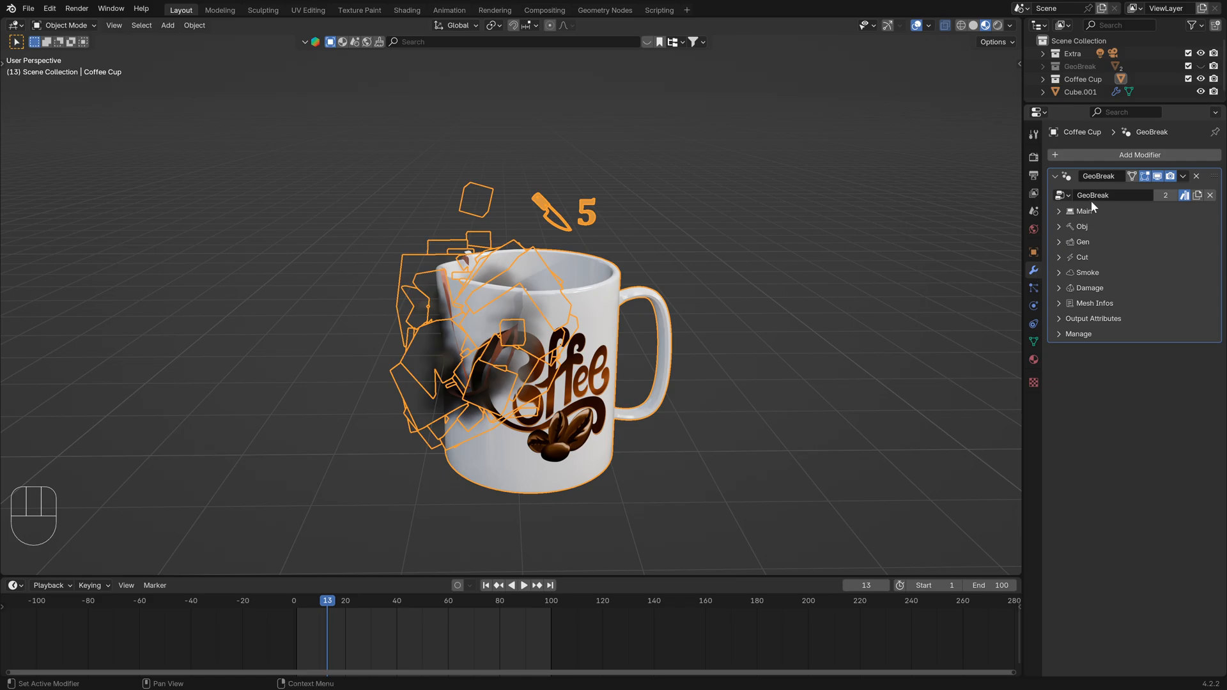
{"action": "mouse_move", "coordinate": [1061, 278]}
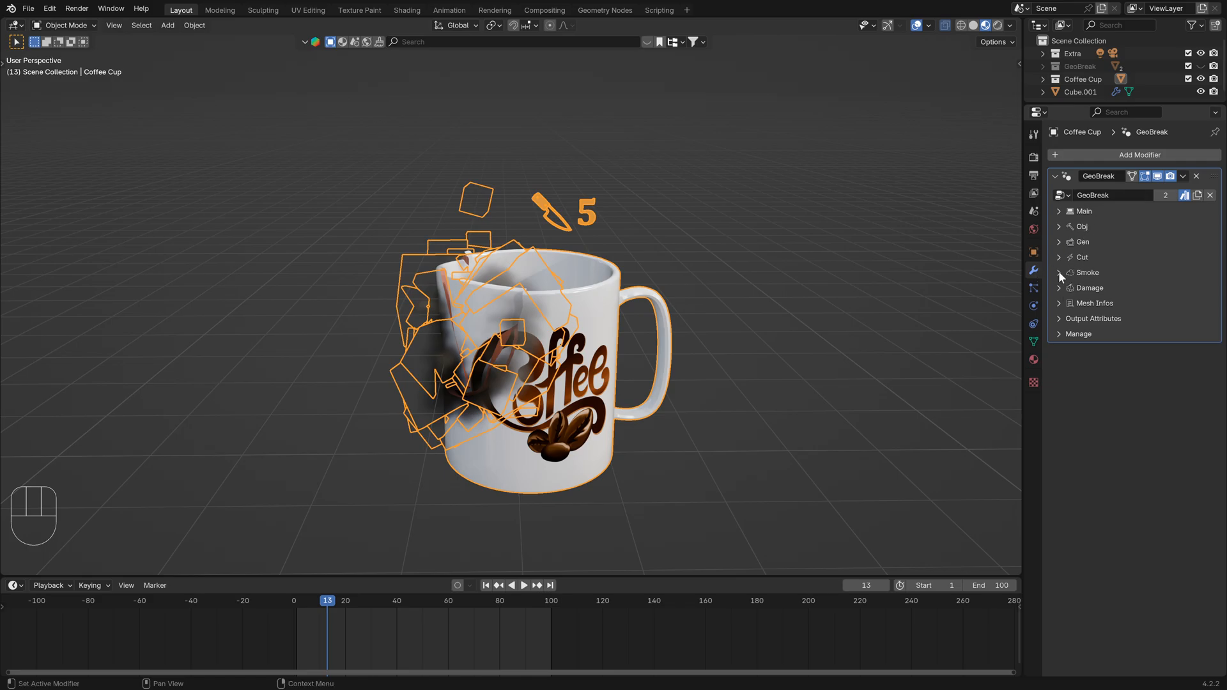
{"action": "left_click", "coordinate": [1058, 272]}
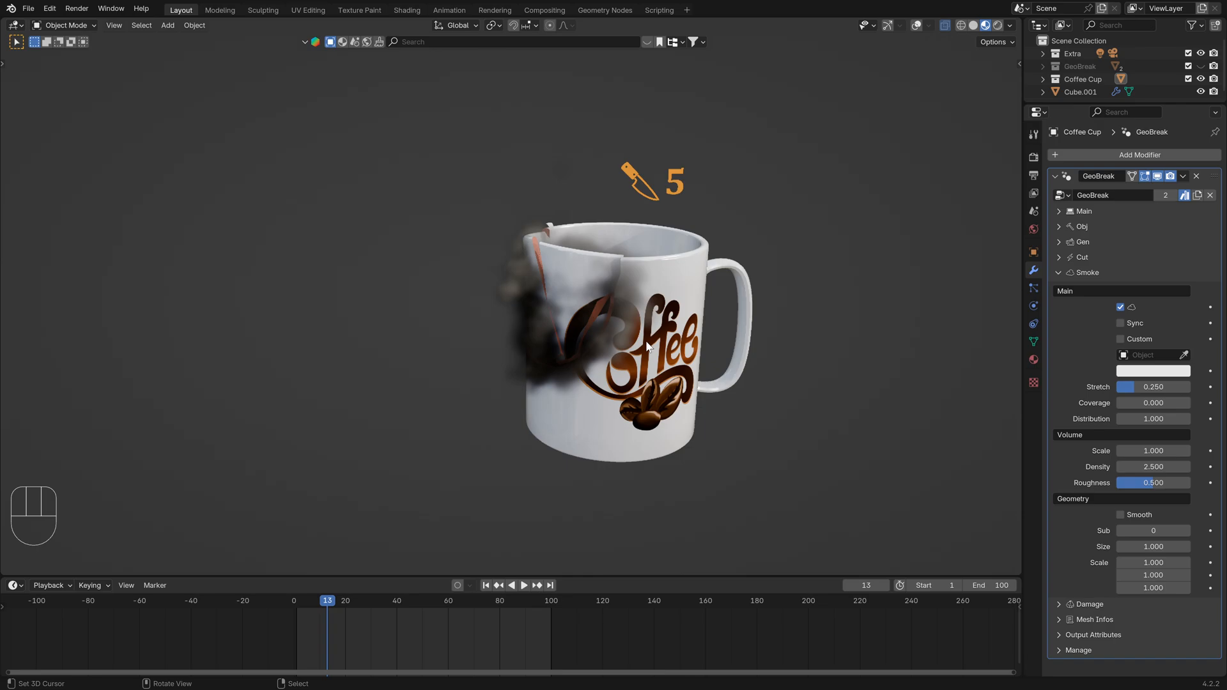
{"action": "key", "text": "space"}
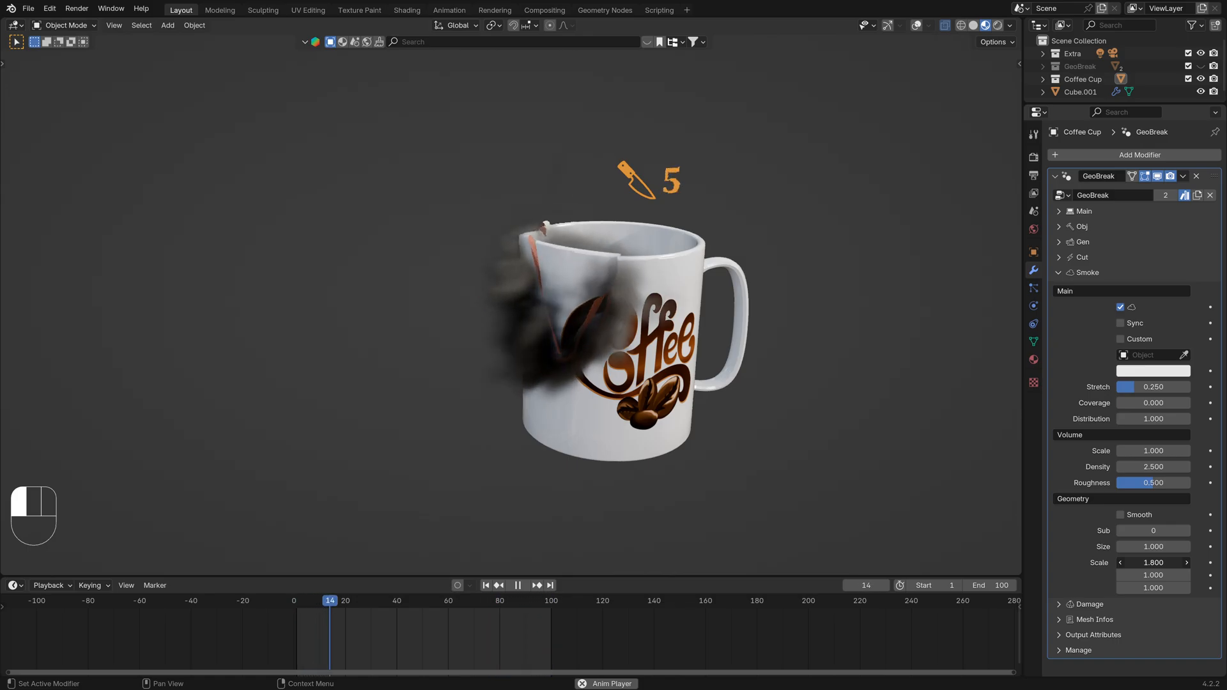
{"action": "key", "text": "space"}
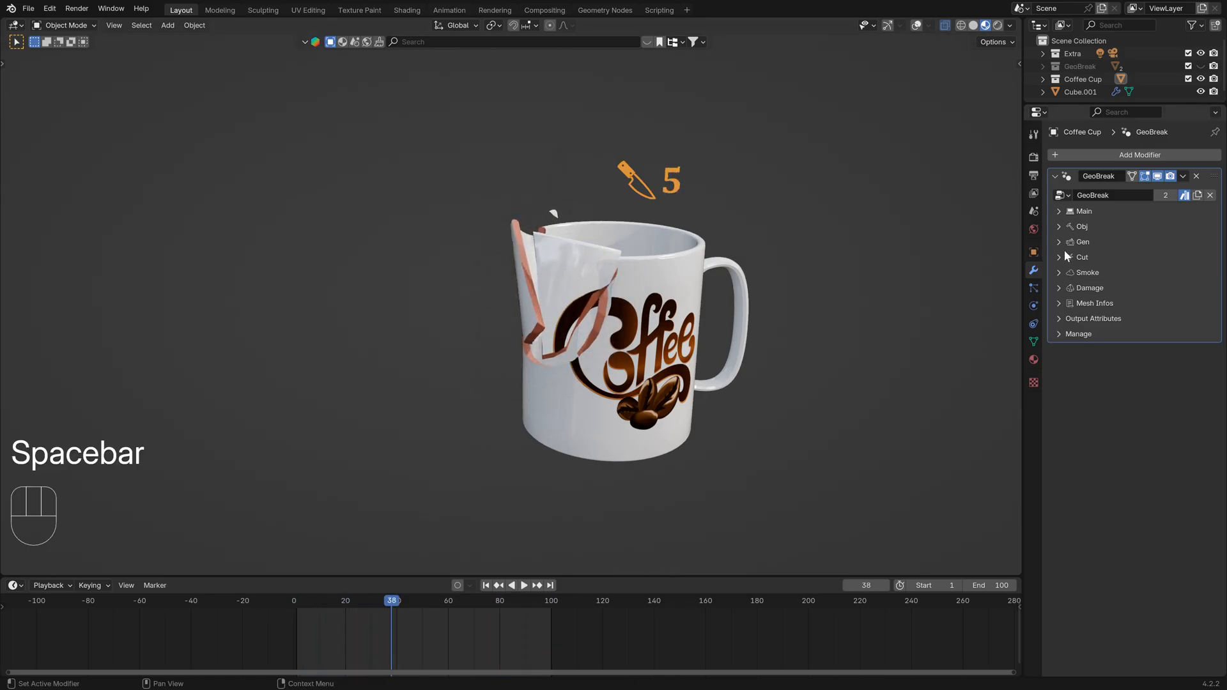
{"action": "left_click", "coordinate": [1082, 242]}
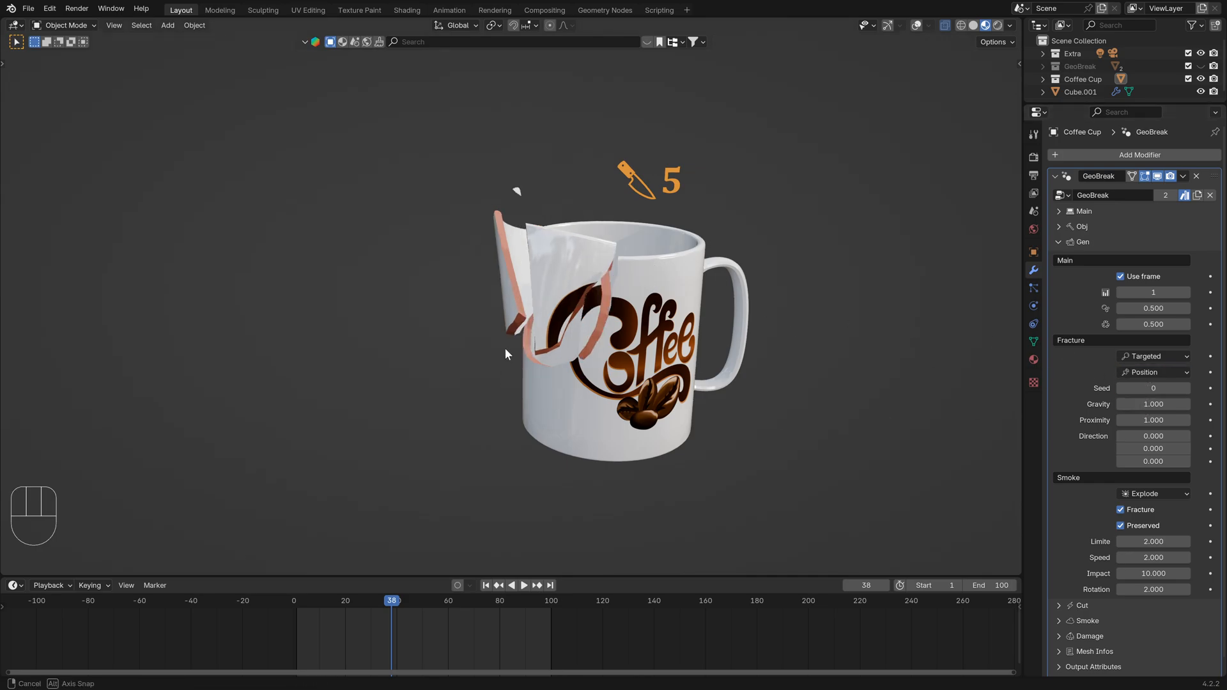
{"action": "key", "text": "space"}
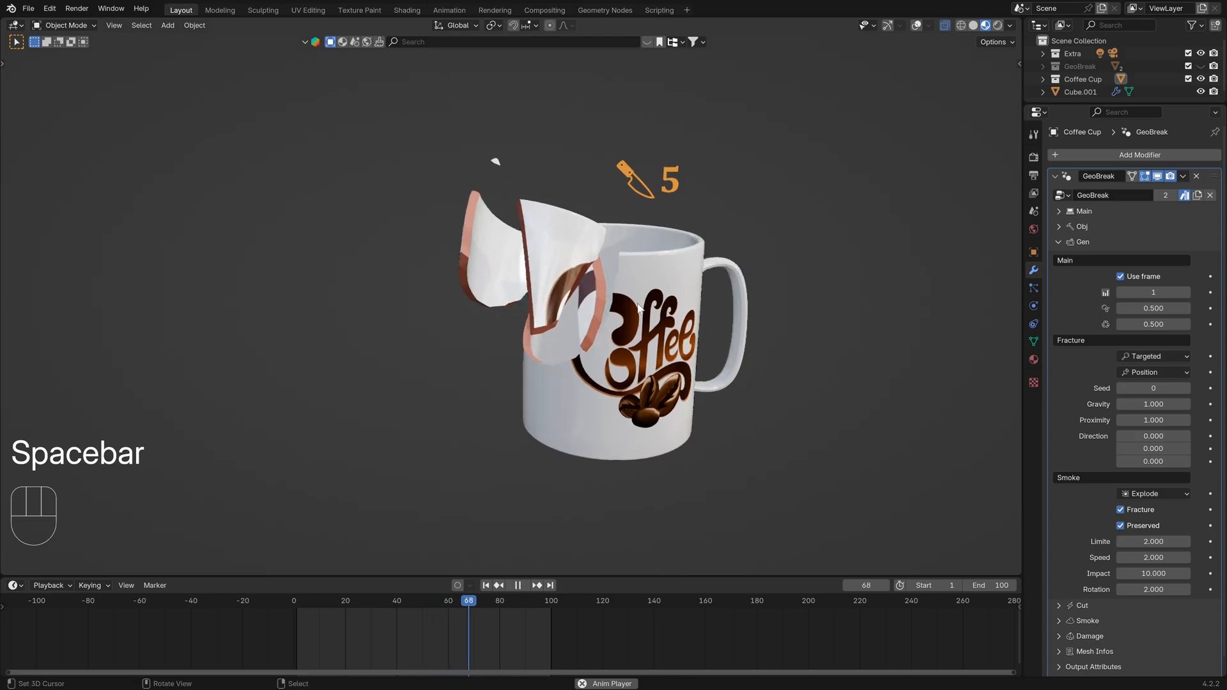
{"action": "key", "text": "space"}
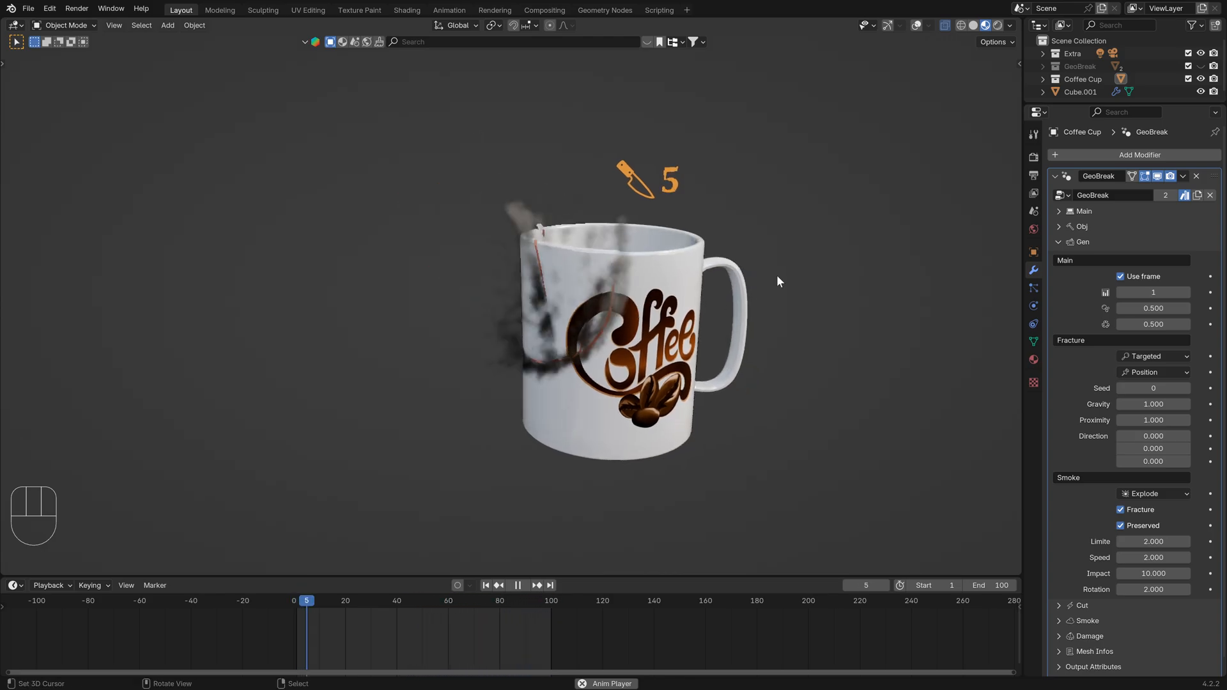
{"action": "key", "text": "space"}
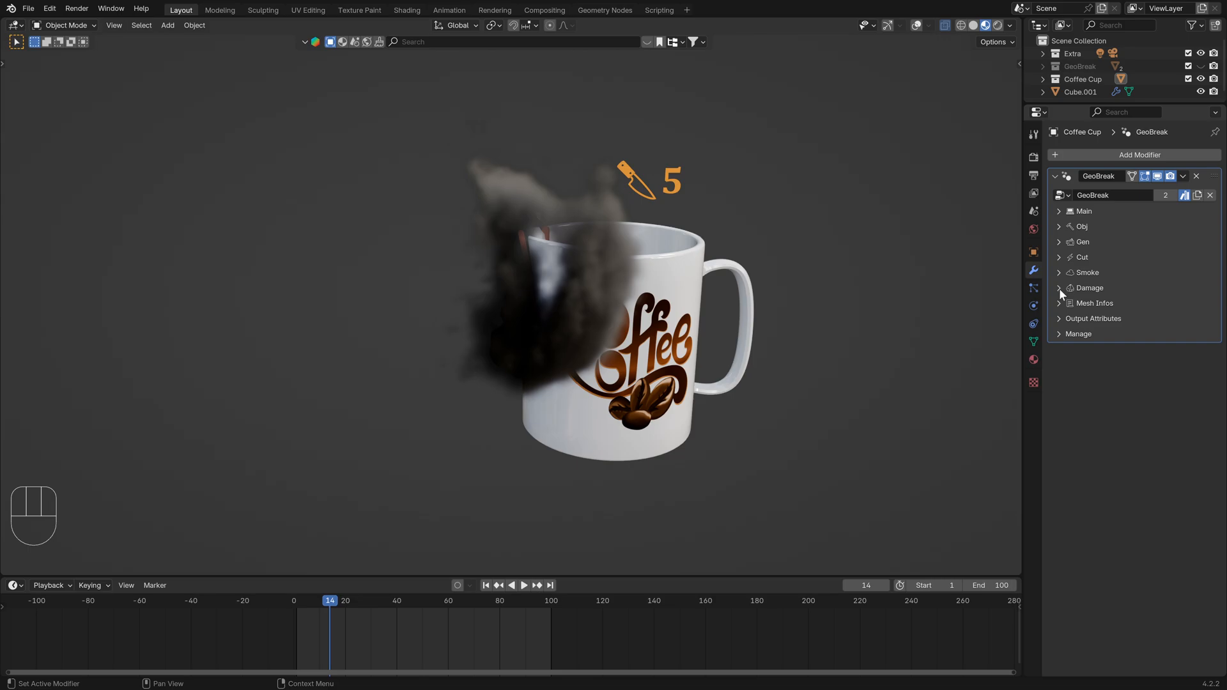
- Set smoke Distribution 0.3 and Geometry Scale 1.46, then replay the break
{"action": "left_click", "coordinate": [1087, 272]}
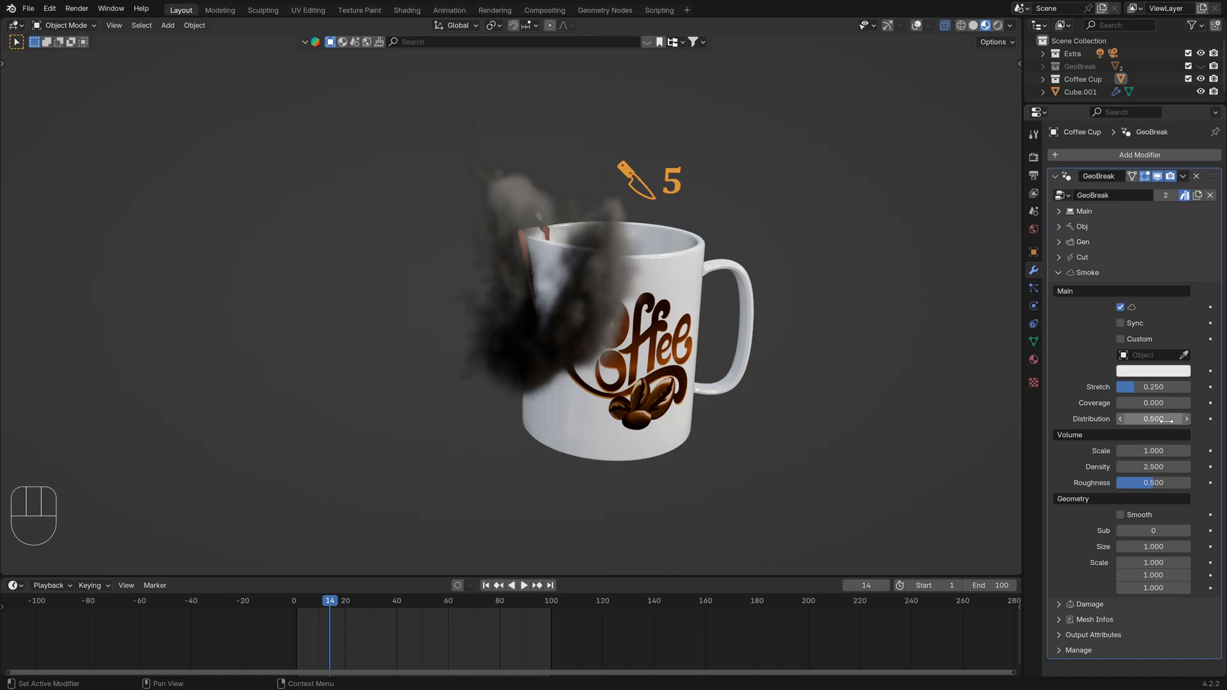
{"action": "left_click_drag", "start_coordinate": [1151, 562], "coordinate": [1181, 562]}
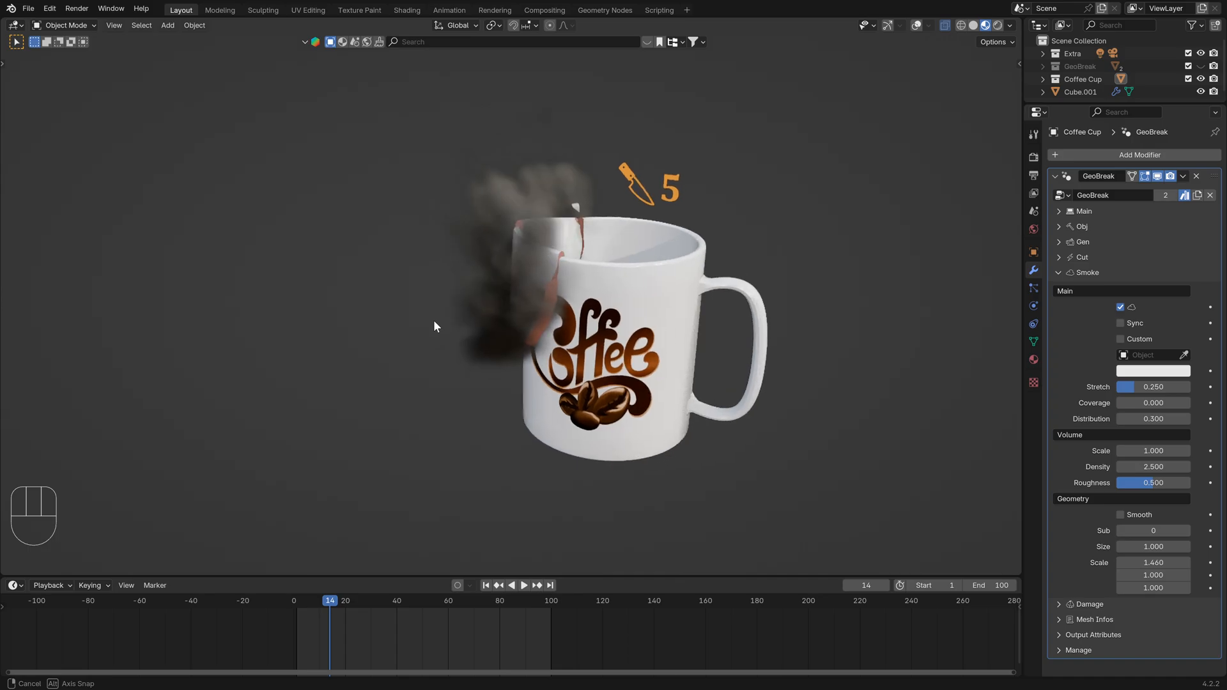
{"action": "key", "text": "space"}
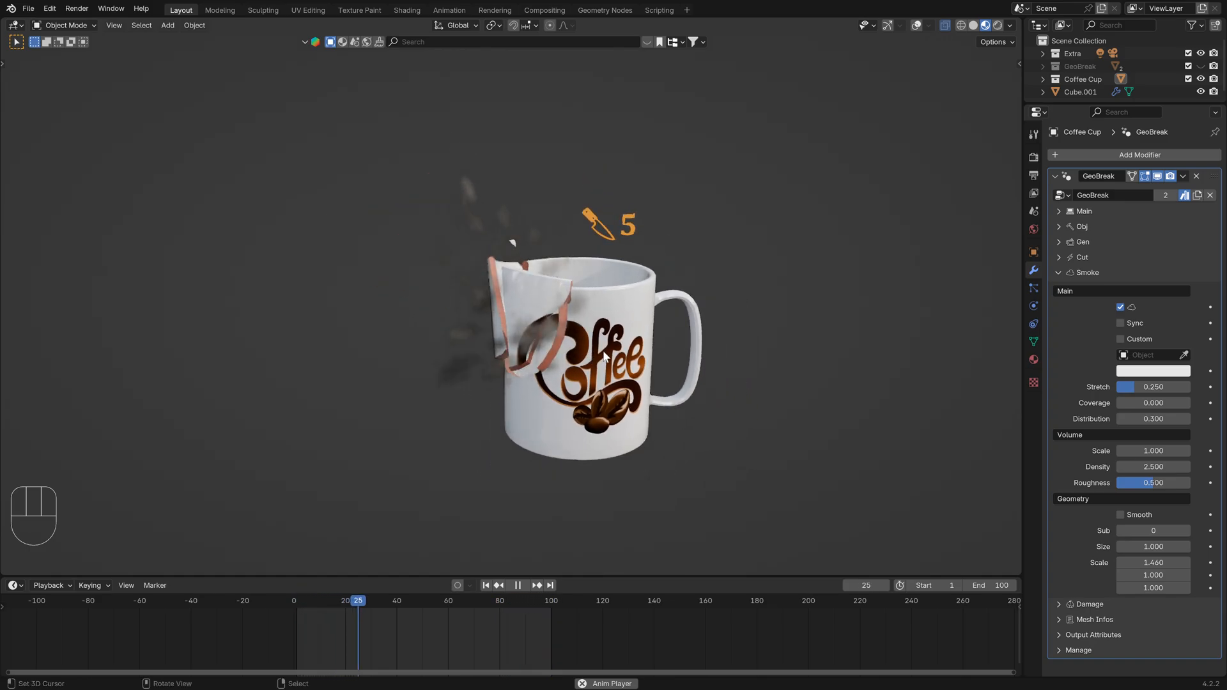
{"action": "left_click", "coordinate": [483, 601]}
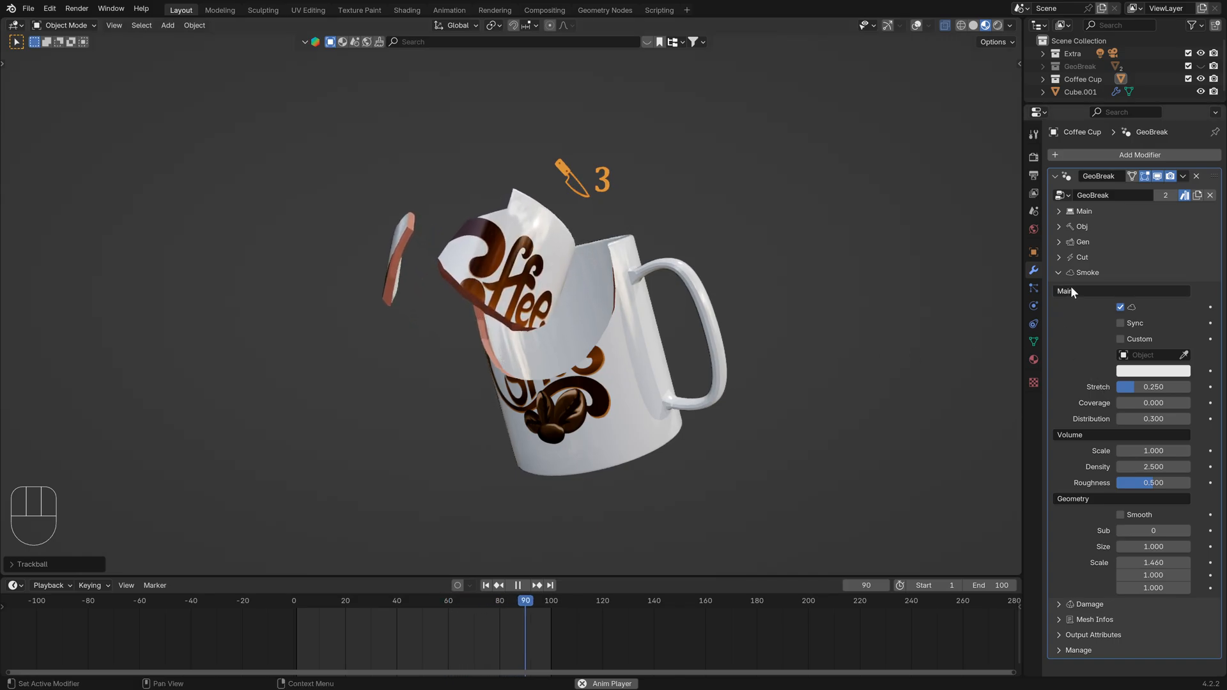
- Enable Sync on the GeoBreak smoke and disable its volume so solid chunks show instead
{"action": "key", "text": "space"}
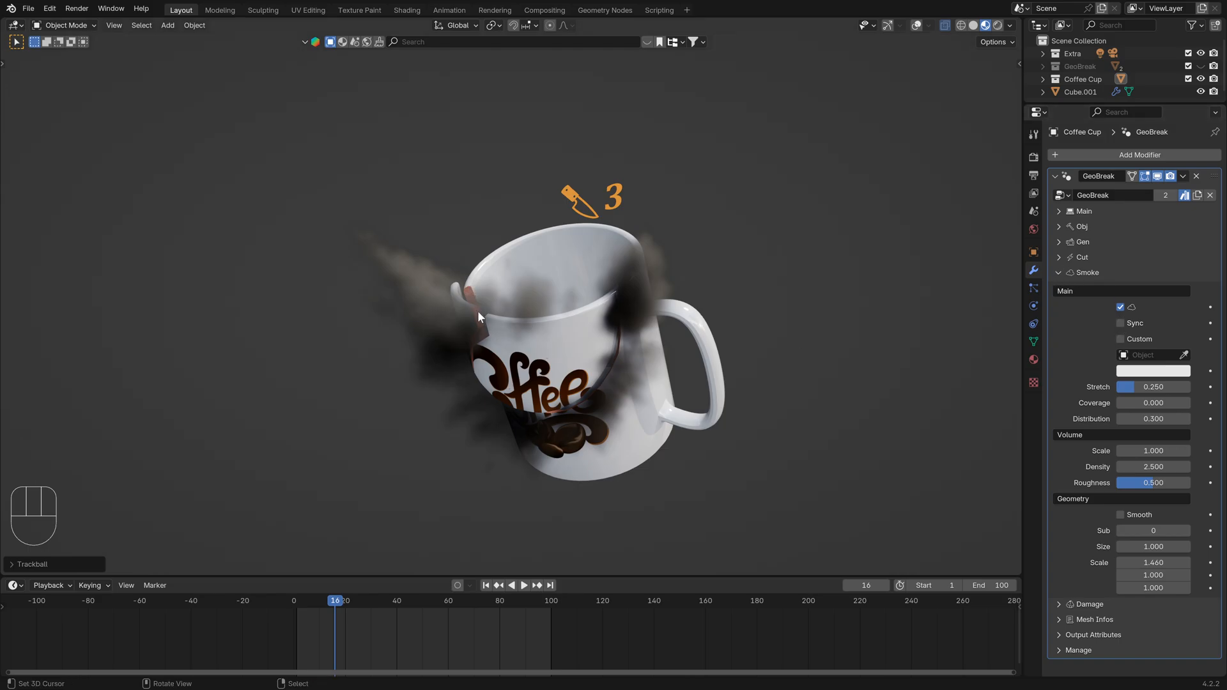
{"action": "left_click", "coordinate": [1122, 324]}
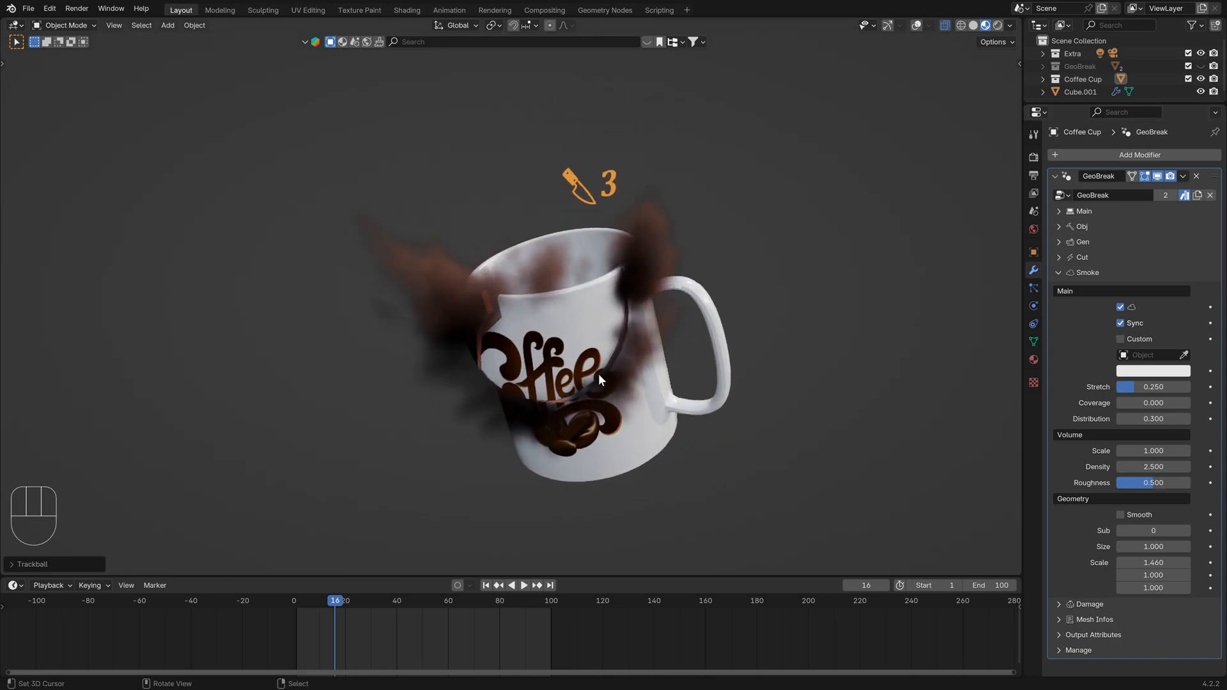
{"action": "left_click", "coordinate": [1121, 307]}
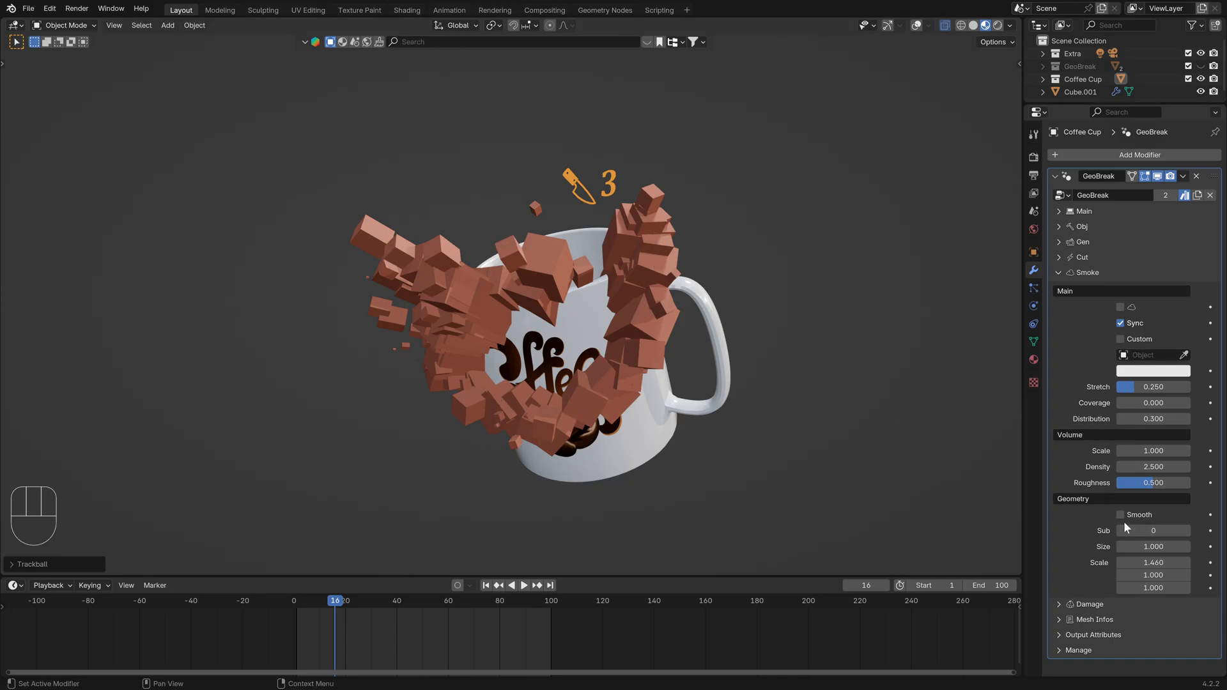
- Set the smoke geometry to Sub 1, Scale 1.0 and Size 0.65 for small rounded pebbles
{"action": "left_click", "coordinate": [1187, 531]}
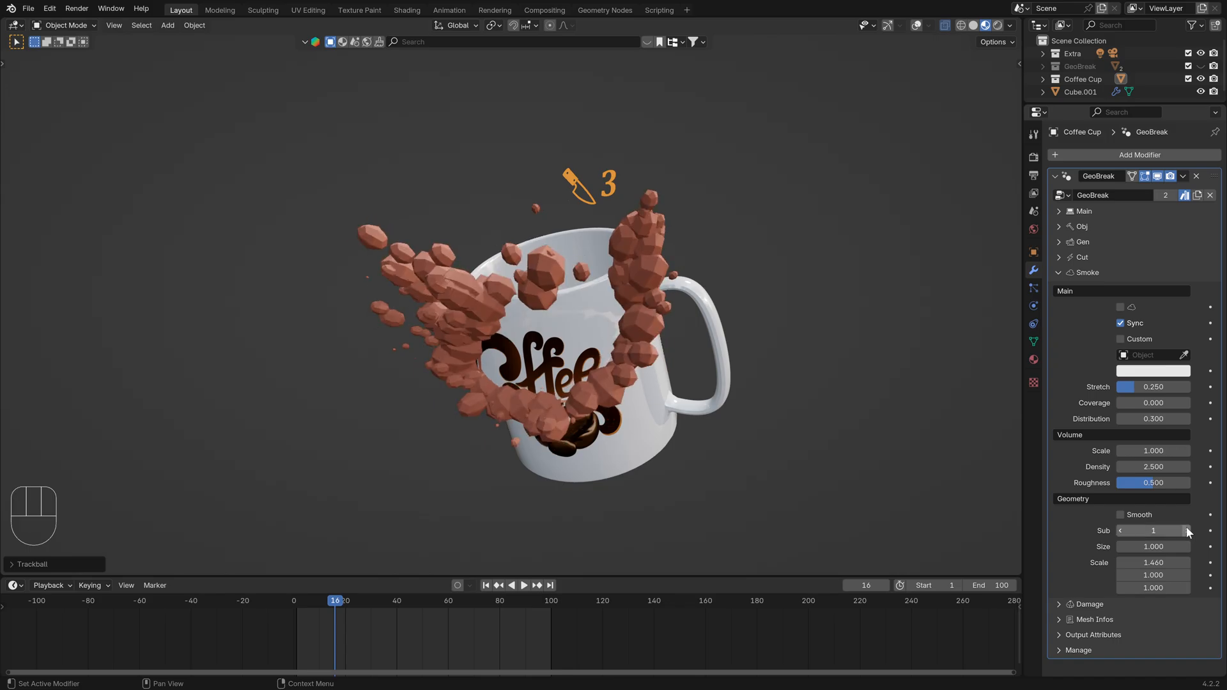
{"action": "double_click", "coordinate": [1152, 563]}
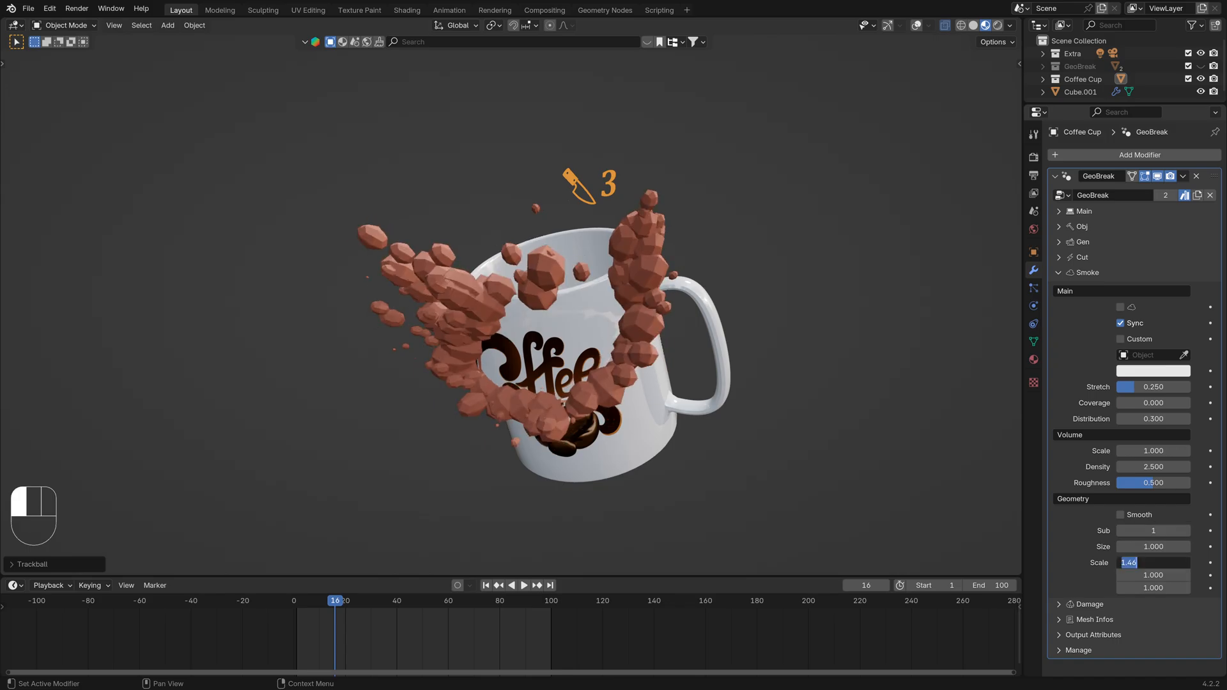
{"action": "left_click", "coordinate": [1121, 515]}
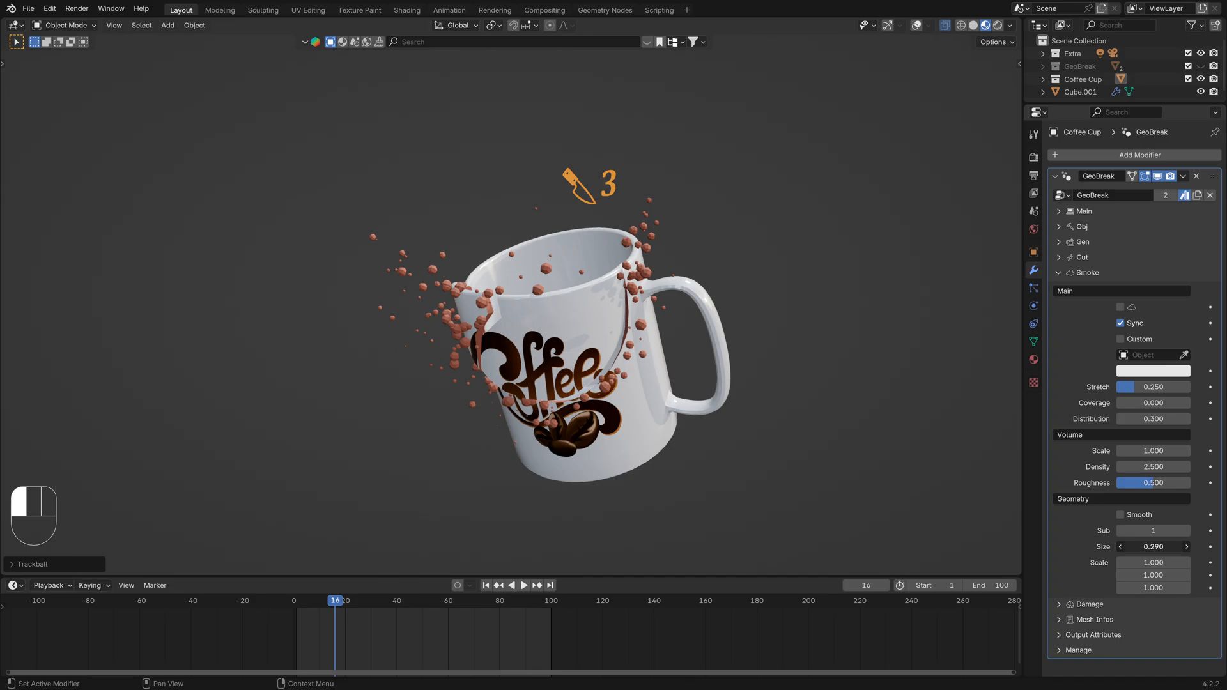
{"action": "left_click_drag", "start_coordinate": [1152, 546], "coordinate": [1166, 546]}
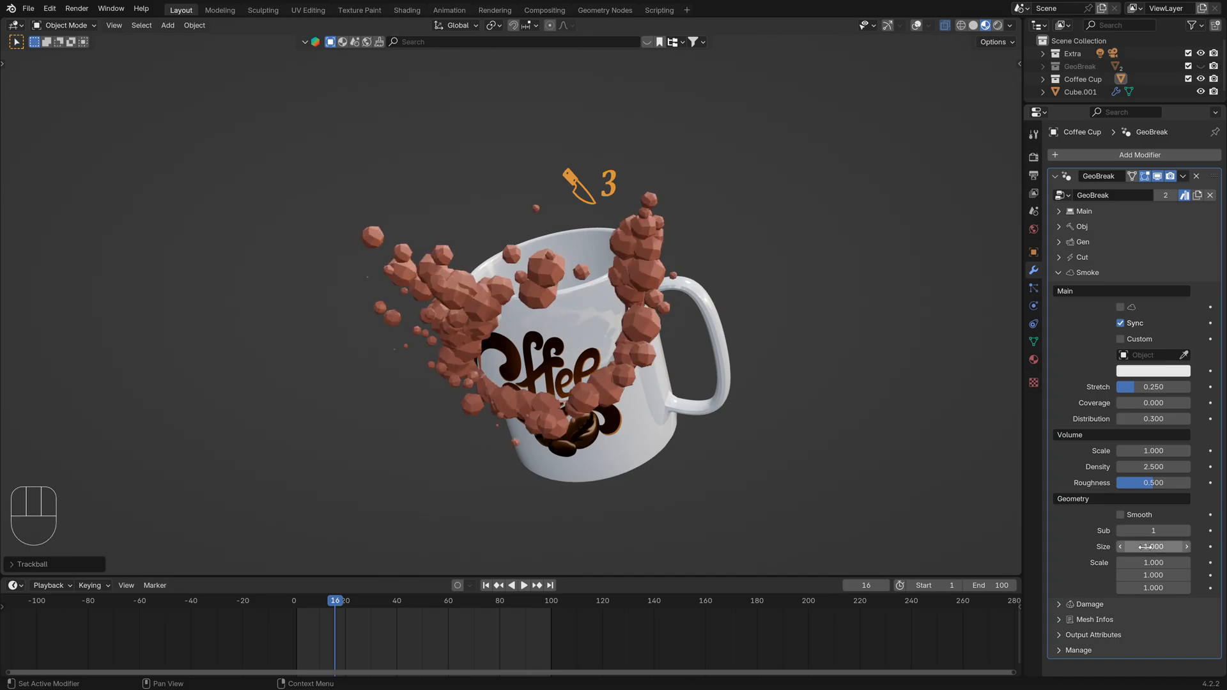
- Replay the breaking animation to check the pebbles, then expand the Main settings
{"action": "key", "text": "space"}
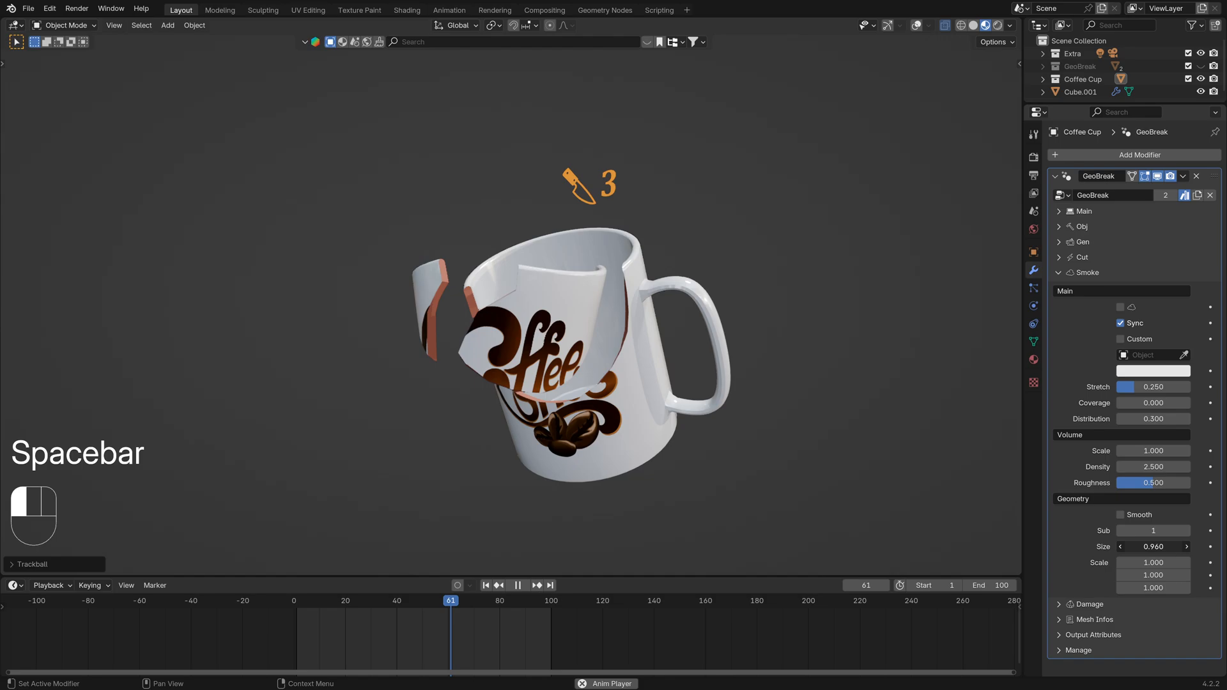
{"action": "key", "text": "space"}
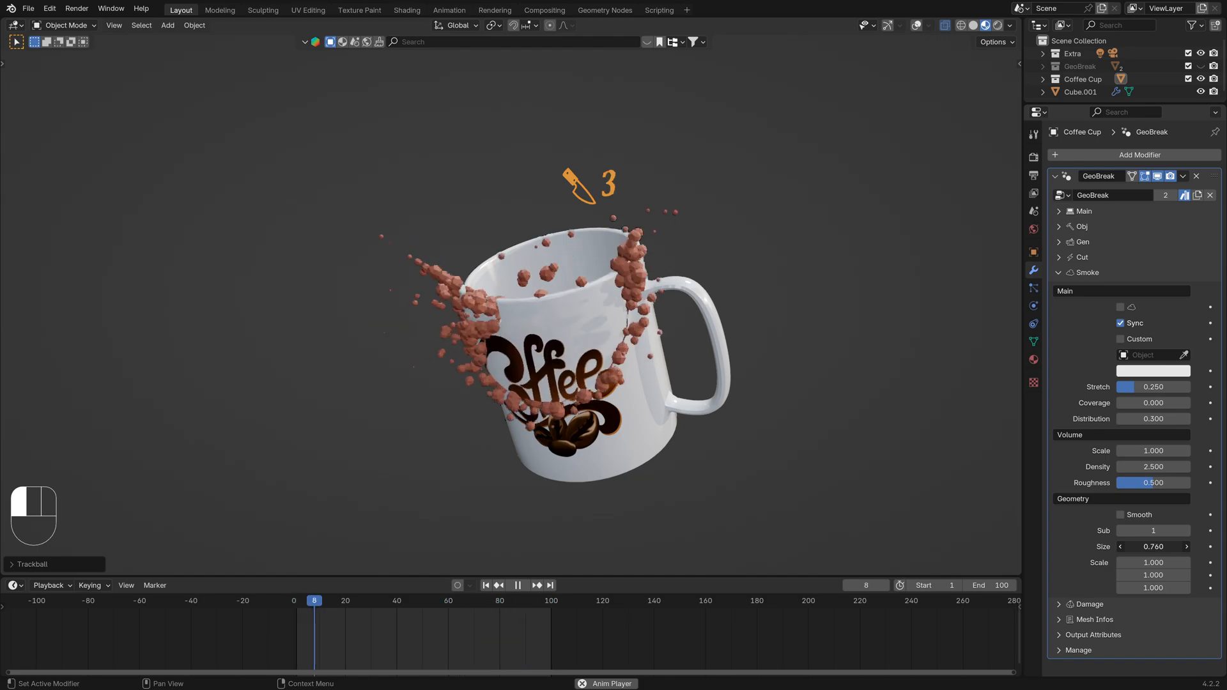
{"action": "key", "text": "space"}
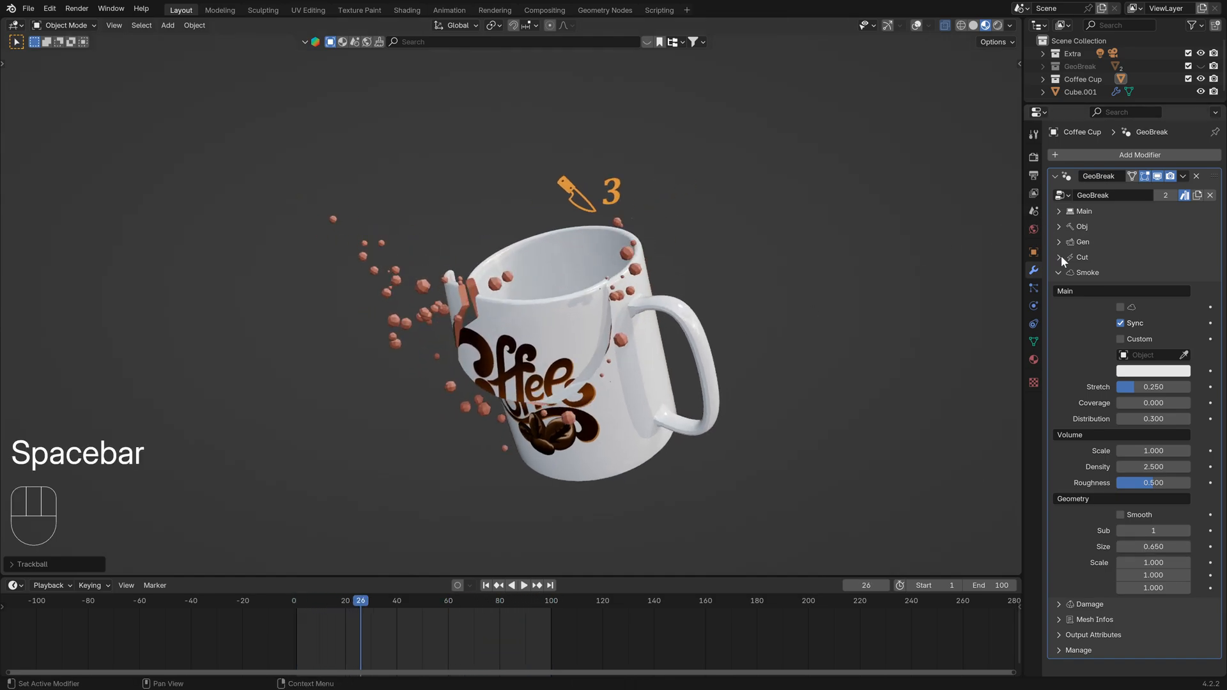
{"action": "left_click", "coordinate": [1083, 211]}
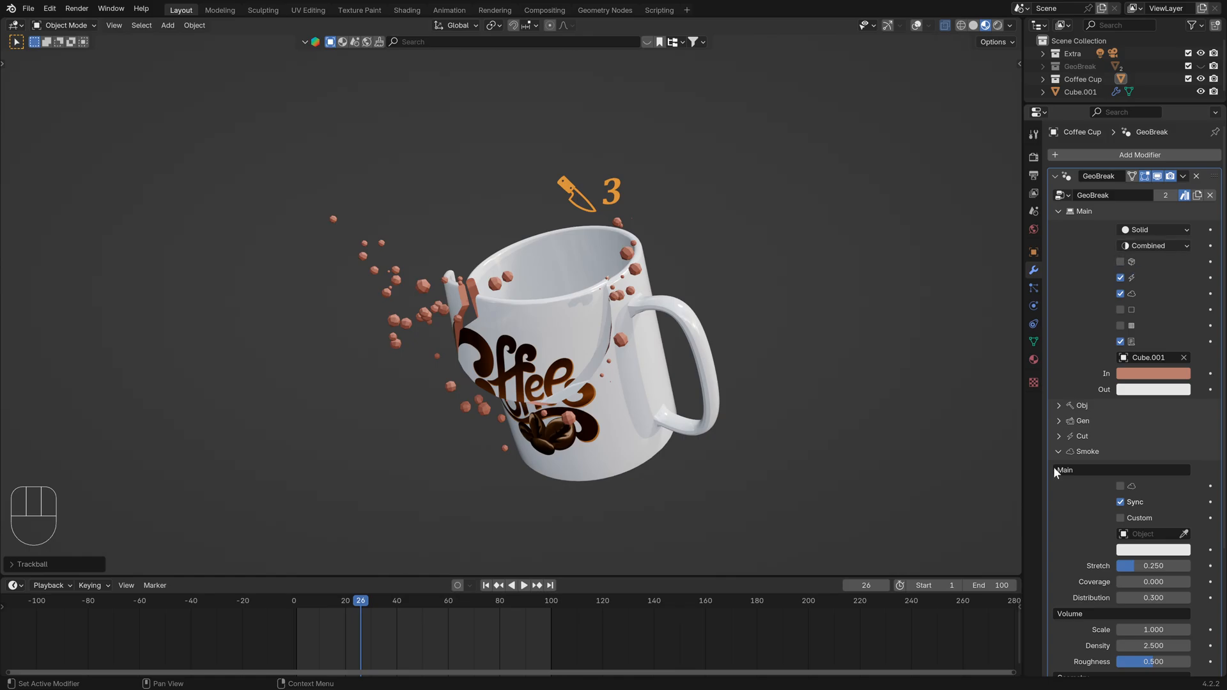
{"action": "mouse_move", "coordinate": [358, 235]}
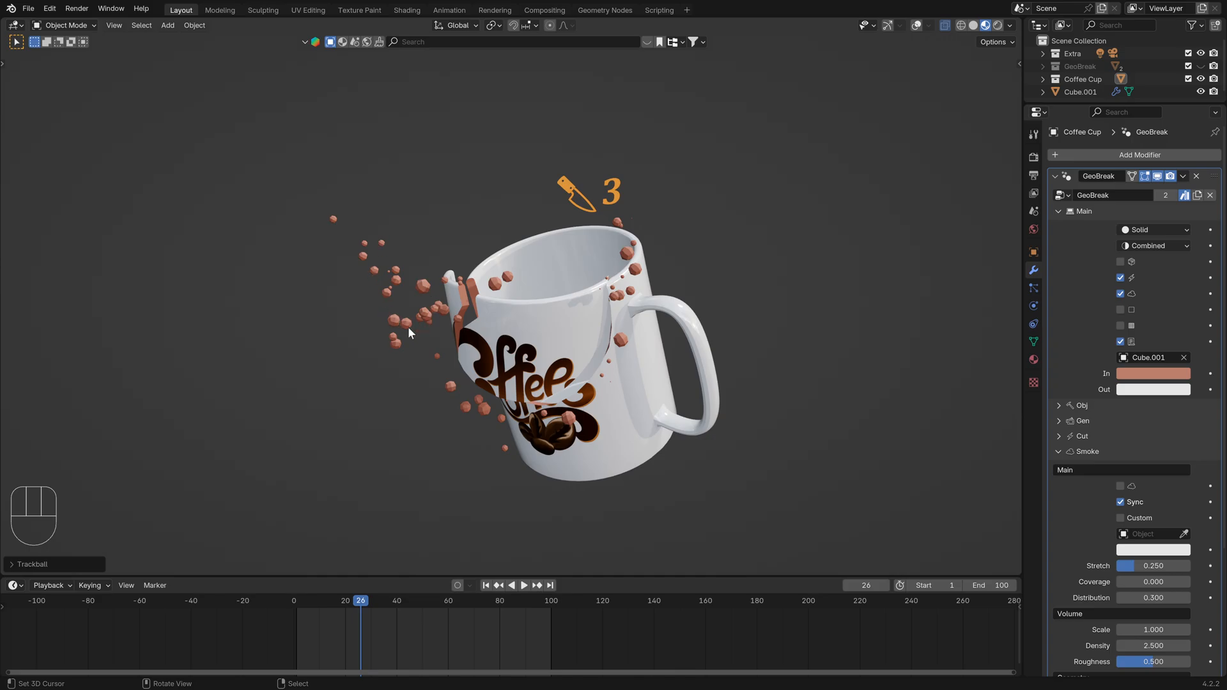
{"action": "mouse_move", "coordinate": [391, 273]}
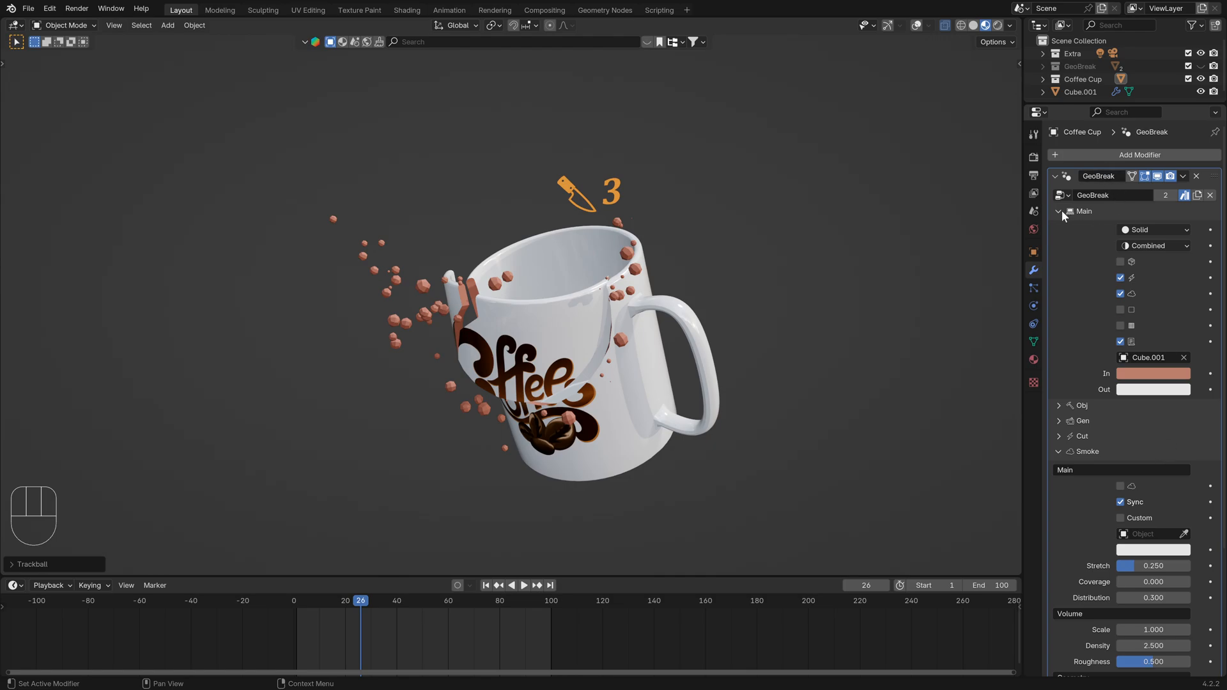
- Reset the smoke geometry to Sub 0 and Size 1.0 with volume re-enabled and replay the break
{"action": "left_click", "coordinate": [1060, 211]}
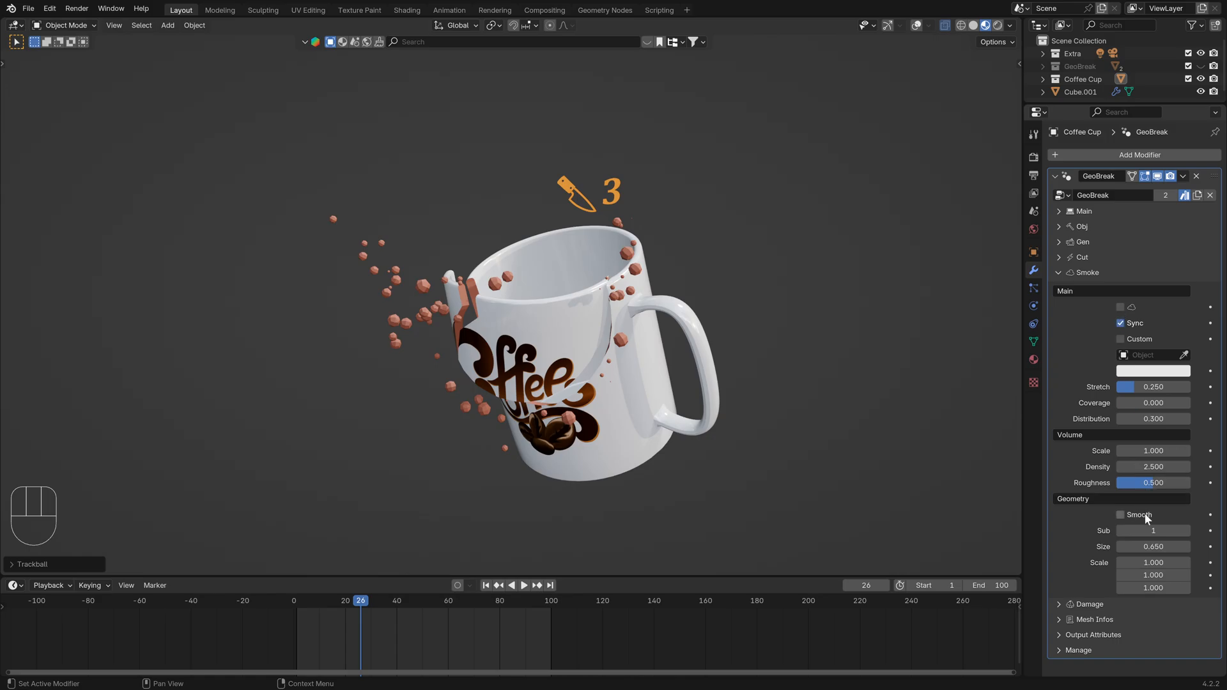
{"action": "key", "text": "Backspace"}
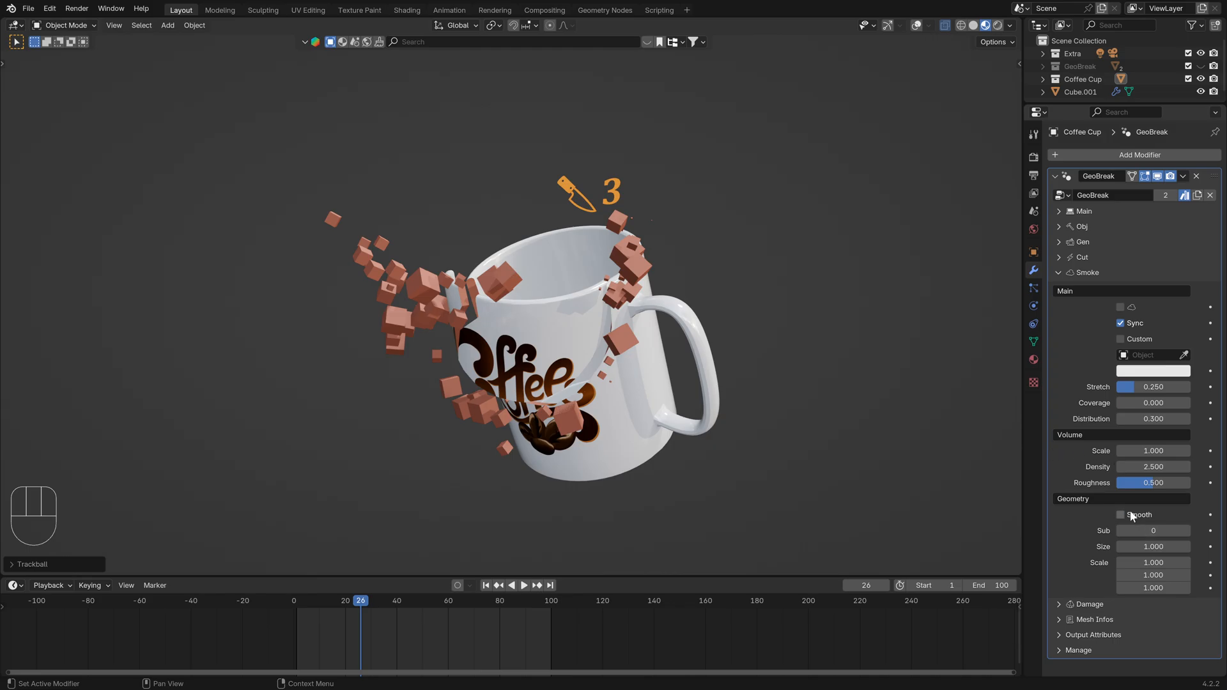
{"action": "key", "text": "space"}
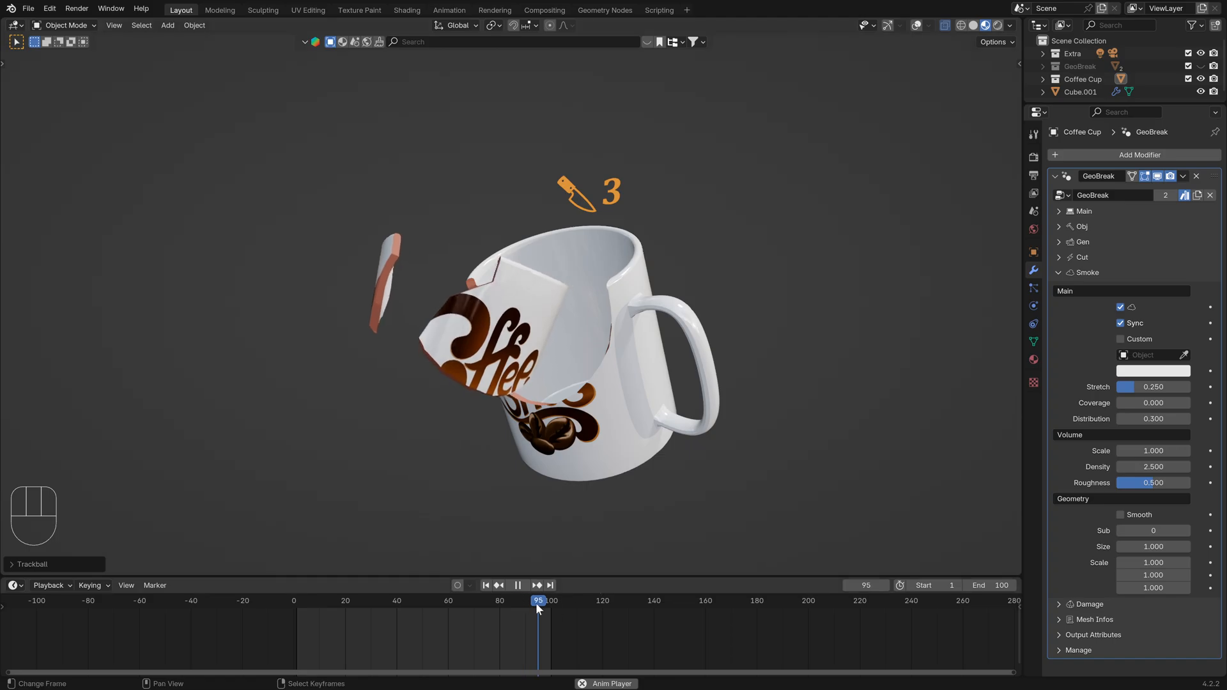
- Set the timeline End to 50, replay the break and collapse the Smoke panel
{"action": "left_click", "coordinate": [405, 601]}
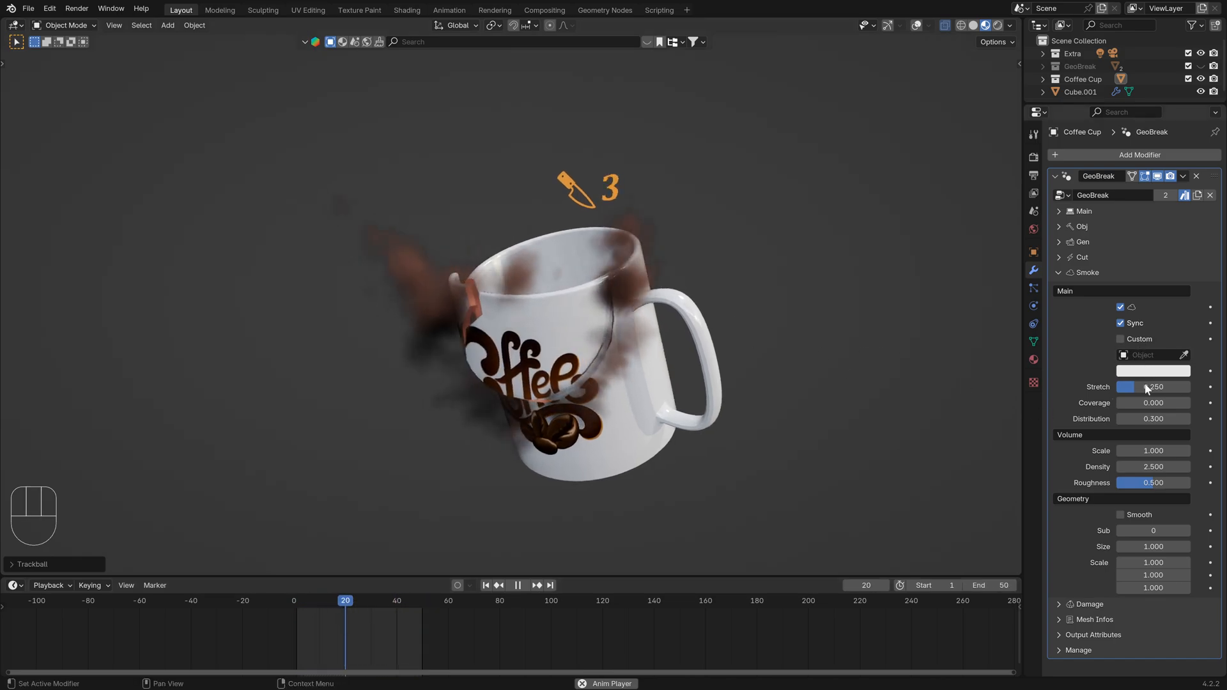
{"action": "key", "text": "space"}
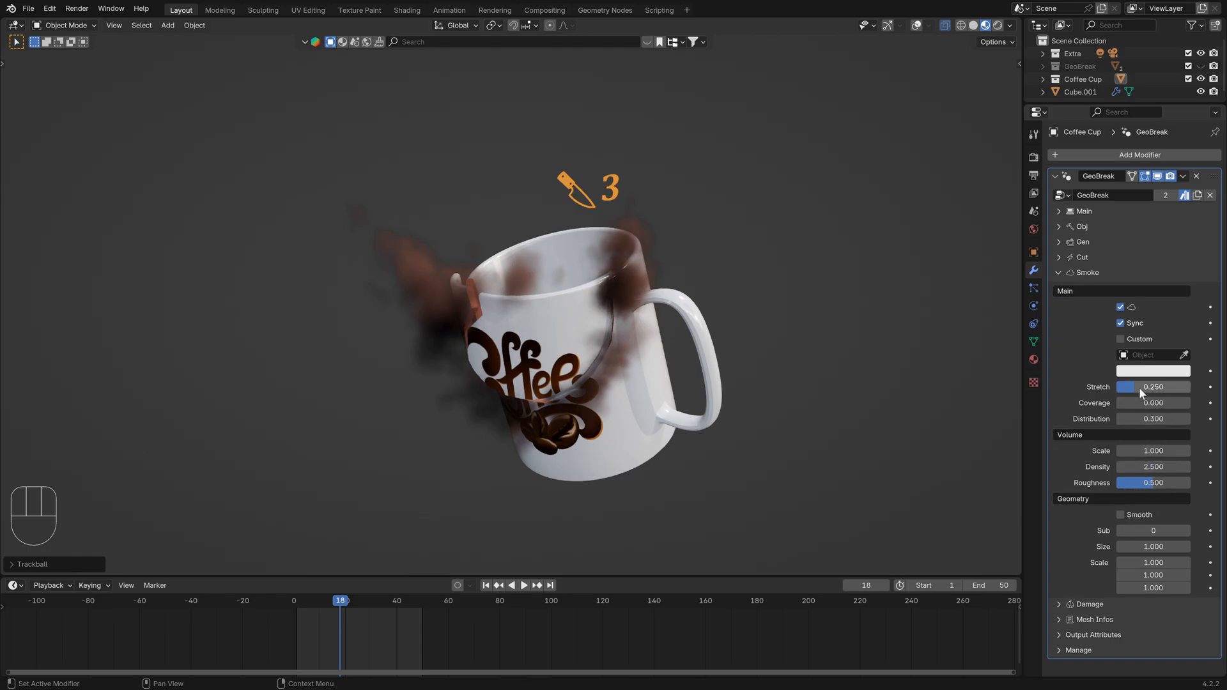
{"action": "left_click_drag", "start_coordinate": [1155, 386], "coordinate": [1125, 386]}
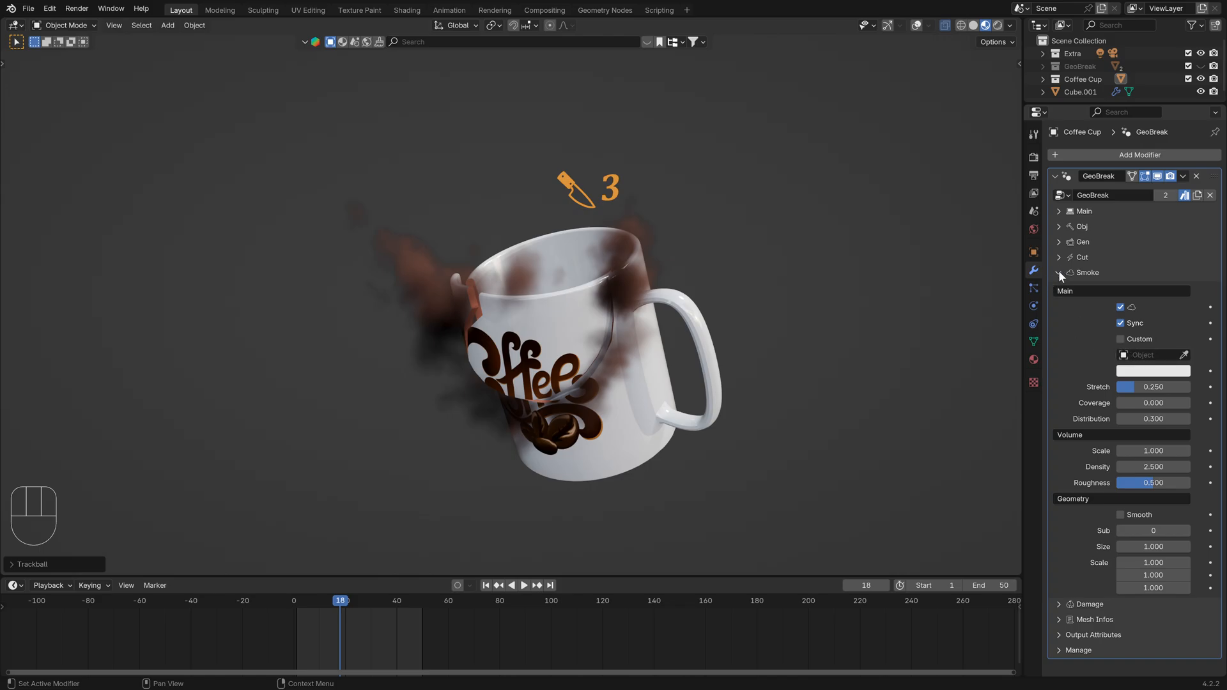
{"action": "left_click", "coordinate": [1059, 272]}
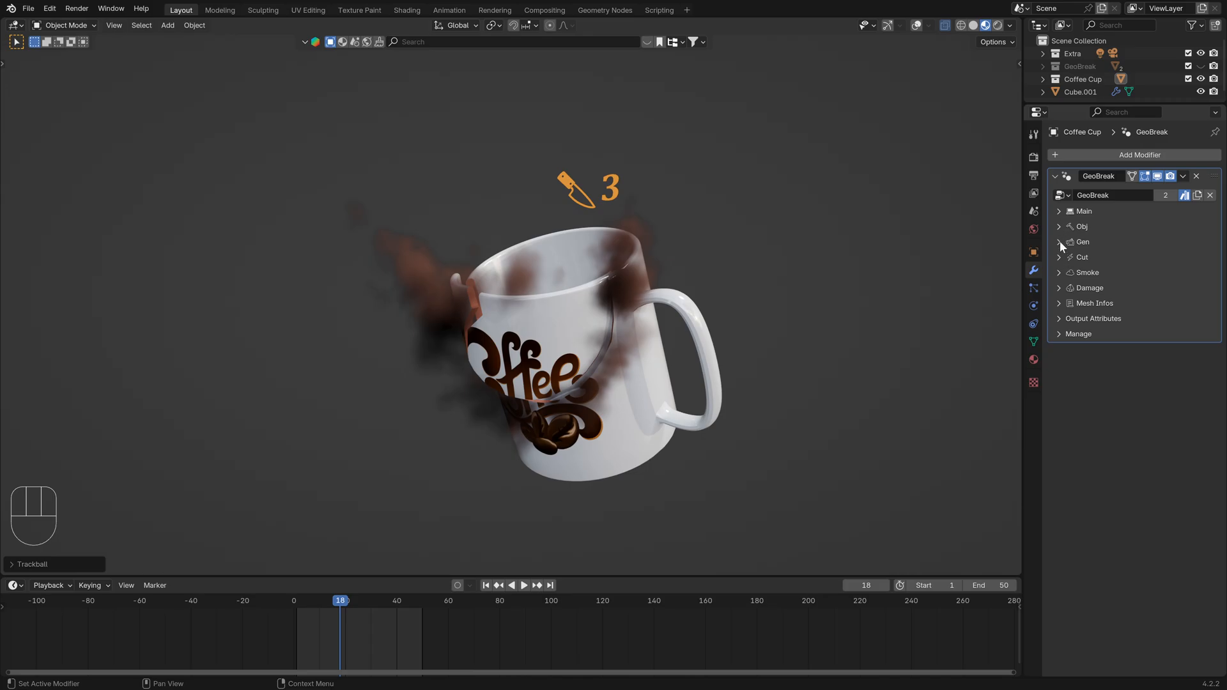
- Change the Gen panel's Fracture mode from Targeted to Global and replay the cracking mug
{"action": "left_click", "coordinate": [1060, 241]}
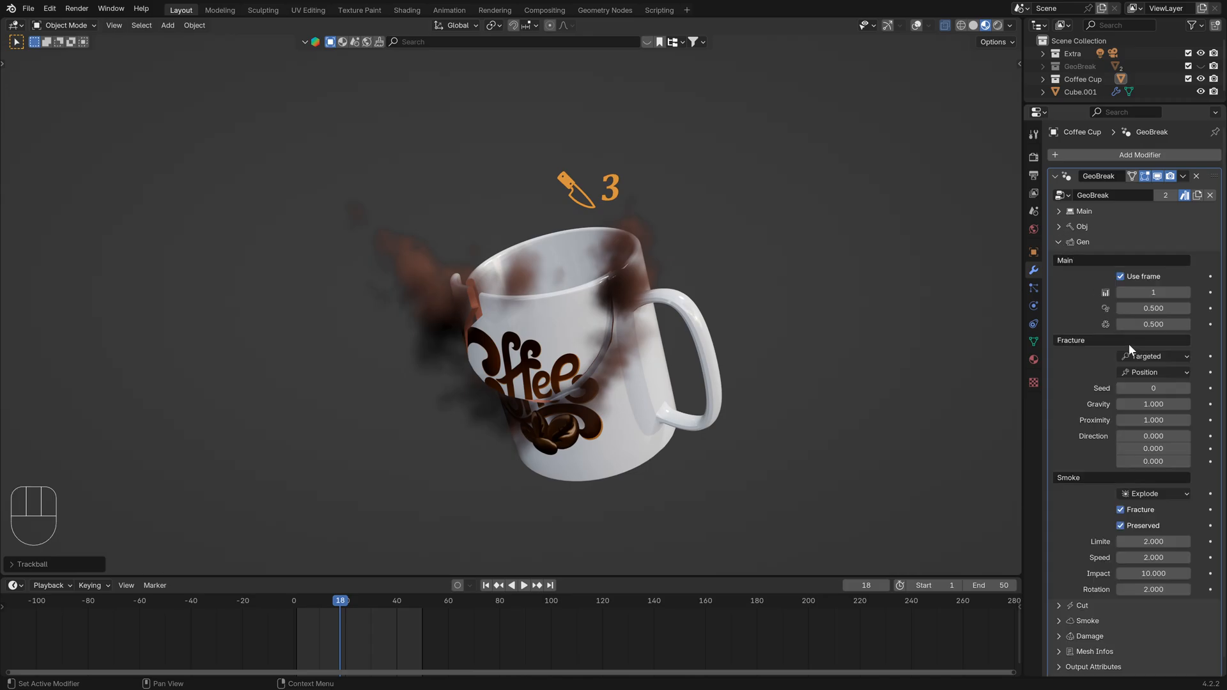
{"action": "left_click", "coordinate": [1152, 357]}
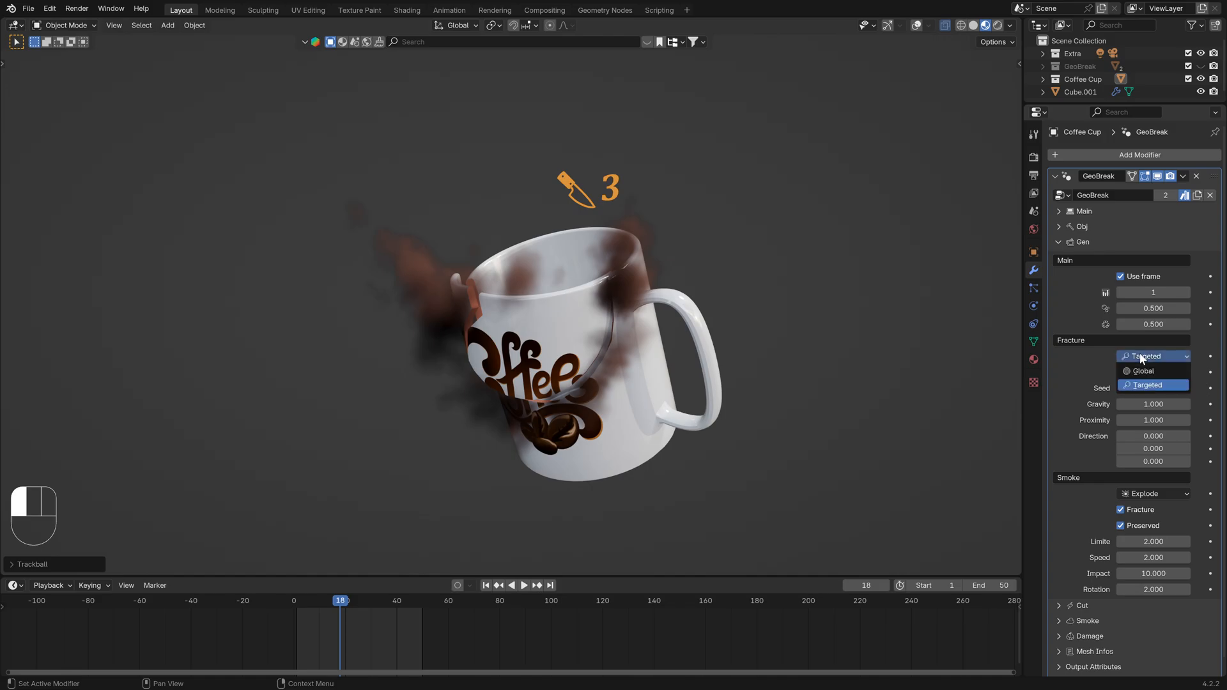
{"action": "left_click", "coordinate": [1143, 371]}
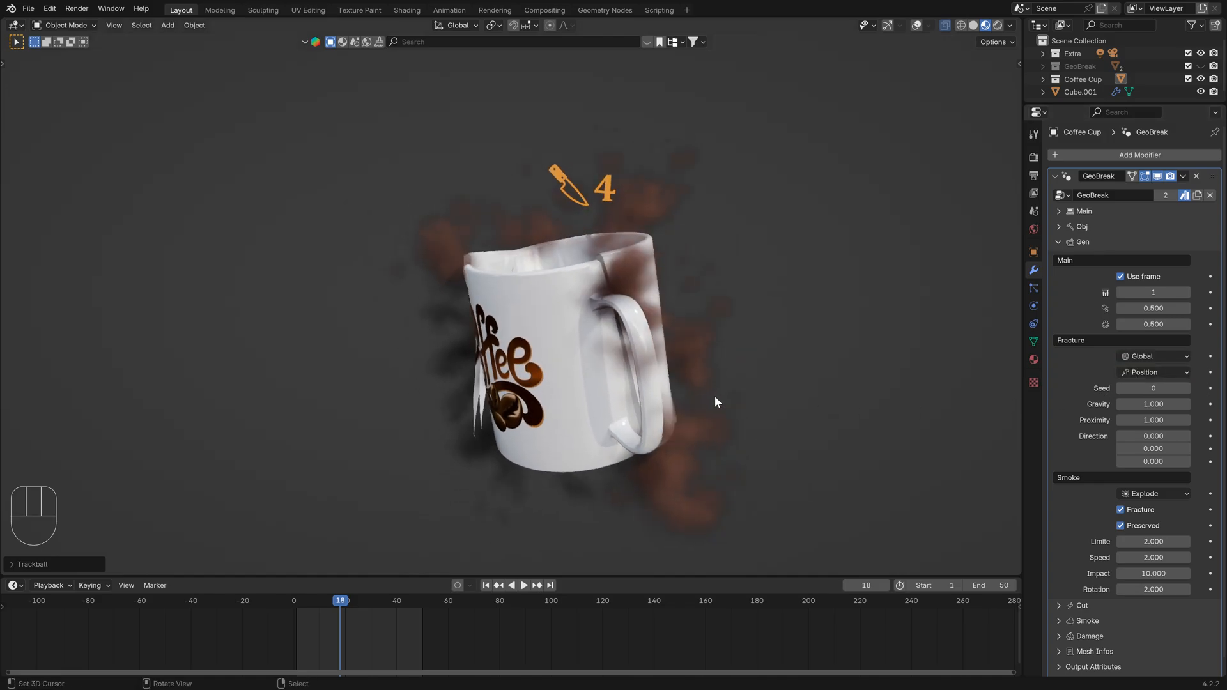
{"action": "key", "text": "space"}
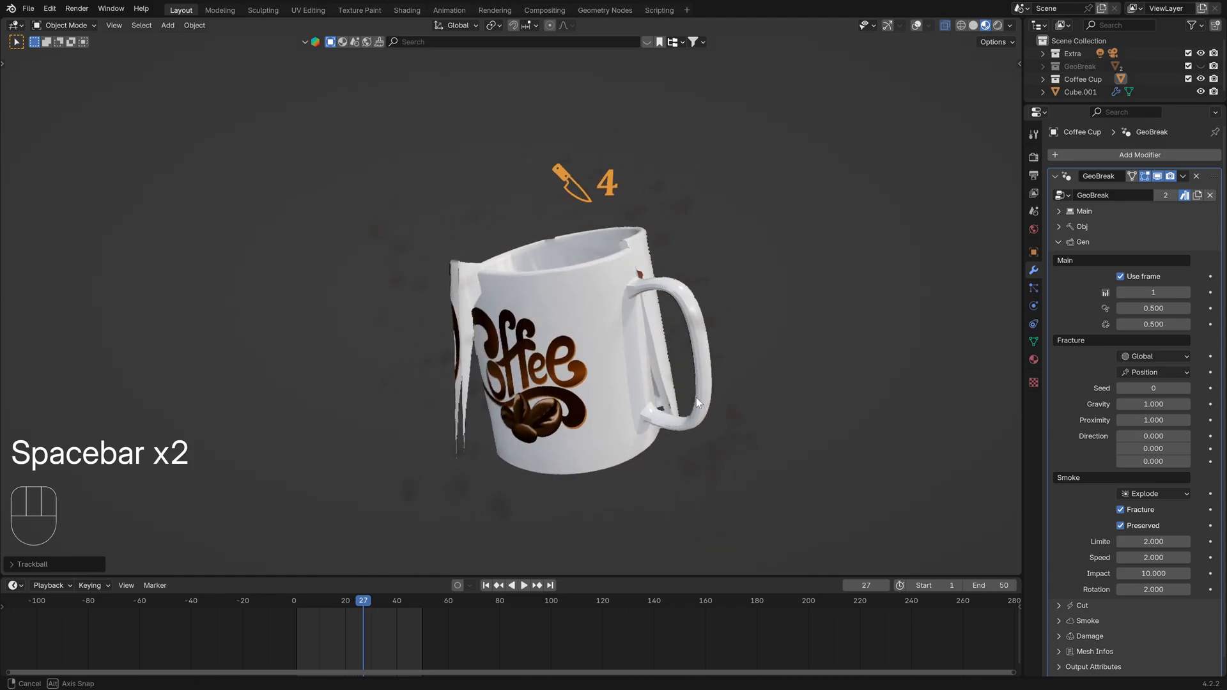
{"action": "key", "text": "r"}
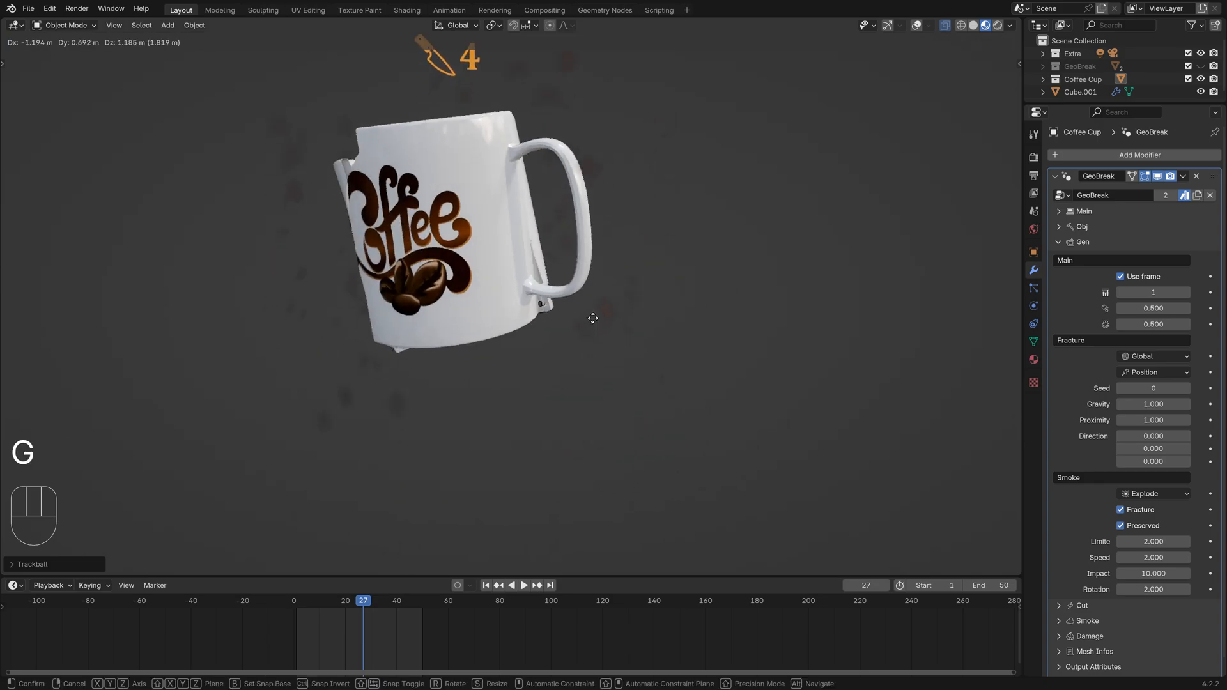
{"action": "left_click", "coordinate": [1154, 356]}
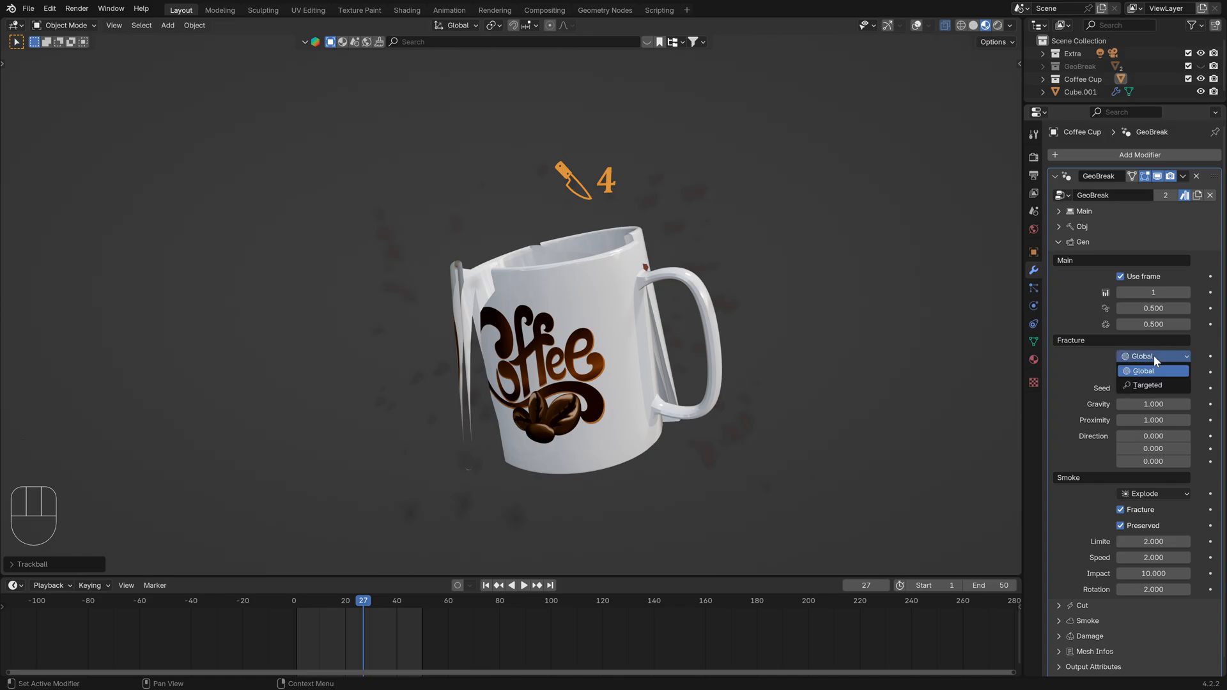
- Return Fracture to Targeted with the break starting at frame 20 and replay it
{"action": "left_click", "coordinate": [1148, 385]}
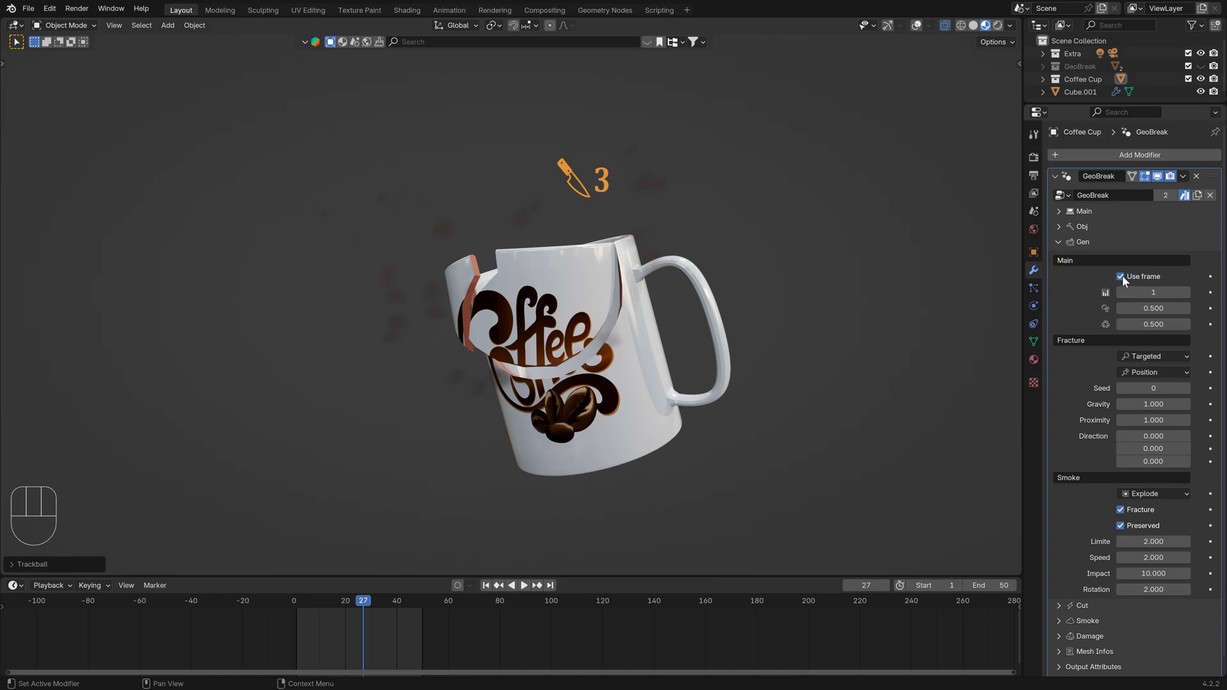
{"action": "mouse_move", "coordinate": [1139, 291]}
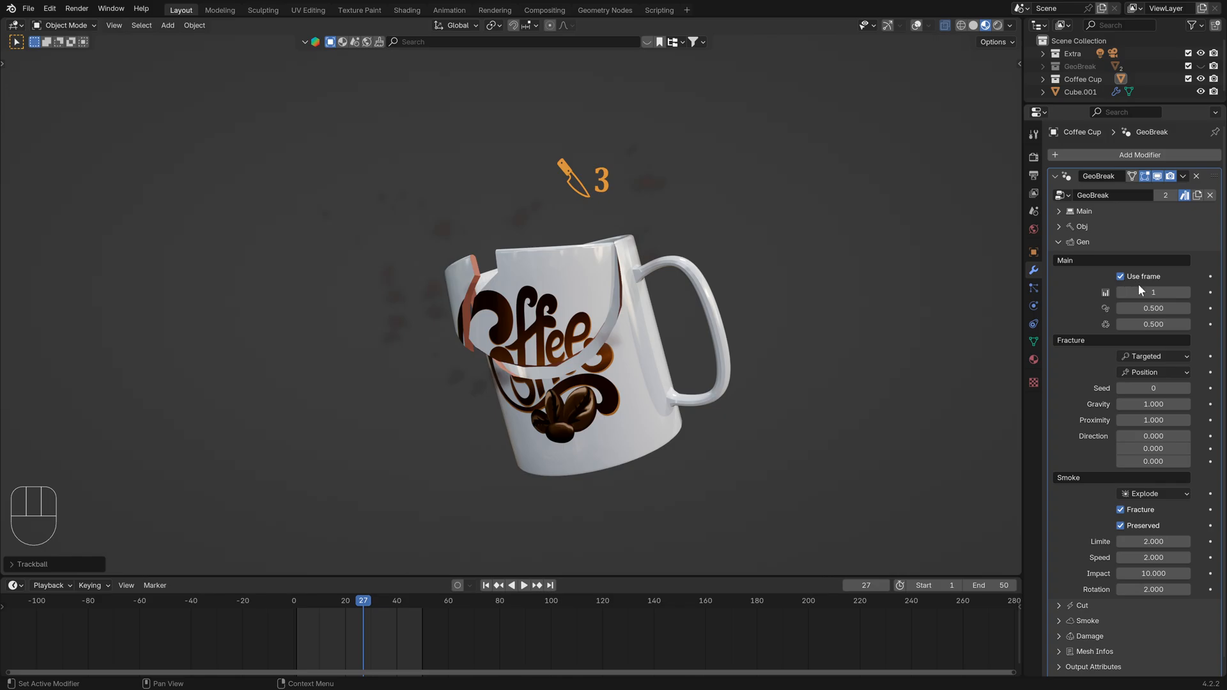
{"action": "left_click", "coordinate": [1154, 292]}
{"action": "type", "text": "20"}
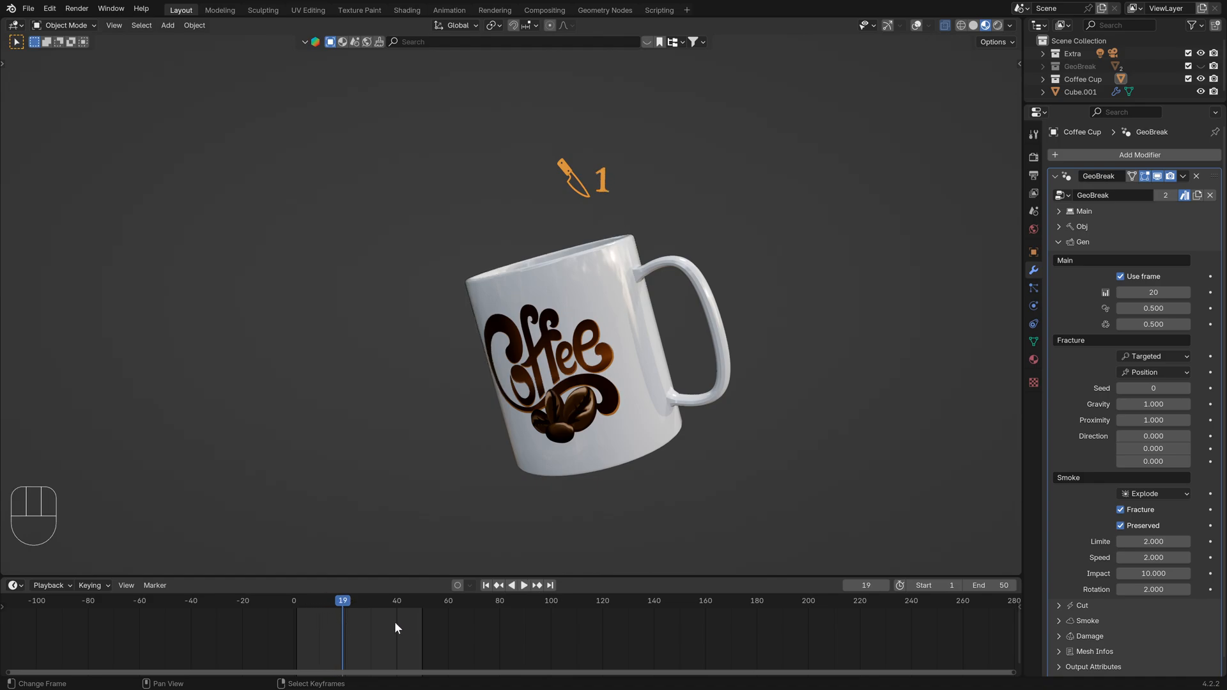
{"action": "key", "text": "space"}
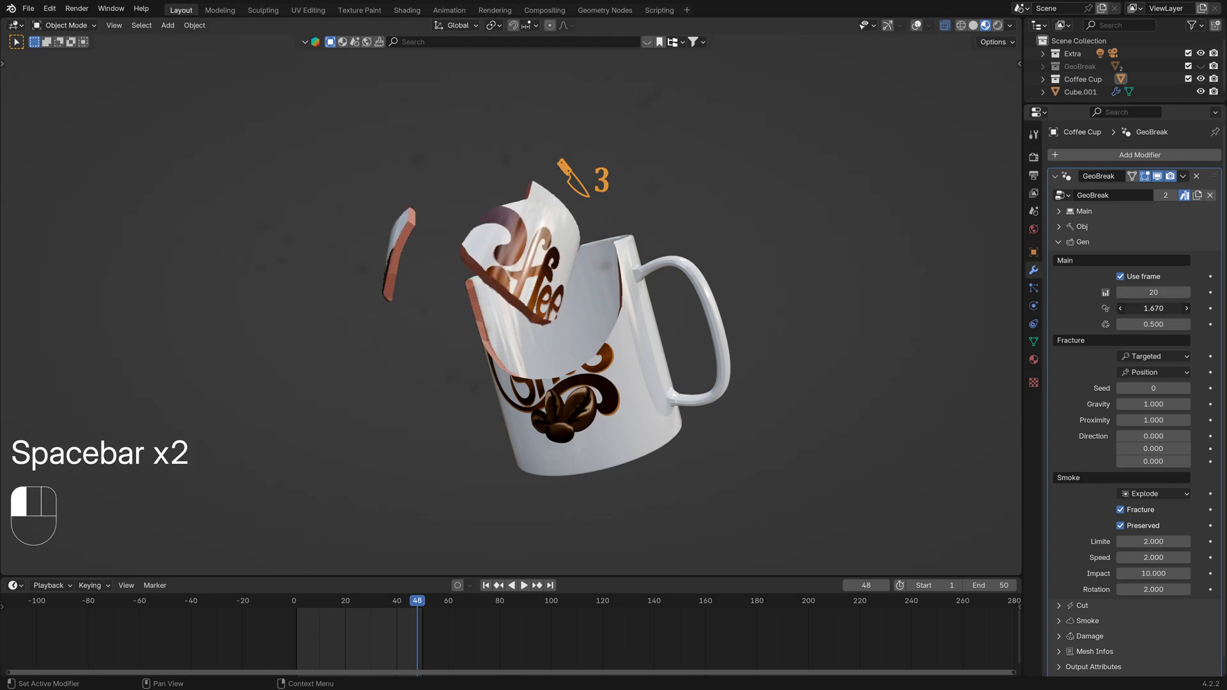
{"action": "key", "text": "space"}
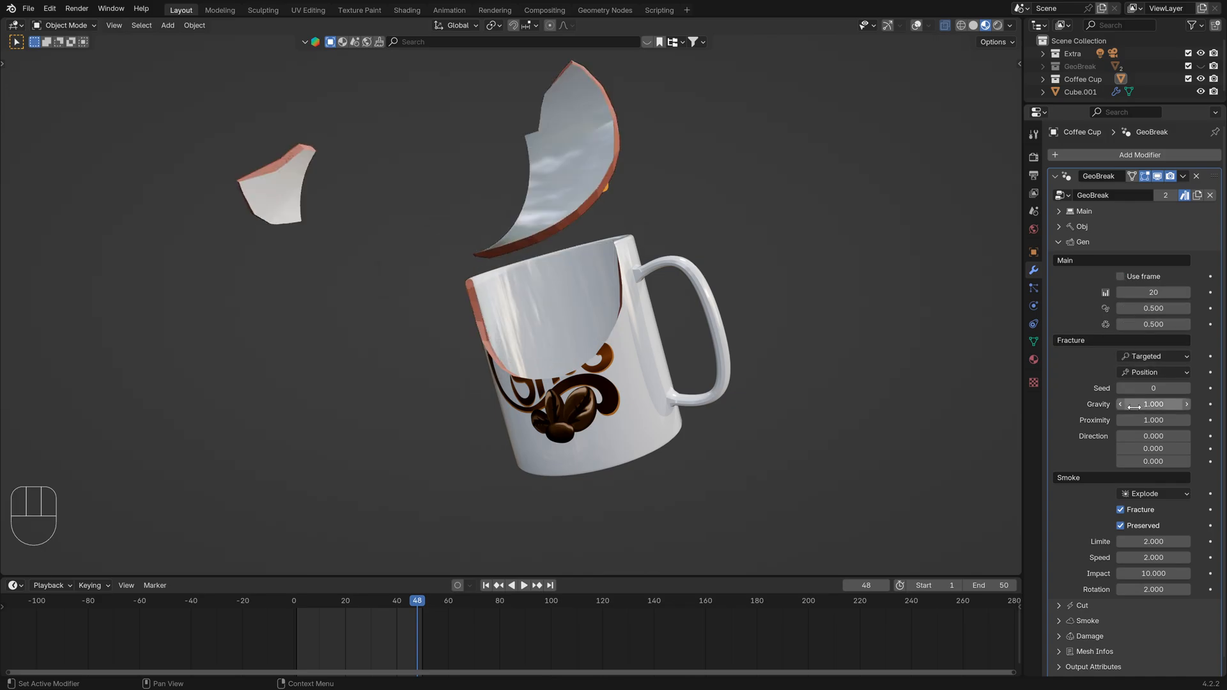
- Lower Gravity on the broken pieces to test it, then restore it to 1.000 and replay
{"action": "left_click_drag", "start_coordinate": [1153, 405], "coordinate": [1139, 404]}
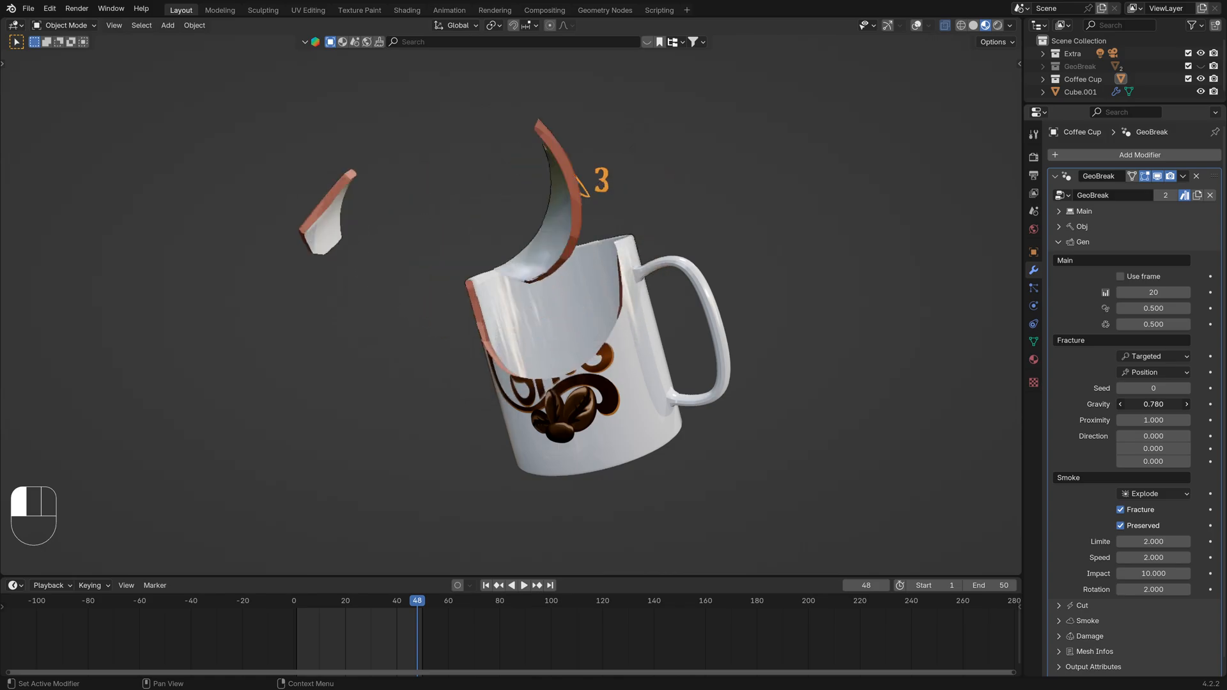
{"action": "left_click", "coordinate": [1153, 404]}
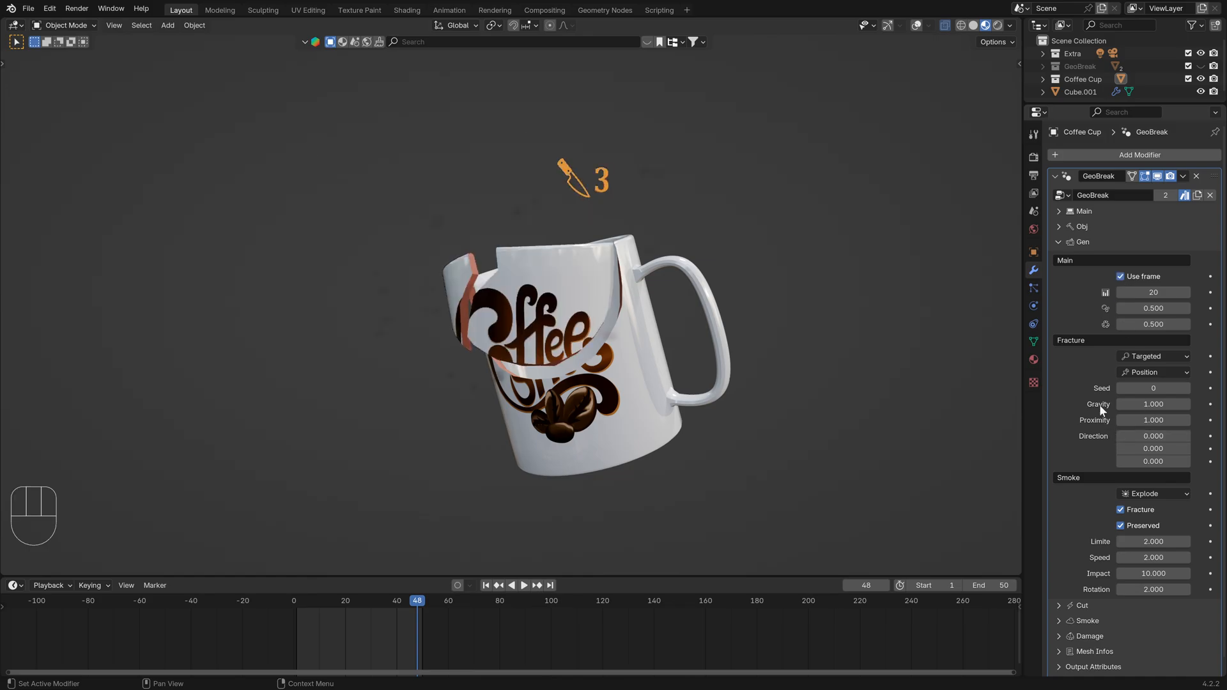
{"action": "mouse_move", "coordinate": [861, 338]}
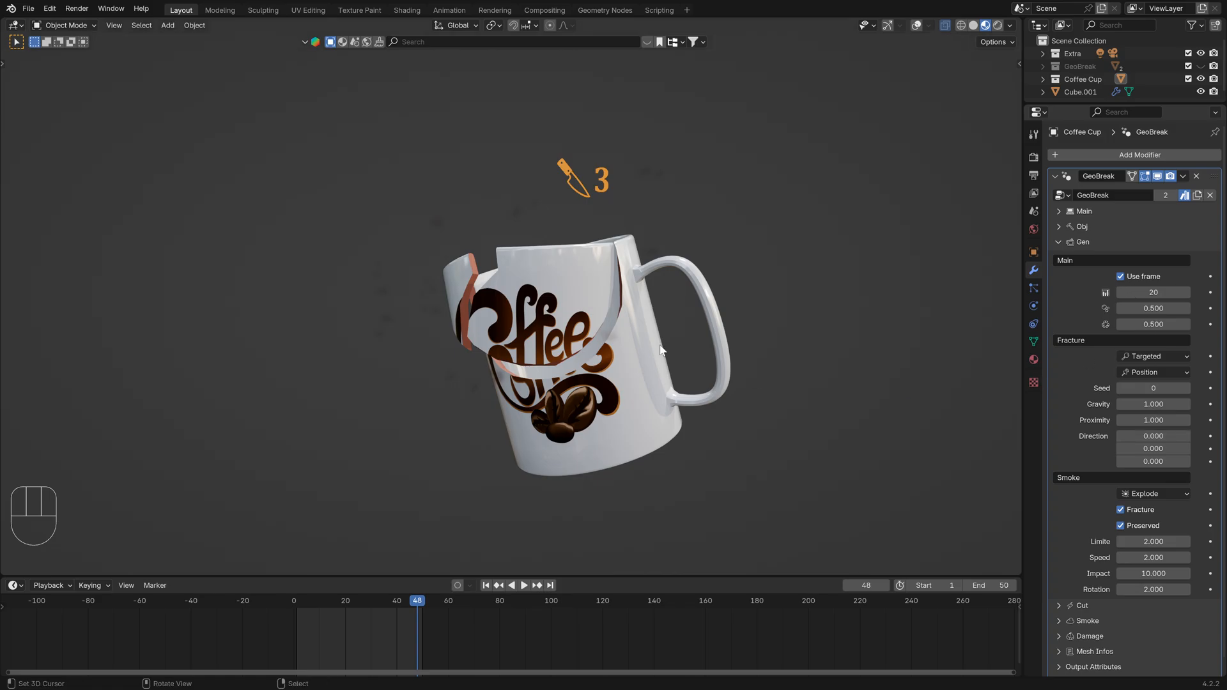
{"action": "key", "text": "space"}
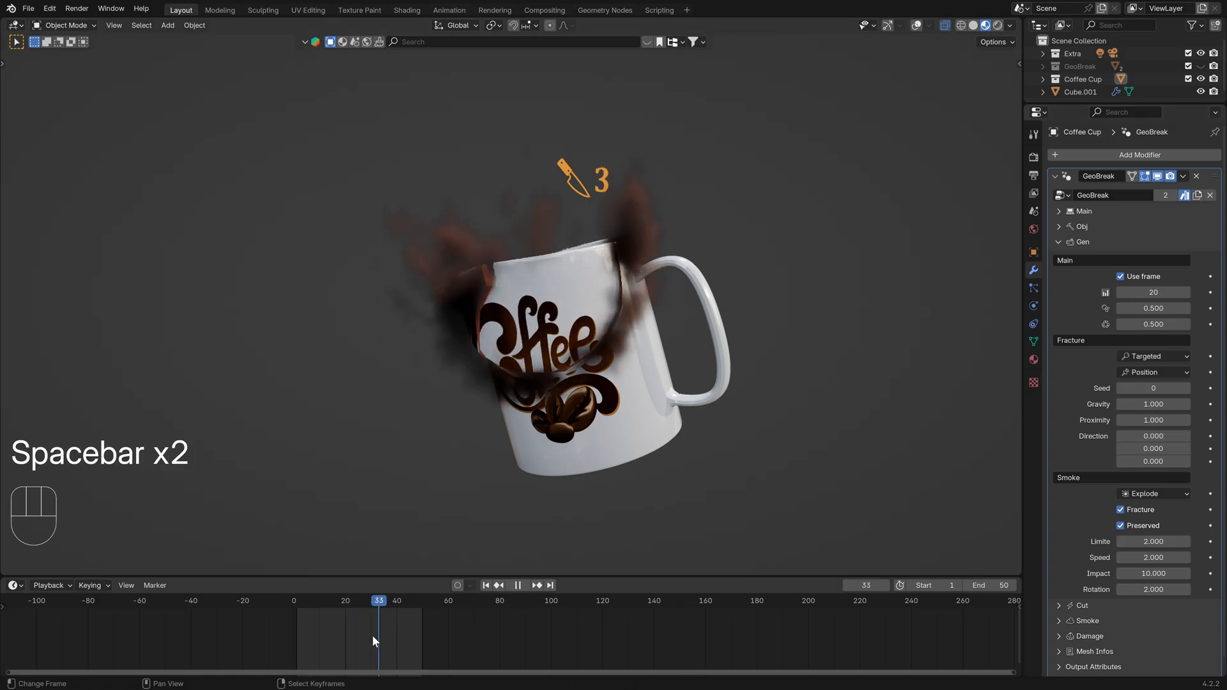
- Try the Flow smoke style on the mug's break and replay the animation
{"action": "key", "text": "space"}
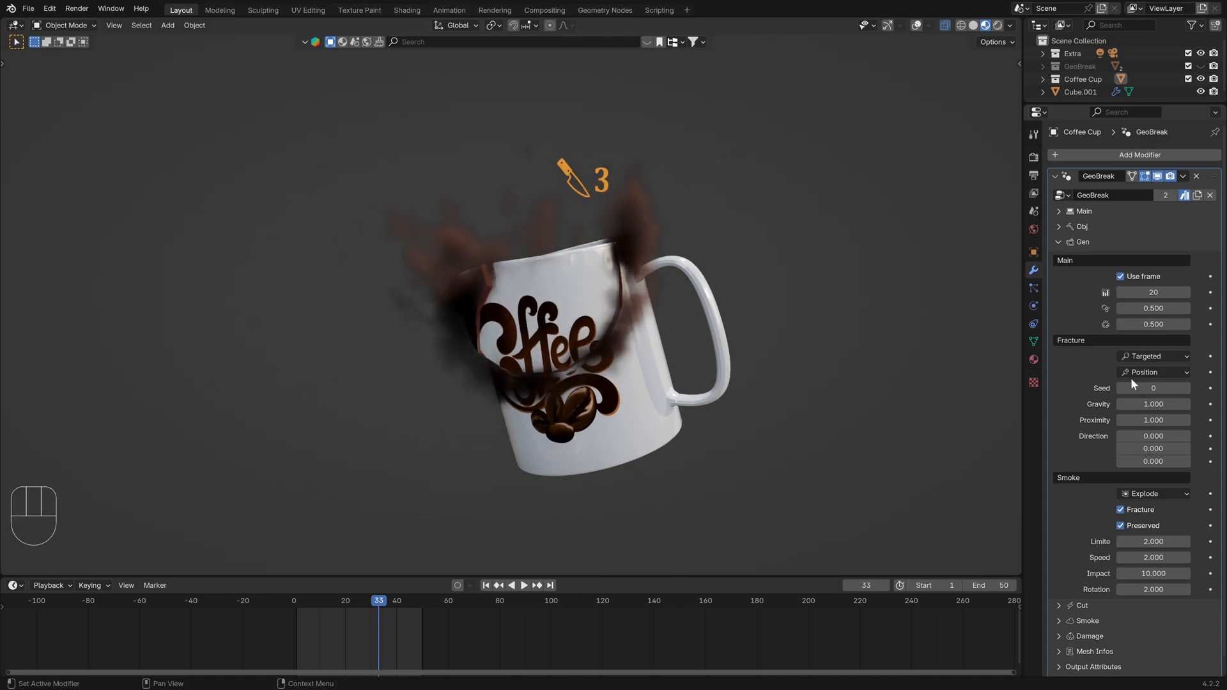
{"action": "mouse_move", "coordinate": [1124, 281]}
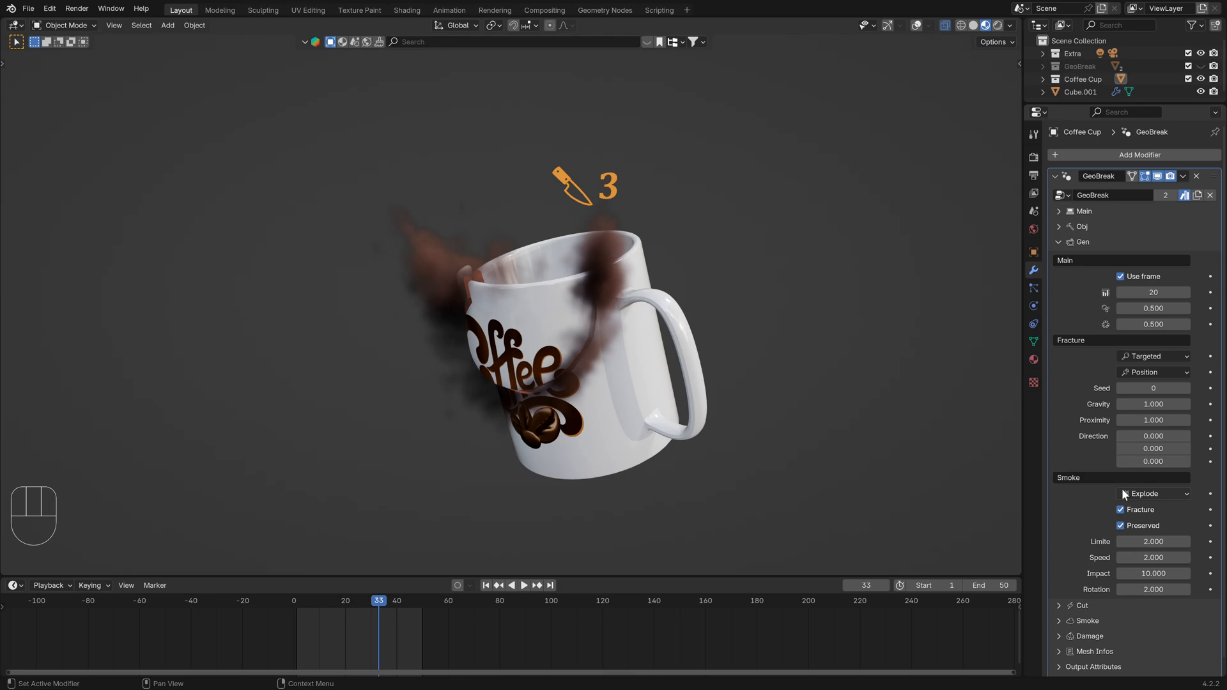
{"action": "left_click", "coordinate": [1154, 493]}
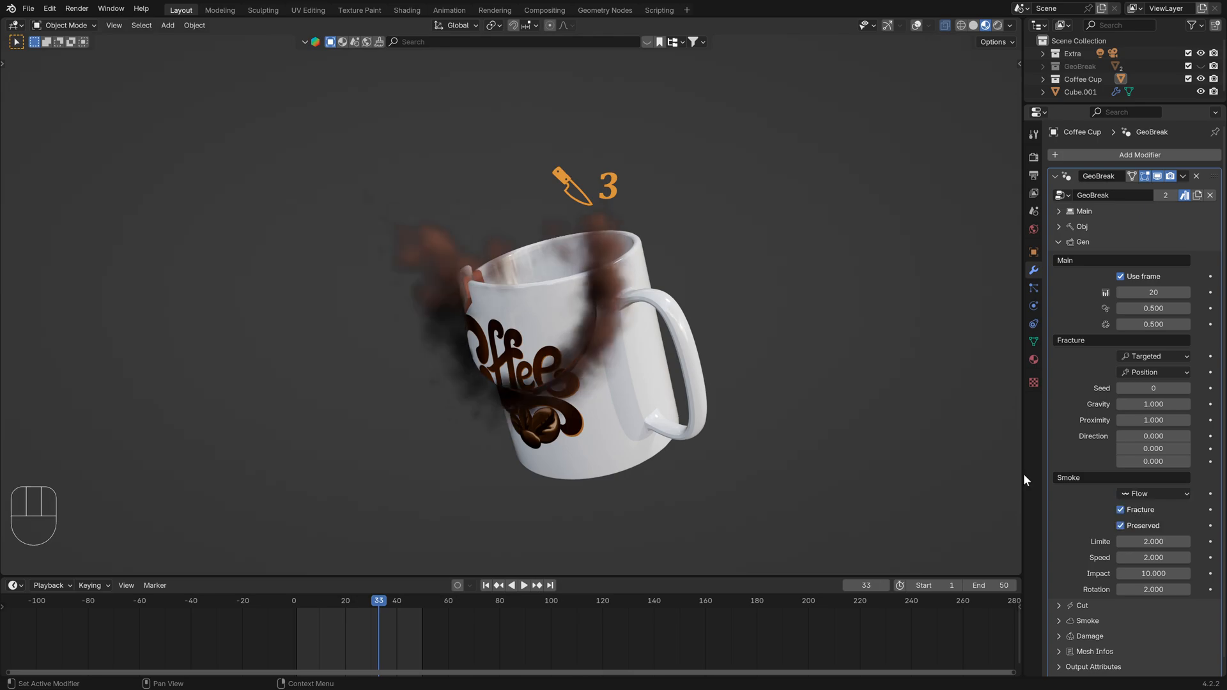
{"action": "key", "text": "space"}
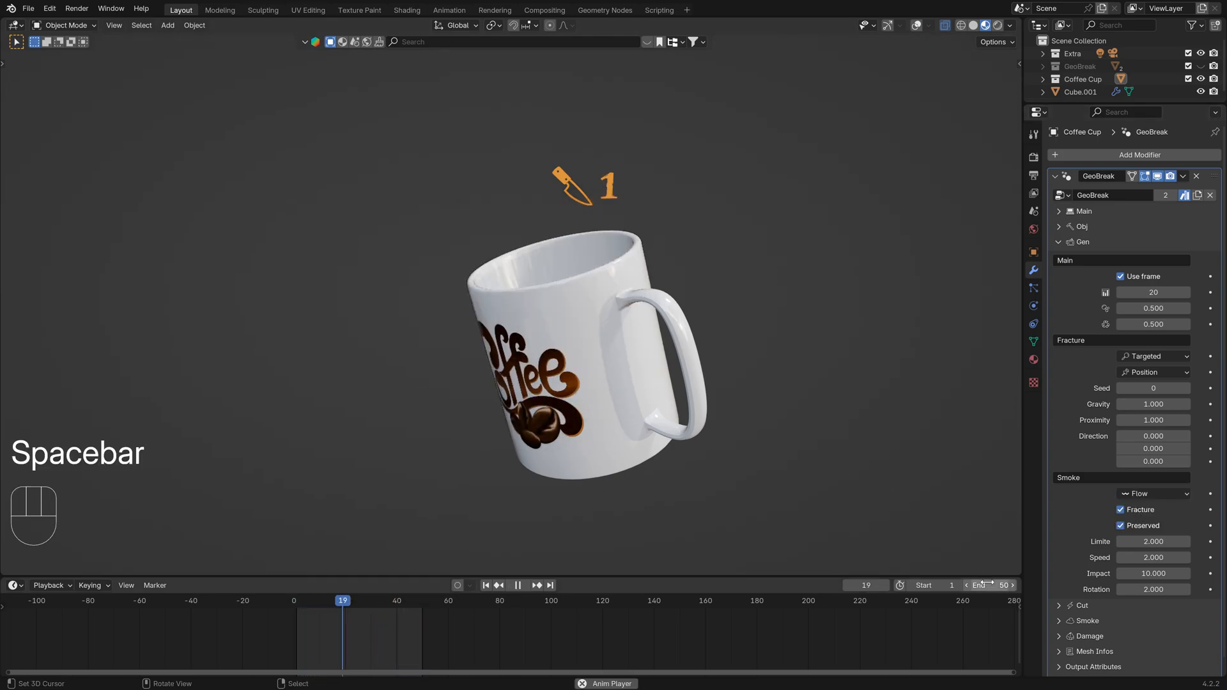
{"action": "key", "text": "space"}
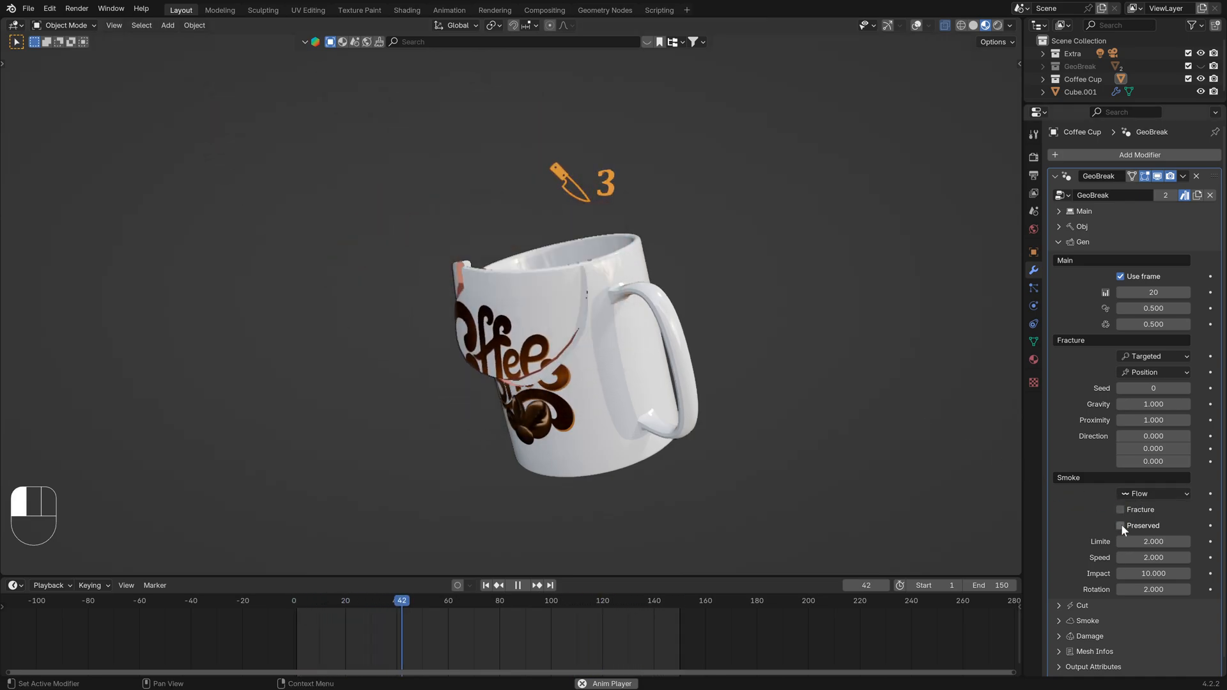
- Toggle the smoke Fracture option and restore the Explode style with Fracture and Preserved on
{"action": "left_click", "coordinate": [1121, 511]}
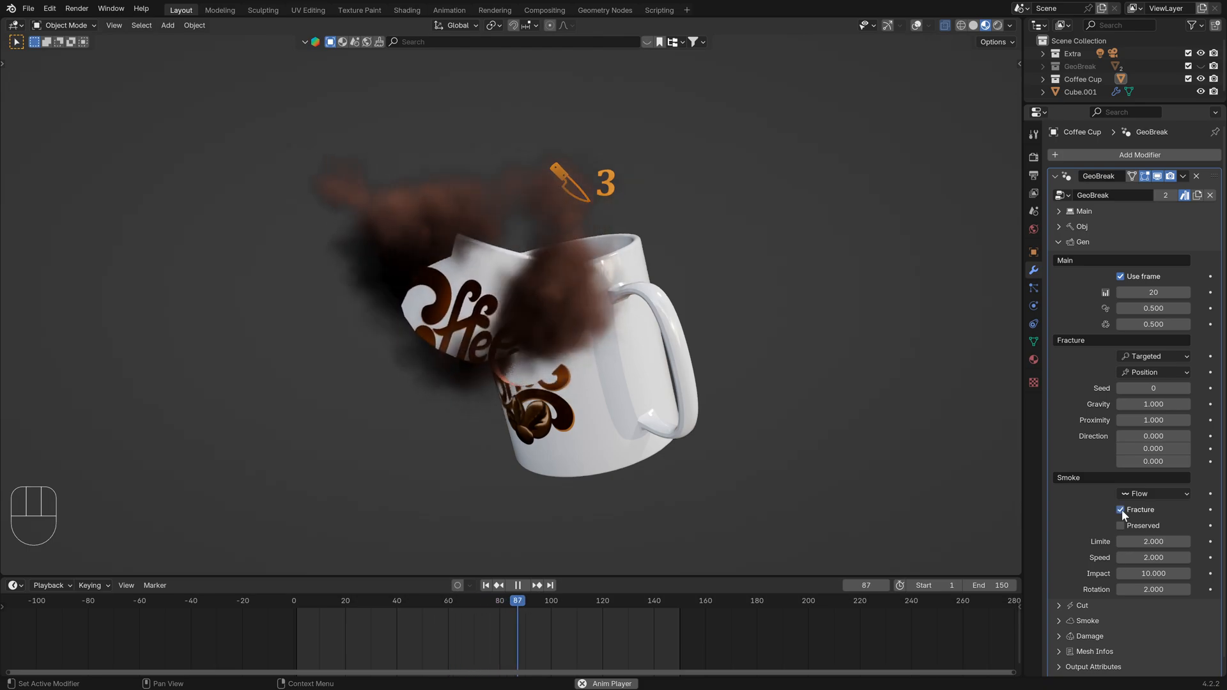
{"action": "left_click", "coordinate": [1121, 510]}
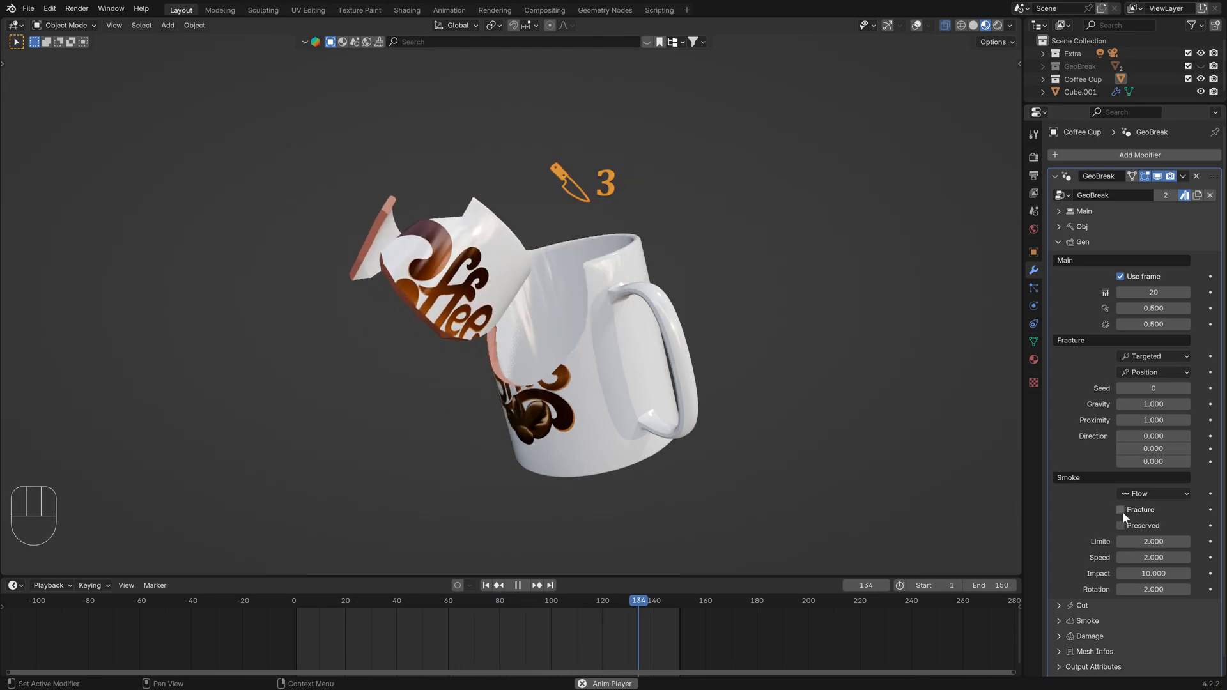
{"action": "left_click", "coordinate": [1152, 493]}
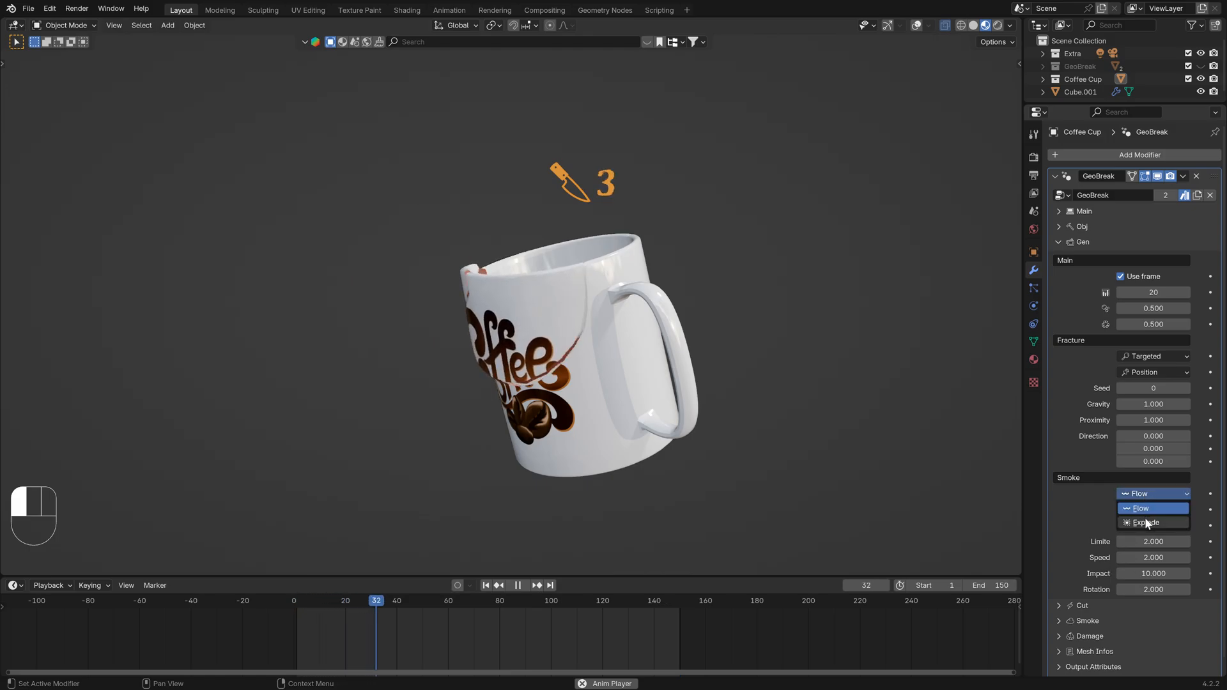
{"action": "key", "text": "space"}
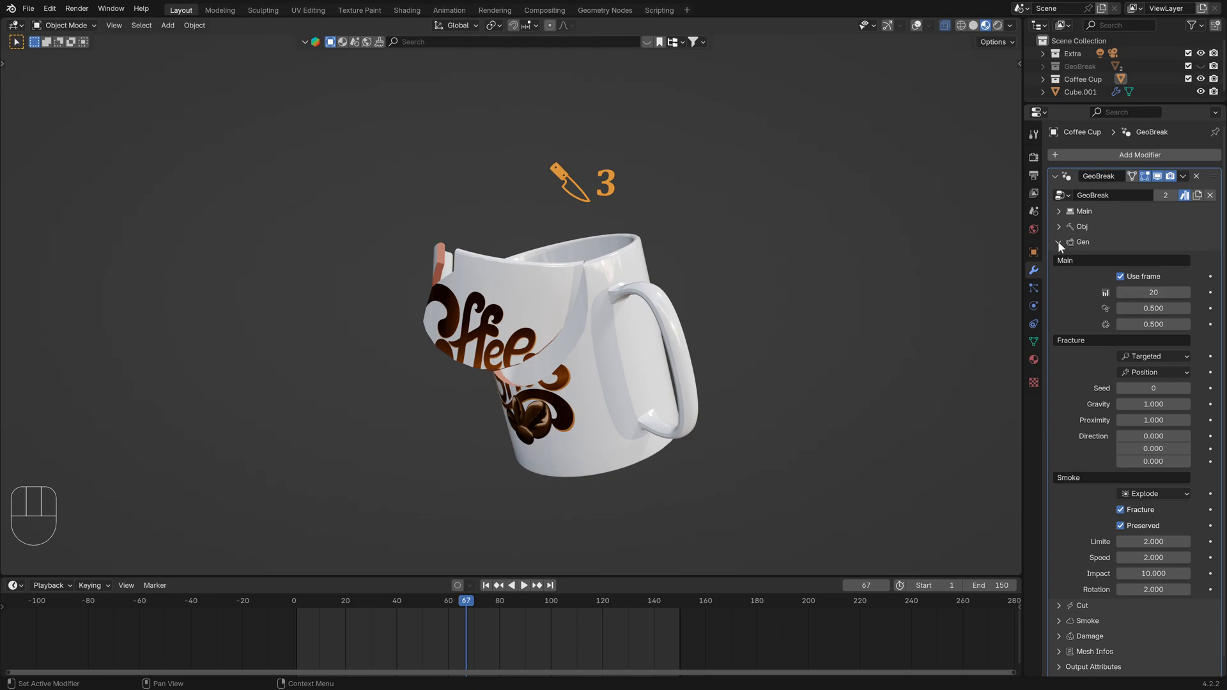
- Inspect the Coffee Cup's Obj edge-split settings, toggling Smooth off and on, leaving them unchanged
{"action": "left_click", "coordinate": [1060, 242]}
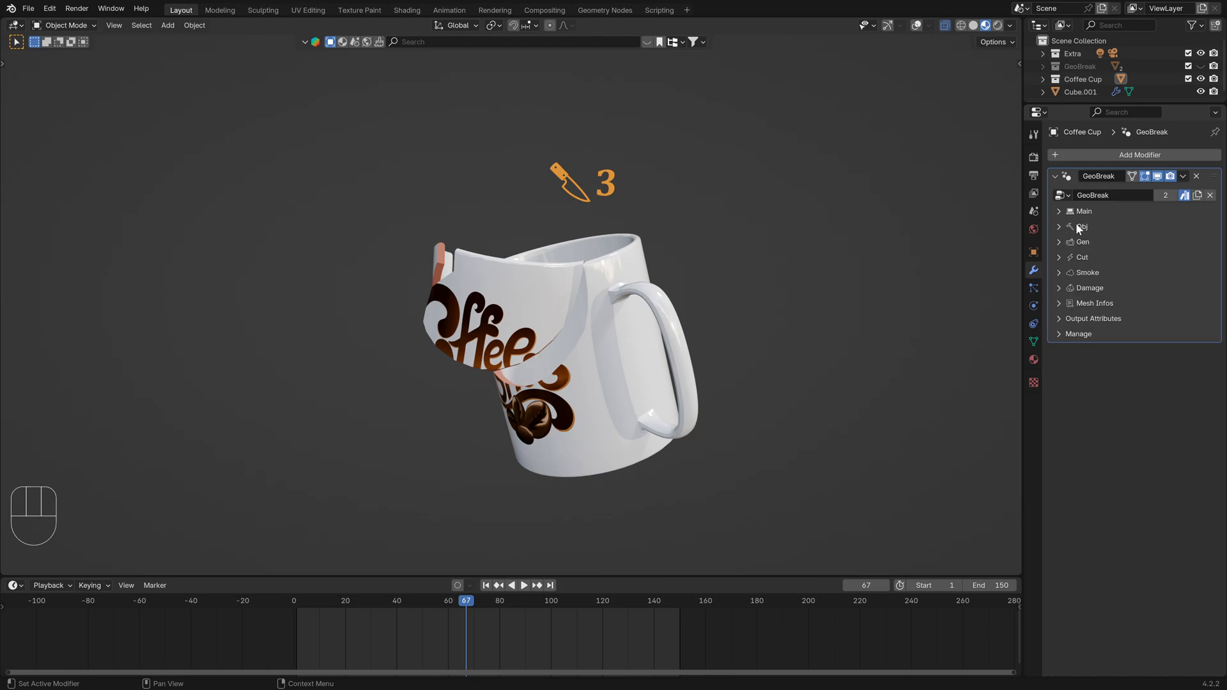
{"action": "left_click", "coordinate": [1059, 211]}
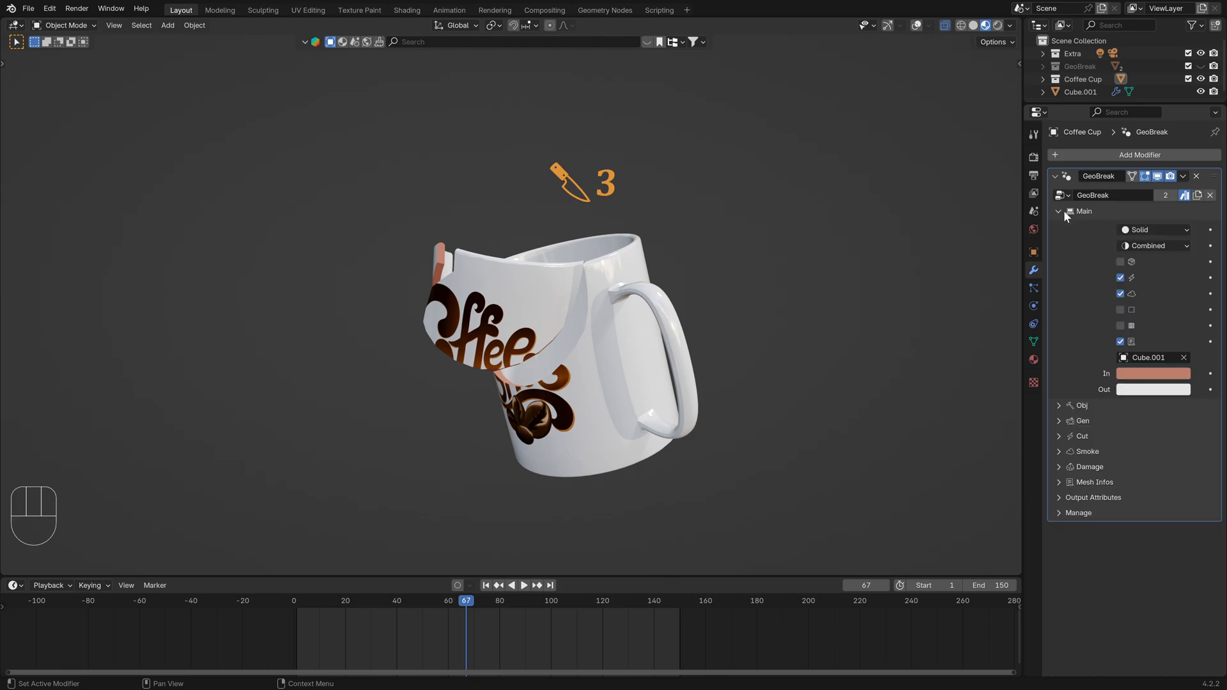
{"action": "left_click", "coordinate": [1059, 226]}
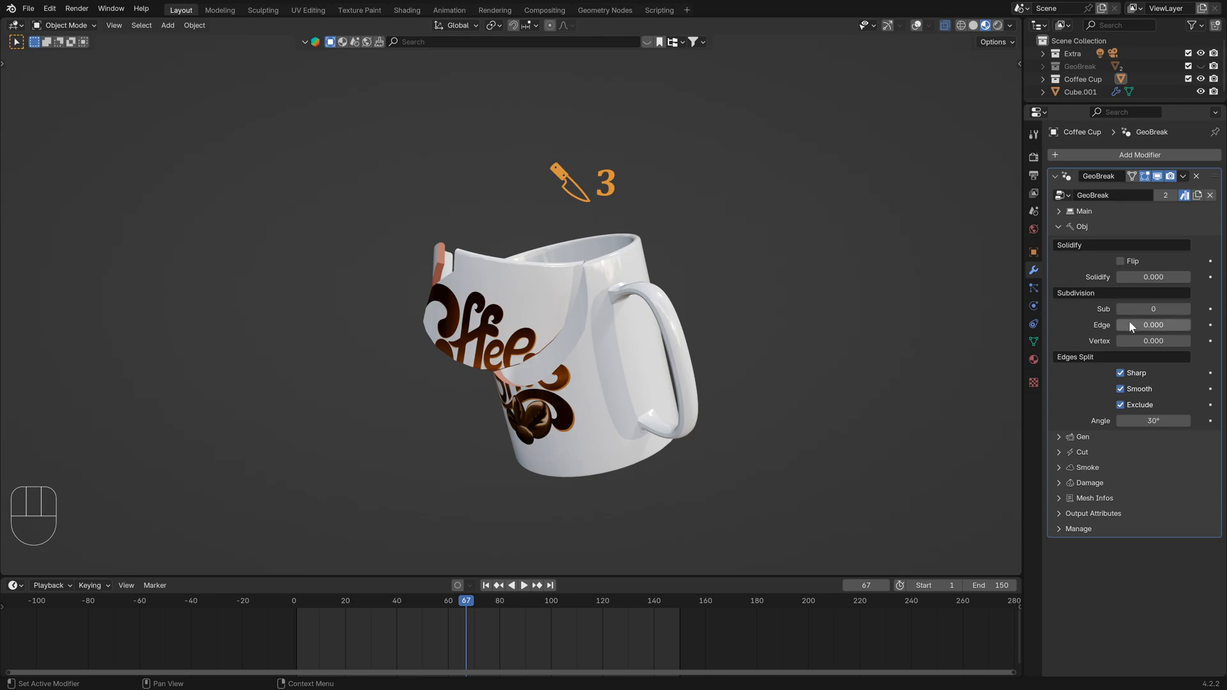
{"action": "left_click", "coordinate": [1121, 389]}
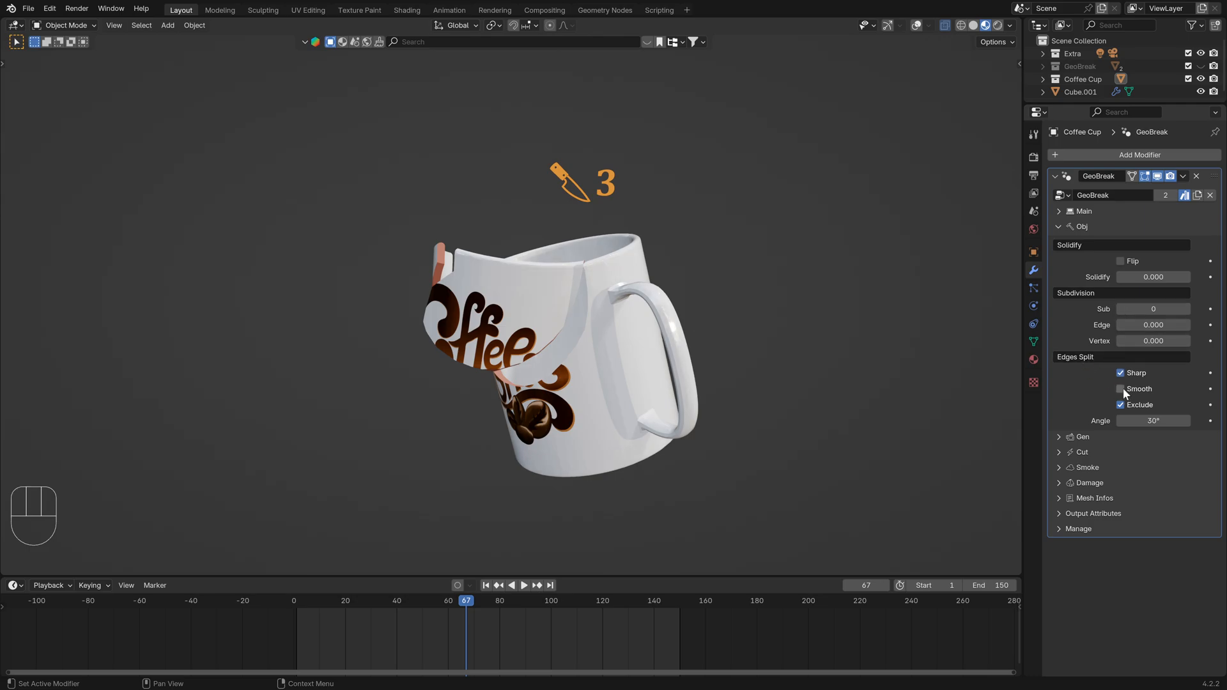
{"action": "left_click", "coordinate": [1121, 389]}
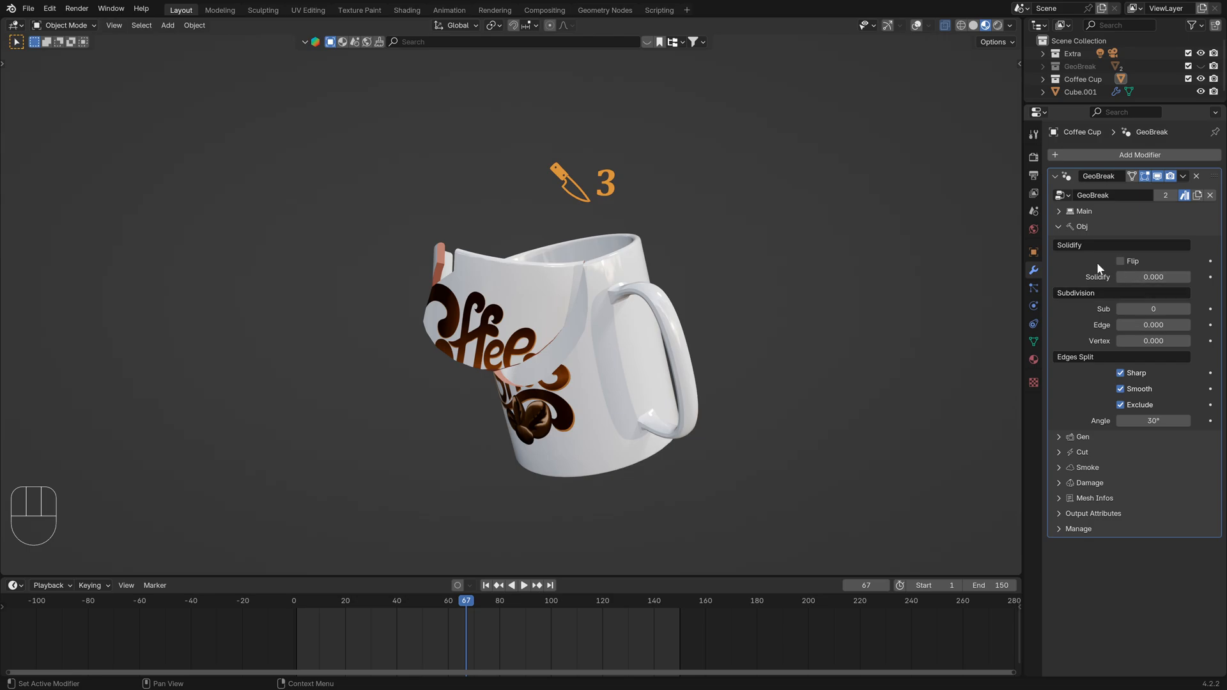
{"action": "left_click", "coordinate": [1061, 226]}
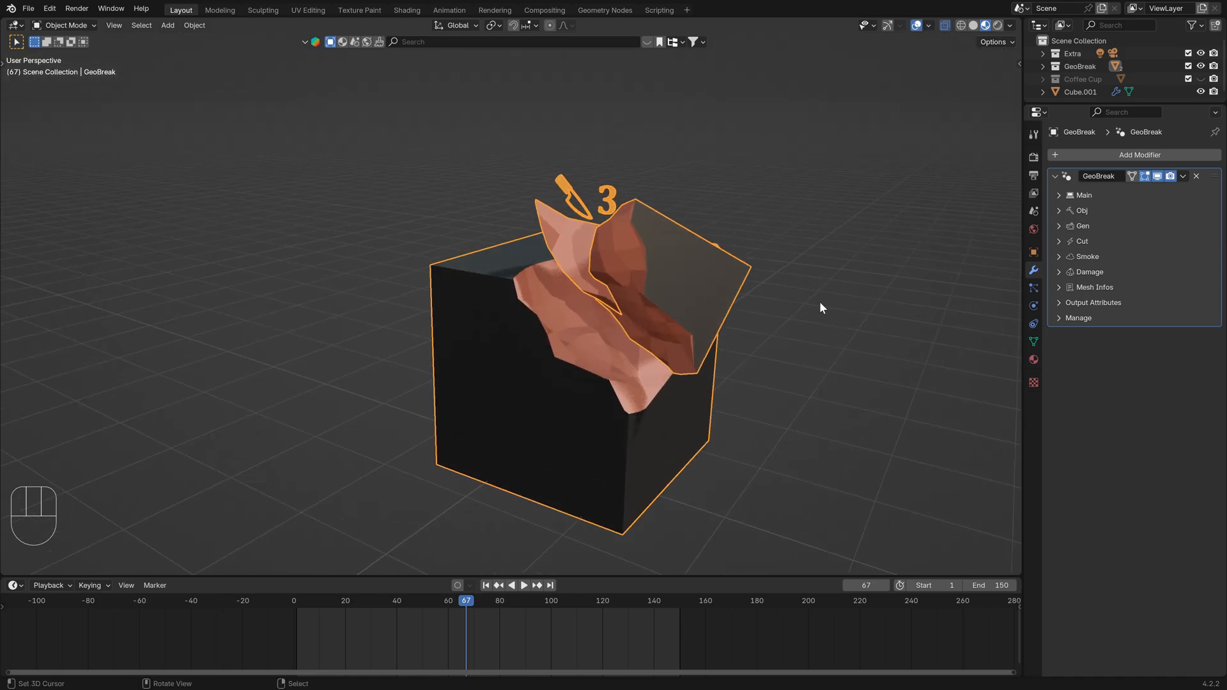
- Review the Cut settings, then test Solidify thickness in Obj and reset it to 0
{"action": "left_click", "coordinate": [1081, 242]}
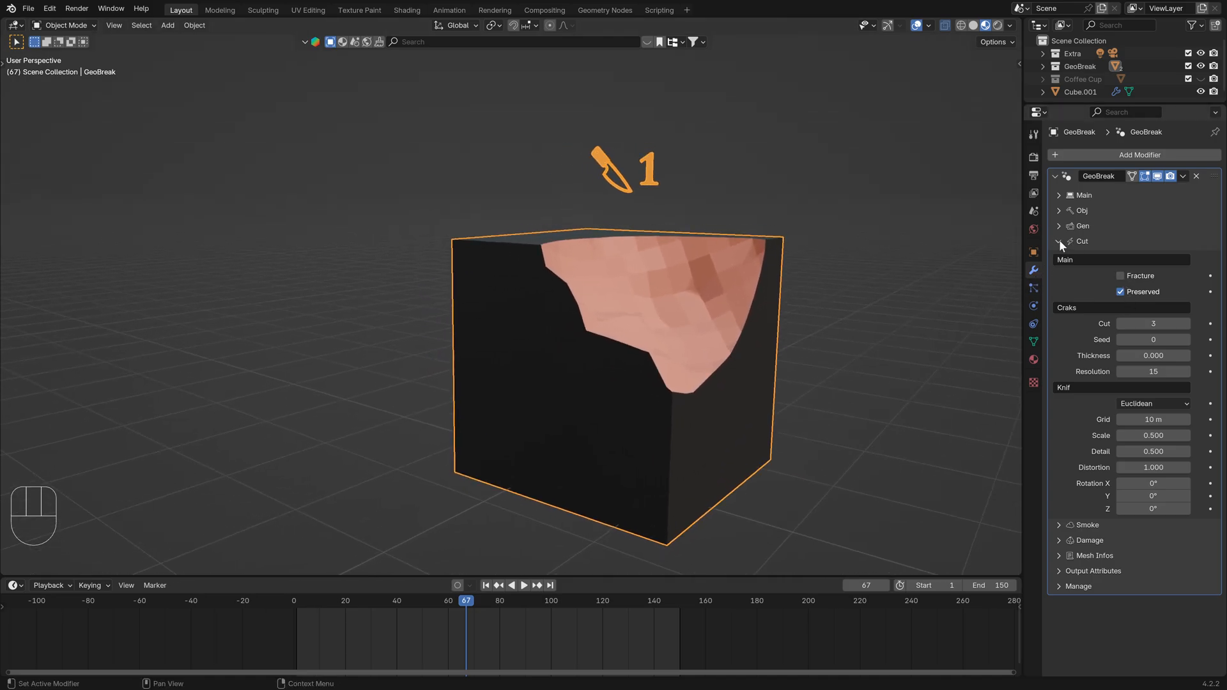
{"action": "left_click", "coordinate": [1059, 242]}
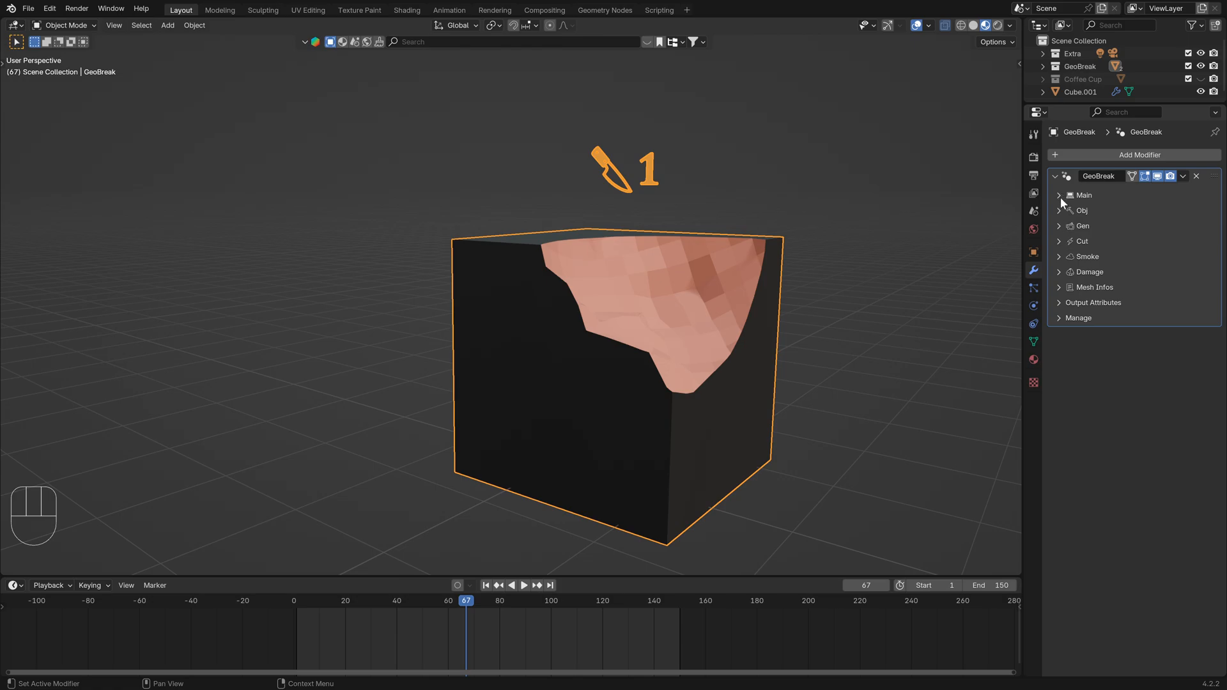
{"action": "left_click", "coordinate": [1082, 210]}
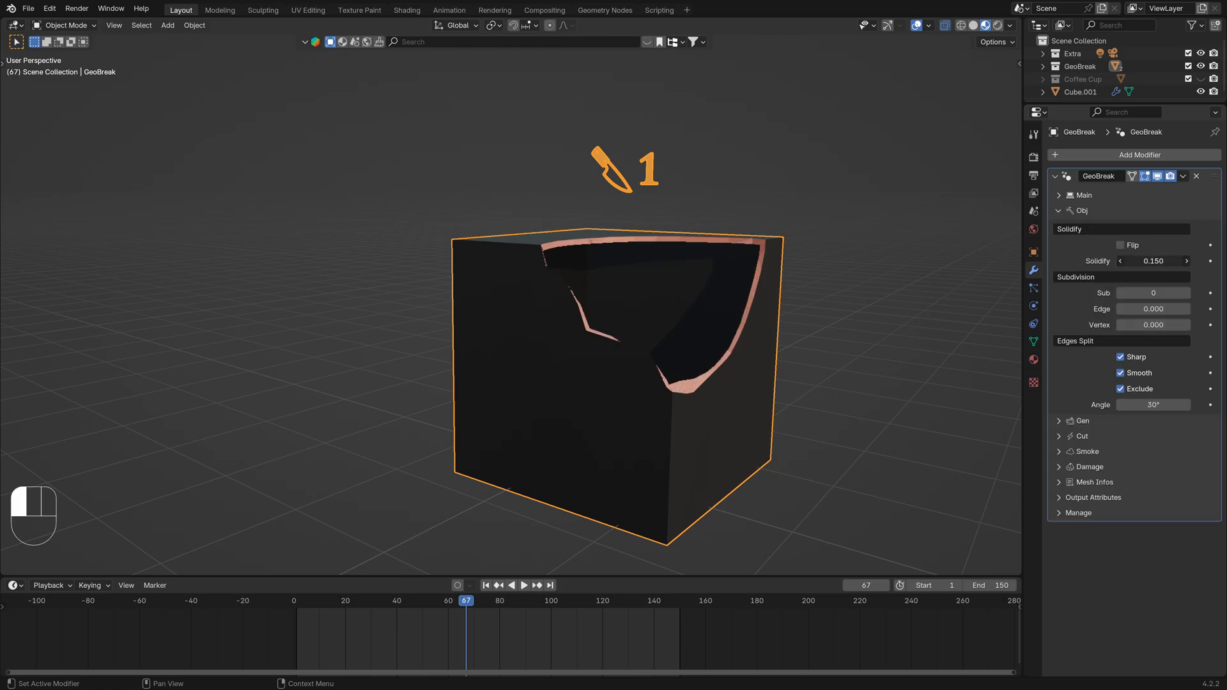
{"action": "left_click_drag", "start_coordinate": [1143, 261], "coordinate": [1191, 261]}
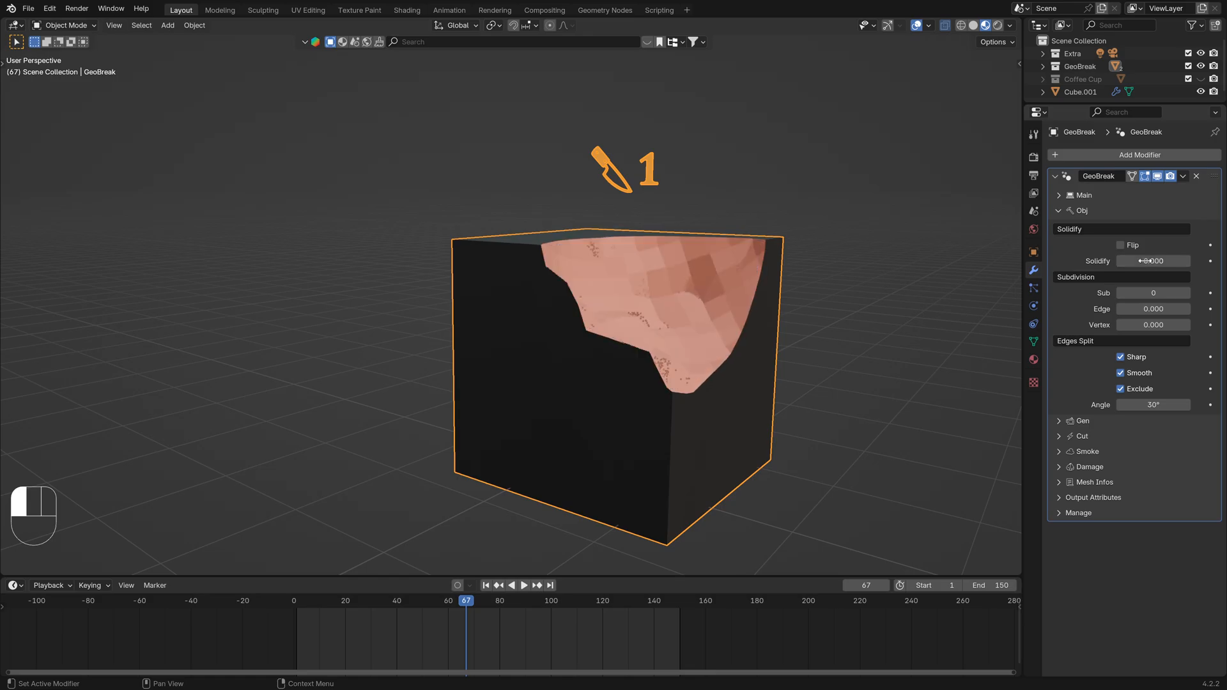
{"action": "left_click", "coordinate": [1185, 293]}
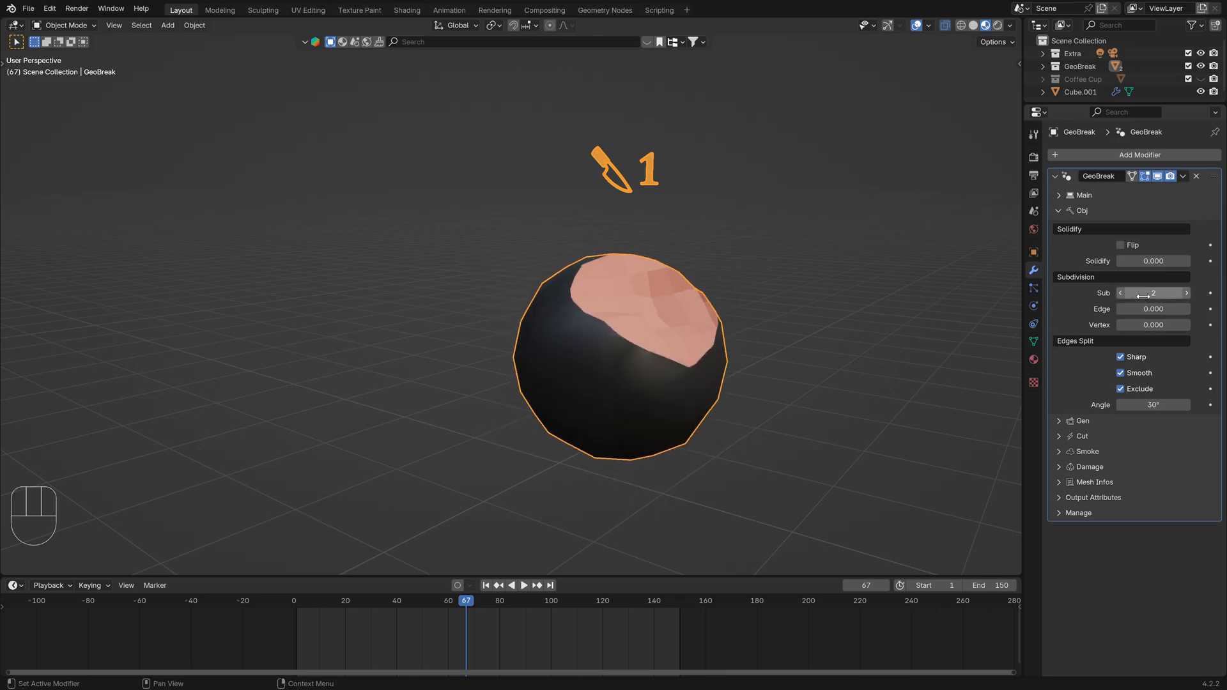
- Test Subdivision and Edge Split options on the cube, leaving them at defaults, and collapse Obj
{"action": "left_click_drag", "start_coordinate": [1166, 292], "coordinate": [1128, 291]}
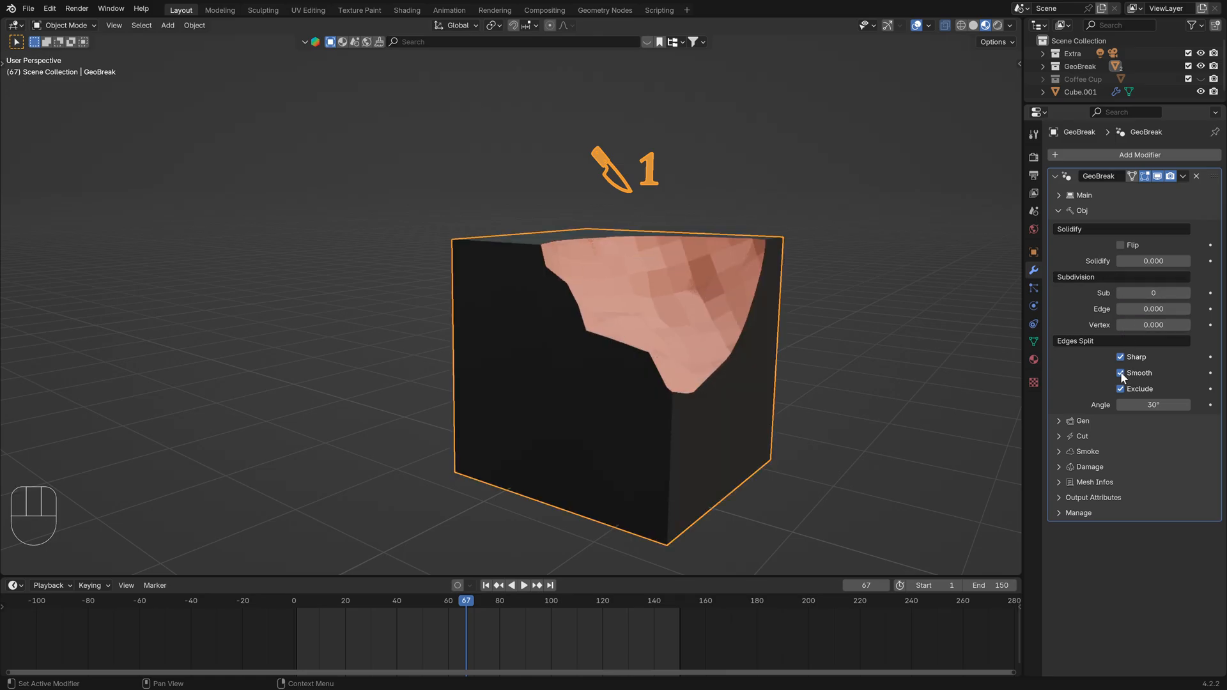
{"action": "left_click", "coordinate": [1121, 389]}
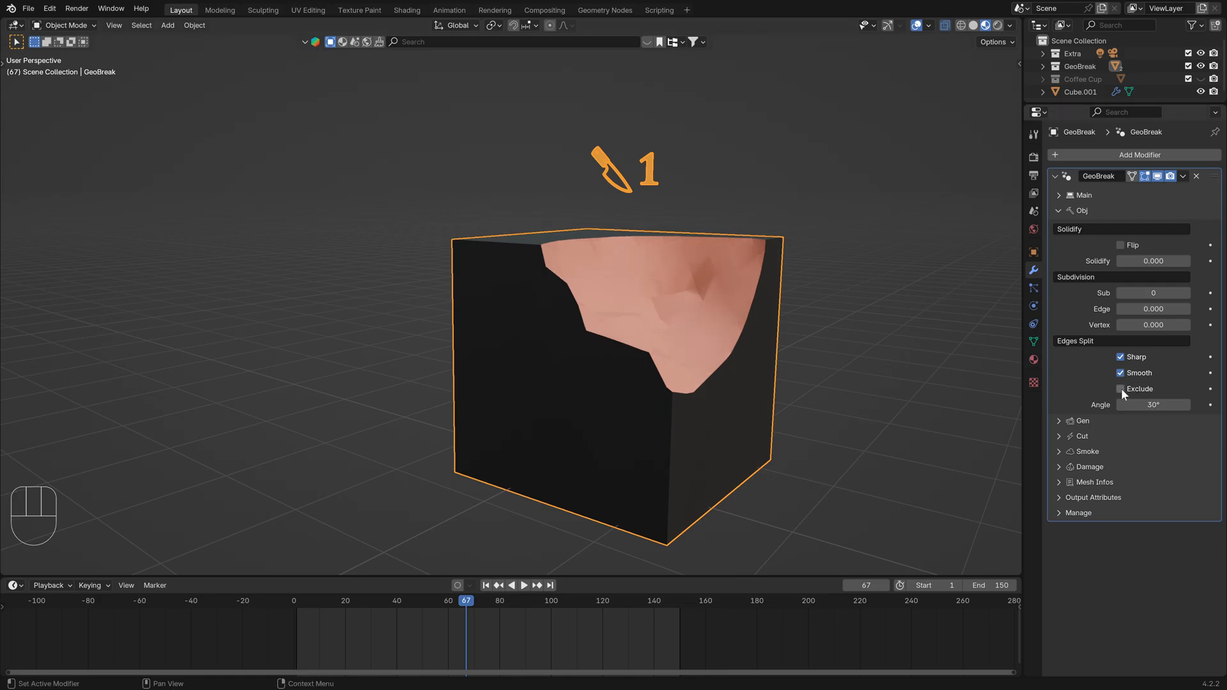
{"action": "left_click", "coordinate": [1121, 389]}
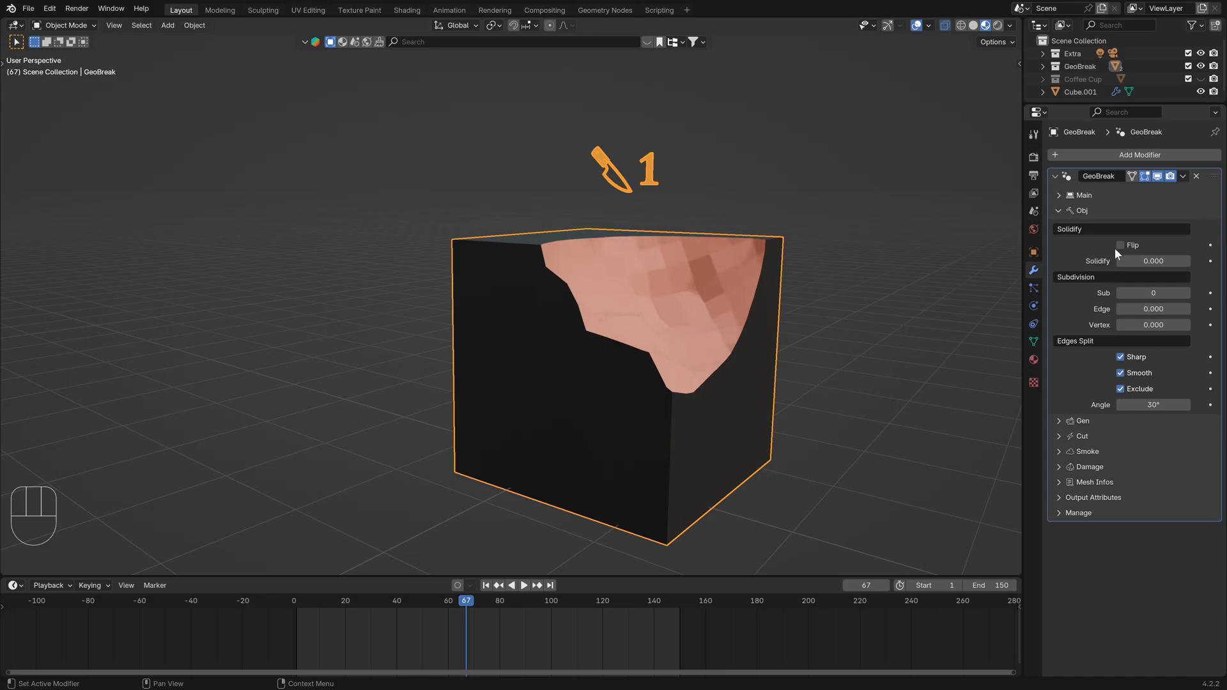
{"action": "left_click", "coordinate": [1060, 211]}
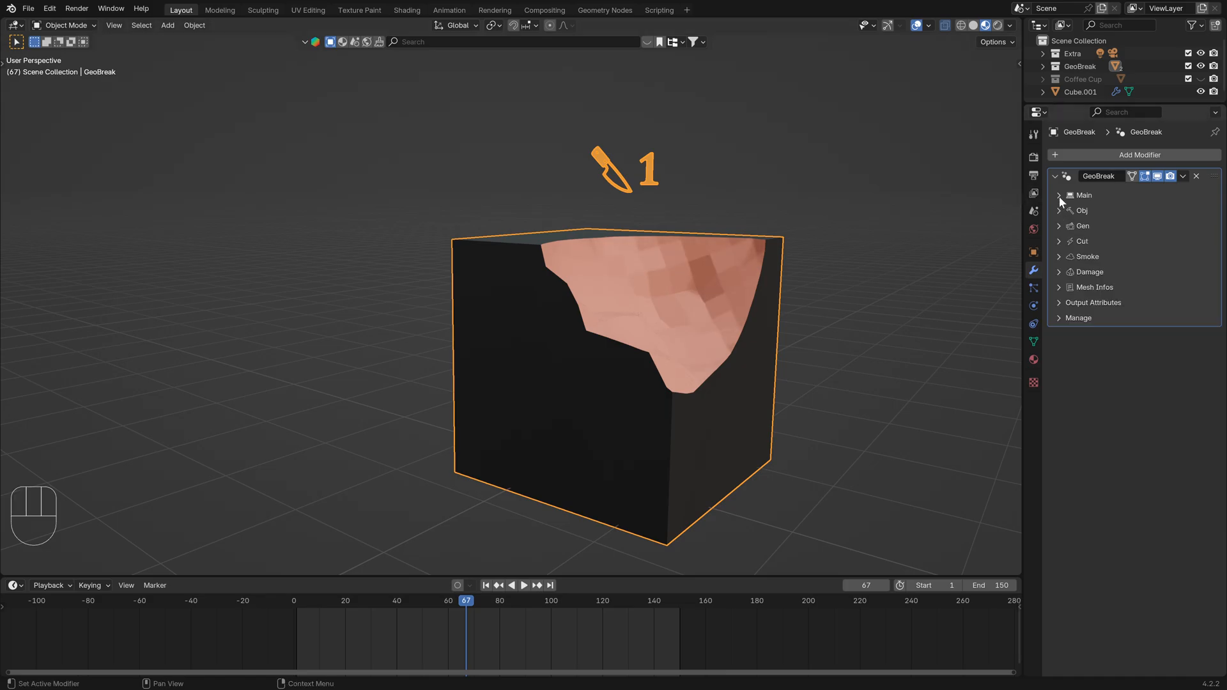
{"action": "left_click", "coordinate": [1058, 195]}
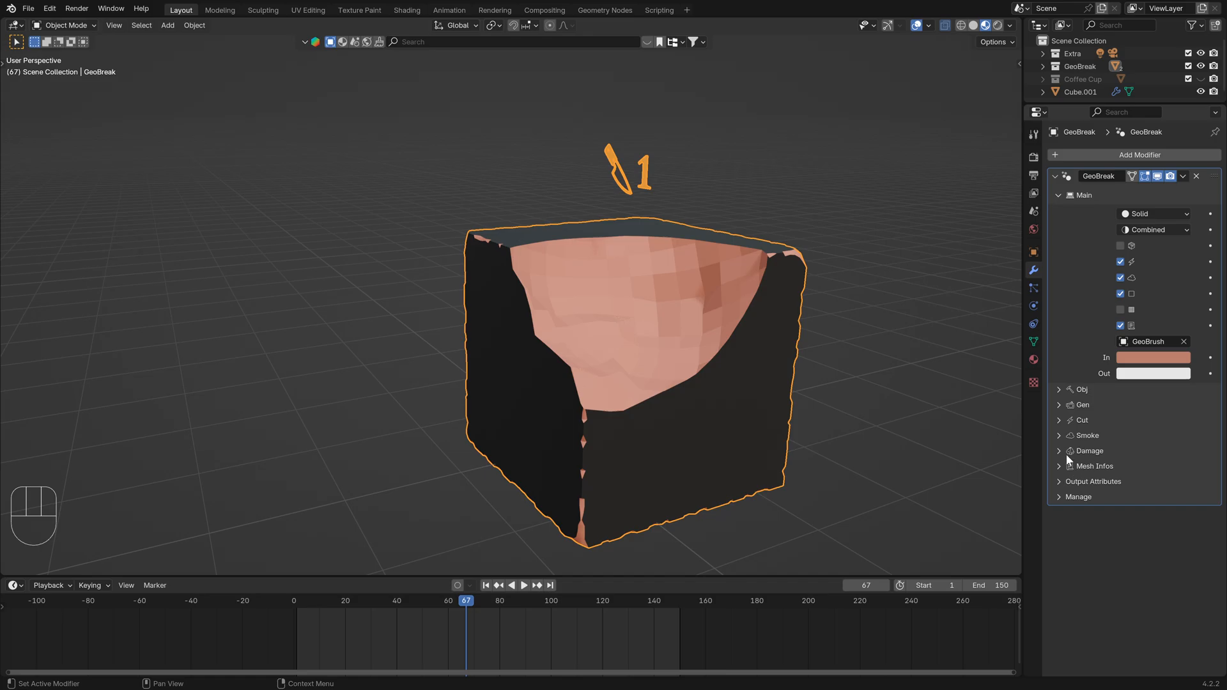
- Test Edges and Faces damage scale on the cube, then switch the Cut and Damage effects off
{"action": "left_click", "coordinate": [1090, 452]}
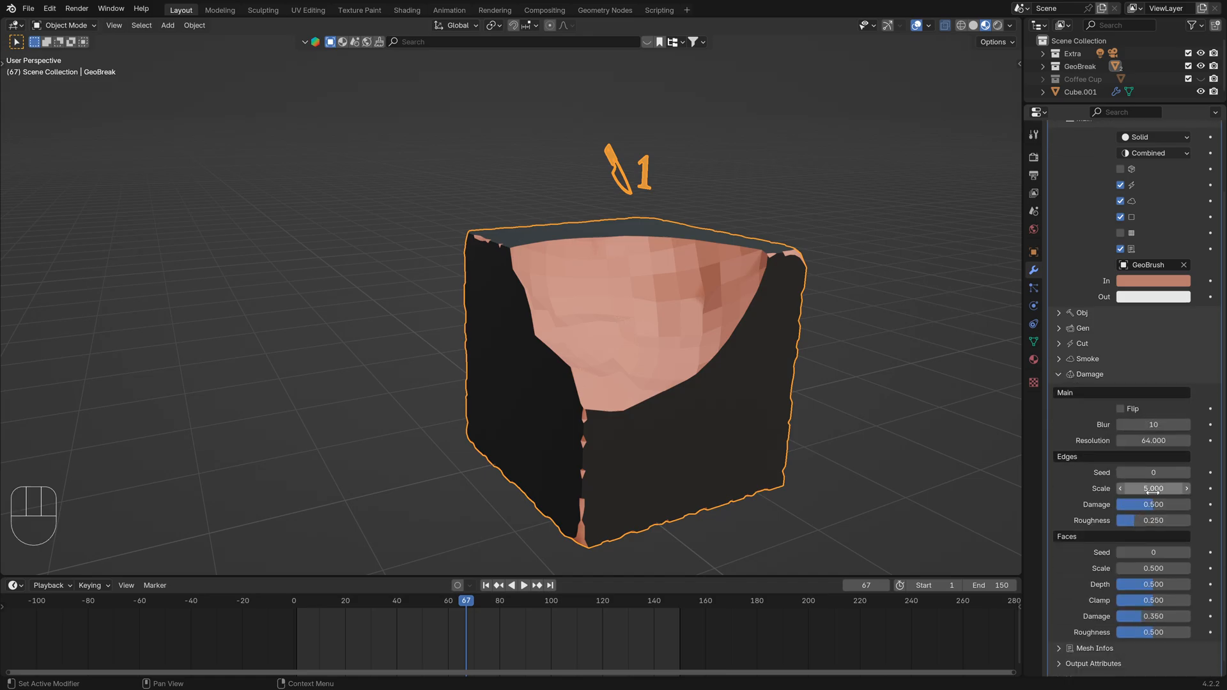
{"action": "left_click_drag", "start_coordinate": [1128, 504], "coordinate": [1166, 504]}
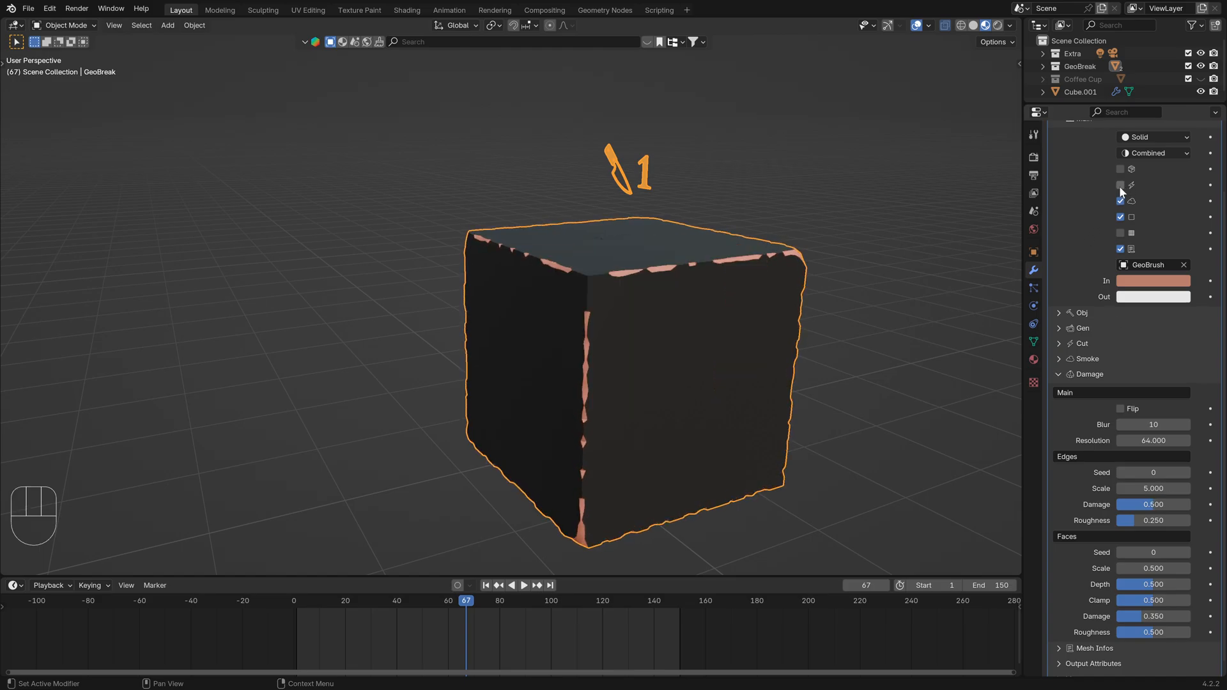
{"action": "left_click", "coordinate": [1121, 233]}
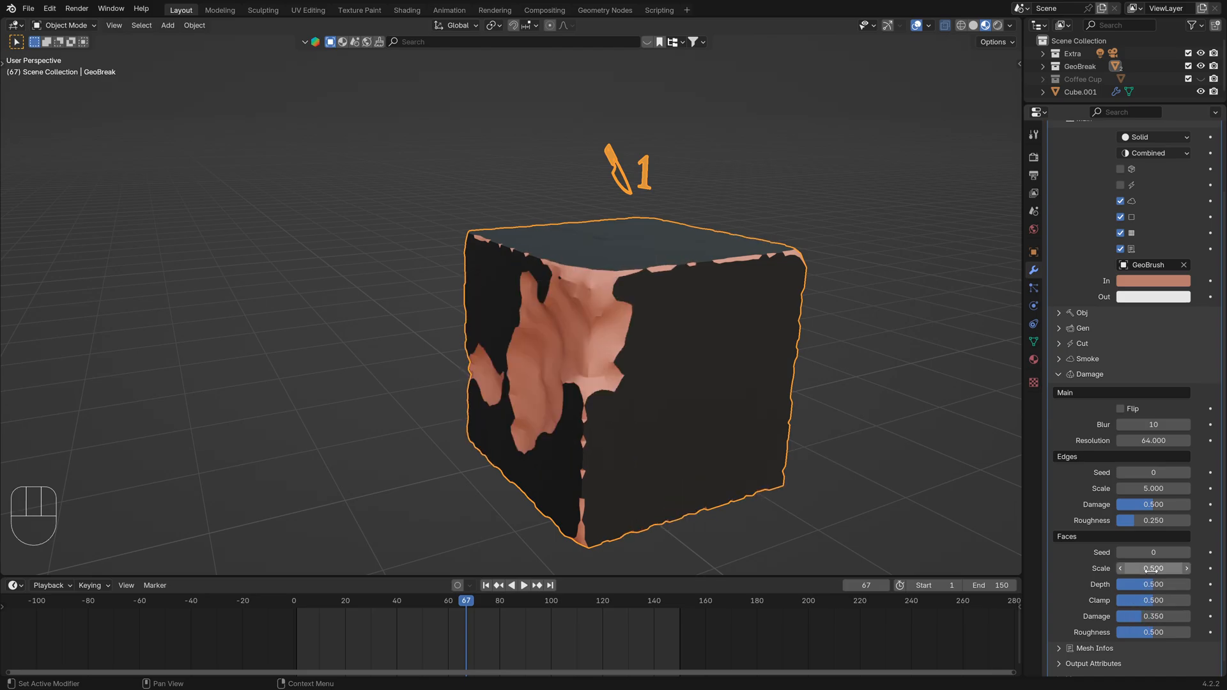
{"action": "left_click_drag", "start_coordinate": [1167, 584], "coordinate": [1151, 584]}
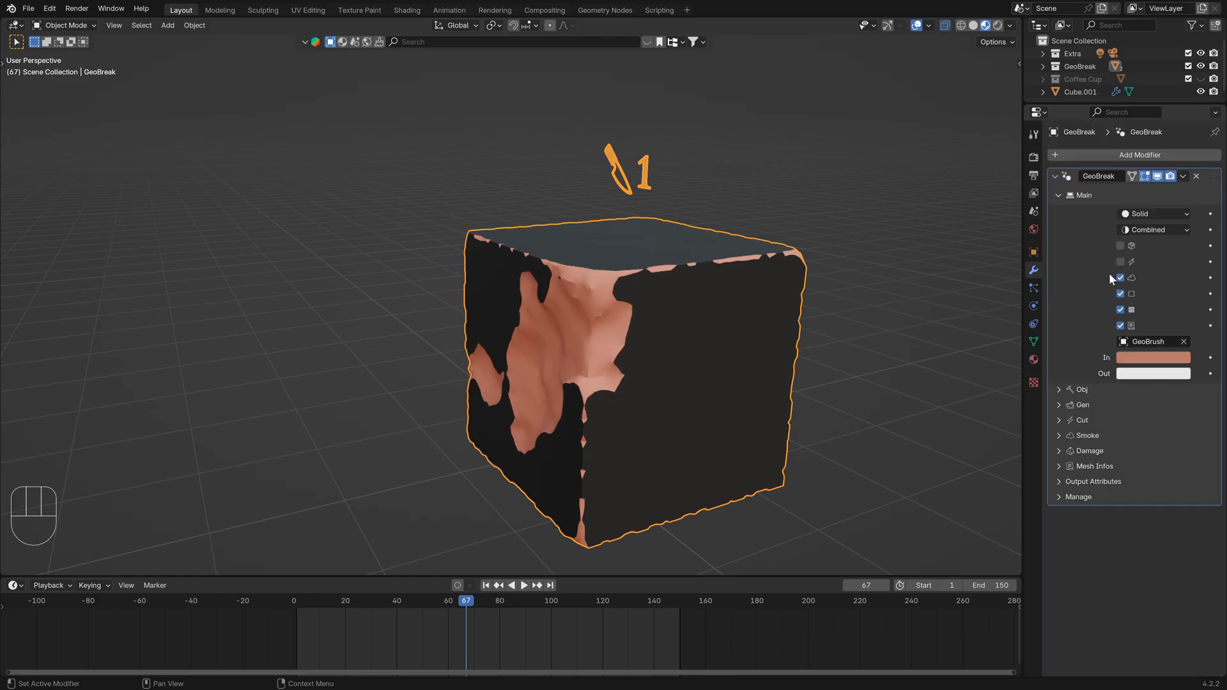
{"action": "left_click", "coordinate": [1120, 294]}
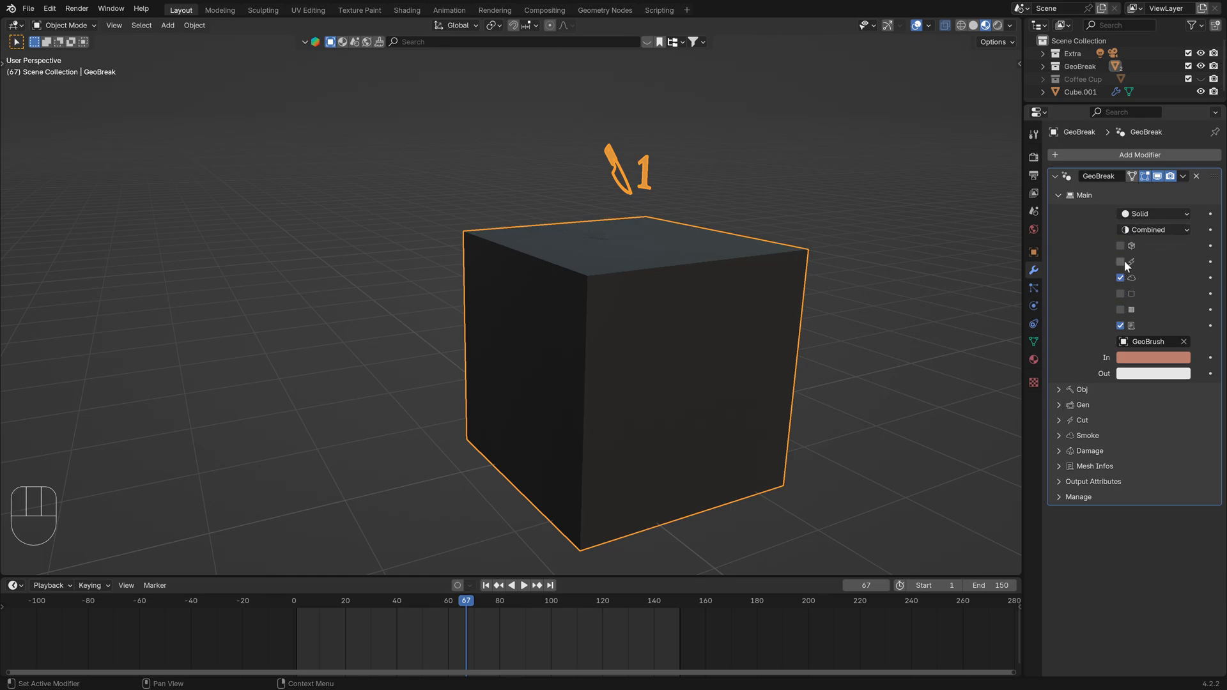
- Re-enable the Cut effect with Fracture on, then rewind the animation to frame 0
{"action": "left_click", "coordinate": [1120, 261]}
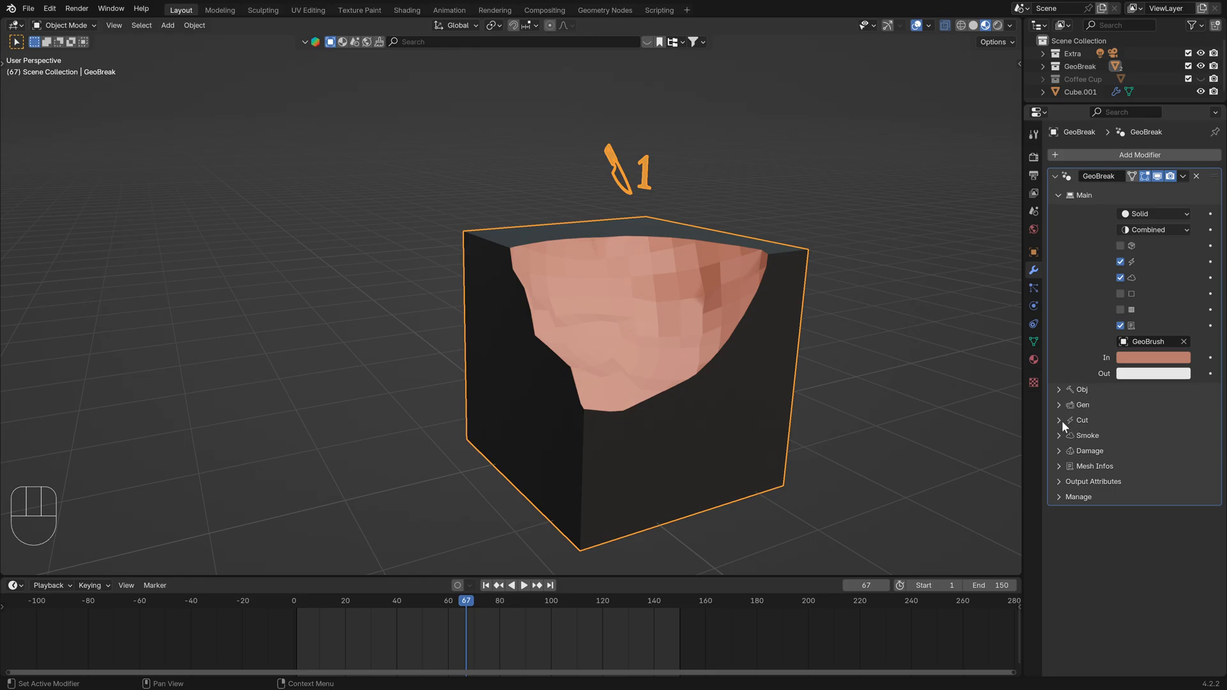
{"action": "left_click", "coordinate": [1058, 421]}
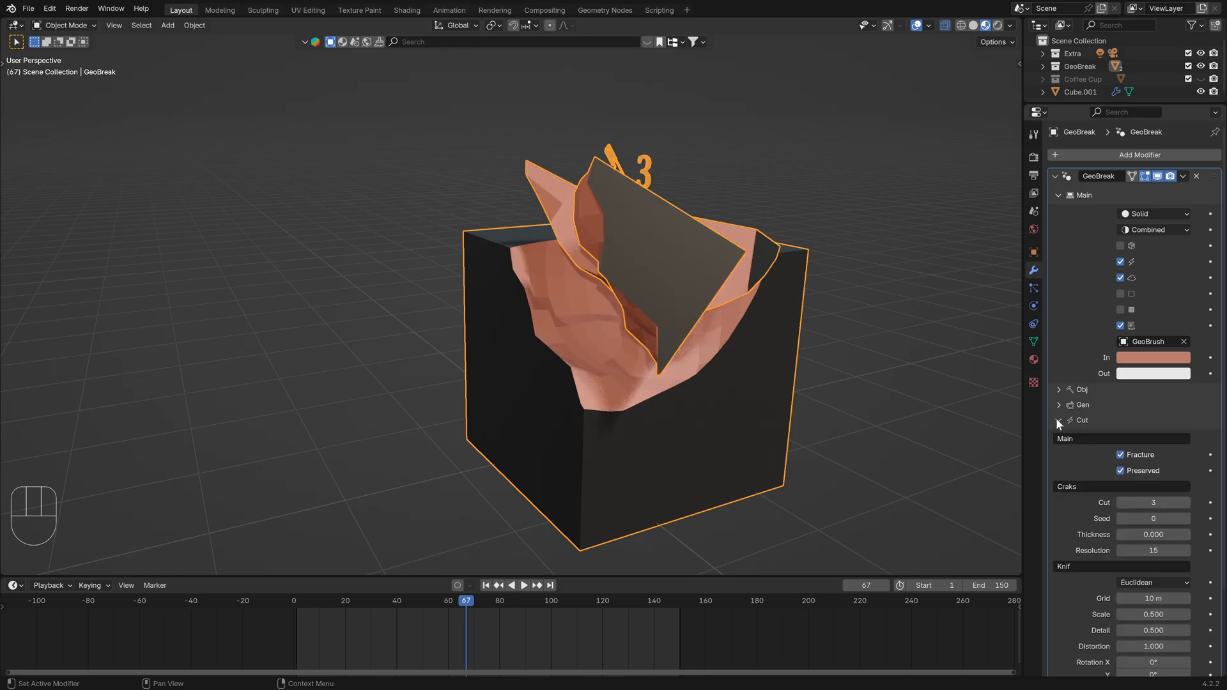
{"action": "left_click", "coordinate": [414, 601]}
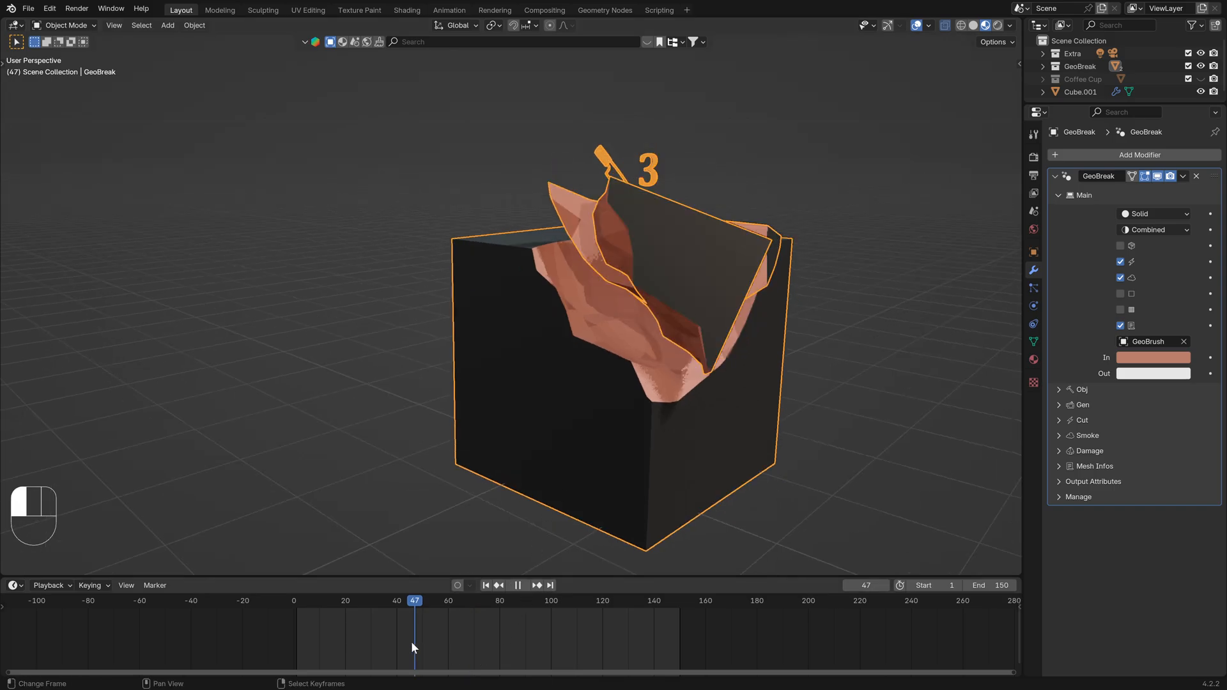
{"action": "left_click", "coordinate": [485, 584]}
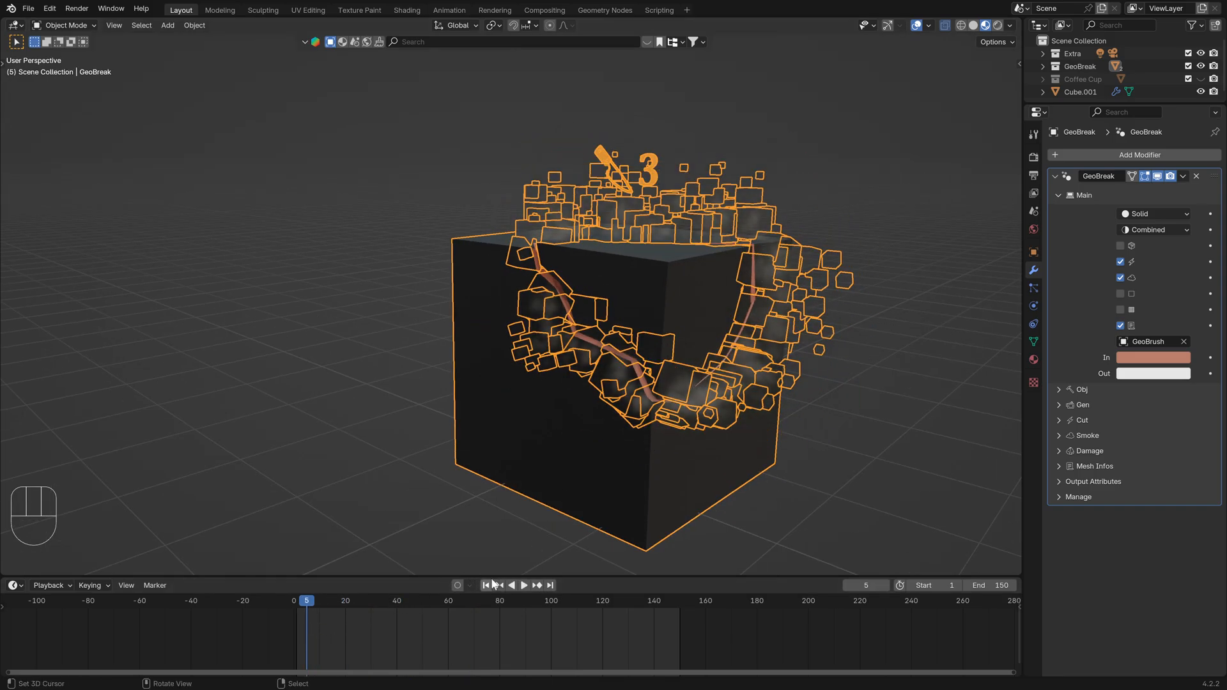
{"action": "left_click", "coordinate": [1151, 213]}
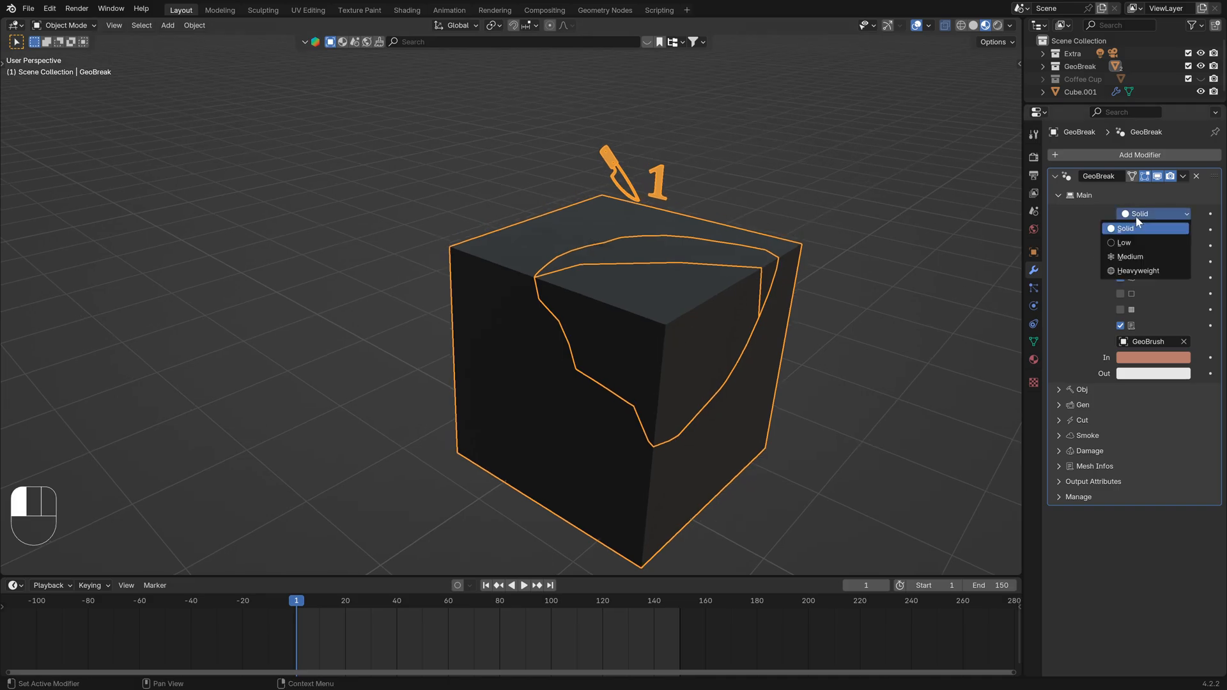
- Preview Low, Medium and Heavyweight fracture modes during playback, then return to Solid
{"action": "left_click", "coordinate": [1124, 242]}
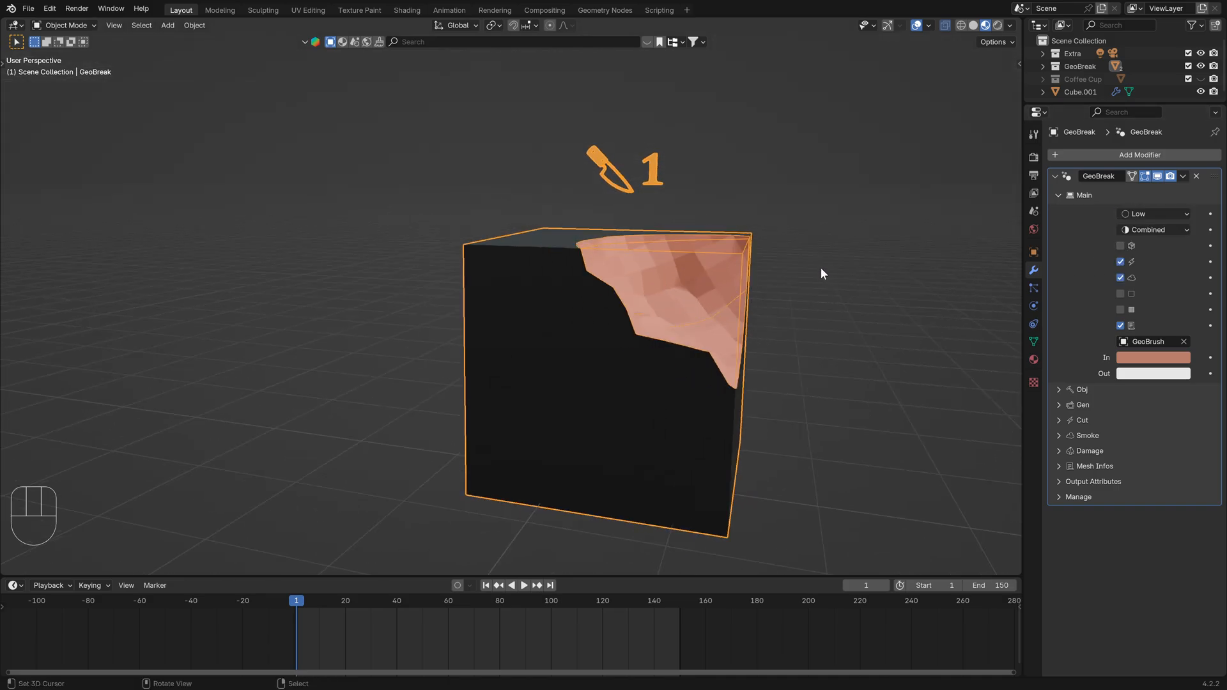
{"action": "key", "text": "space"}
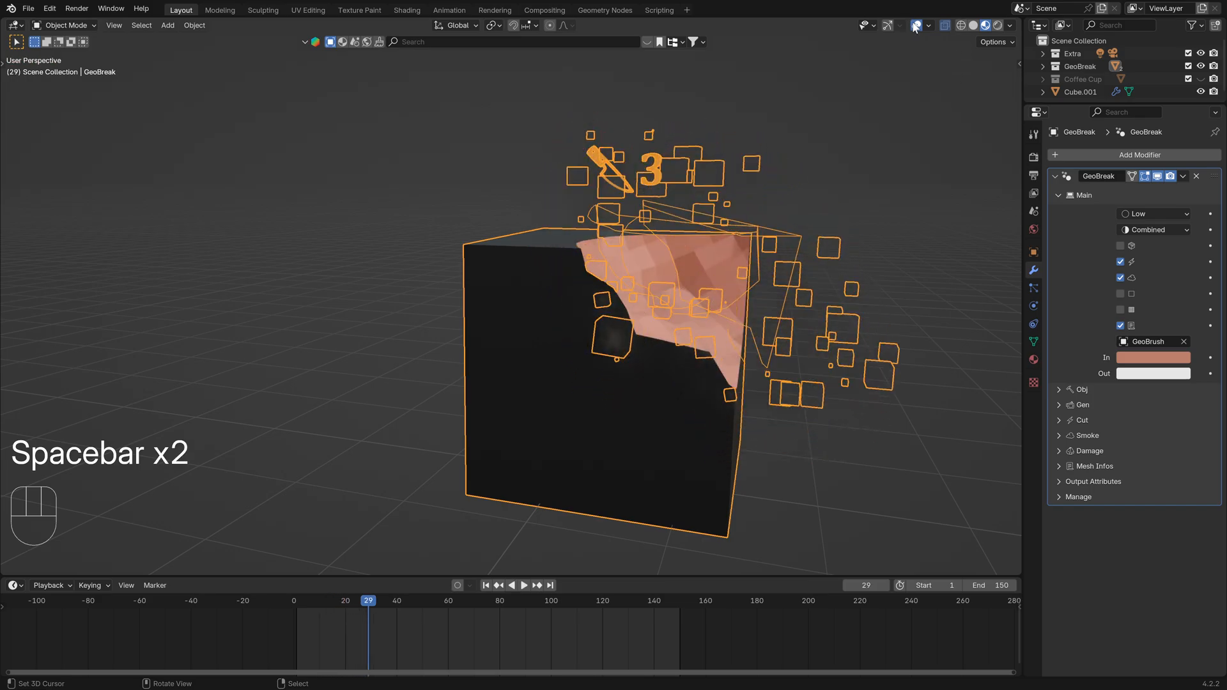
{"action": "key", "text": "space"}
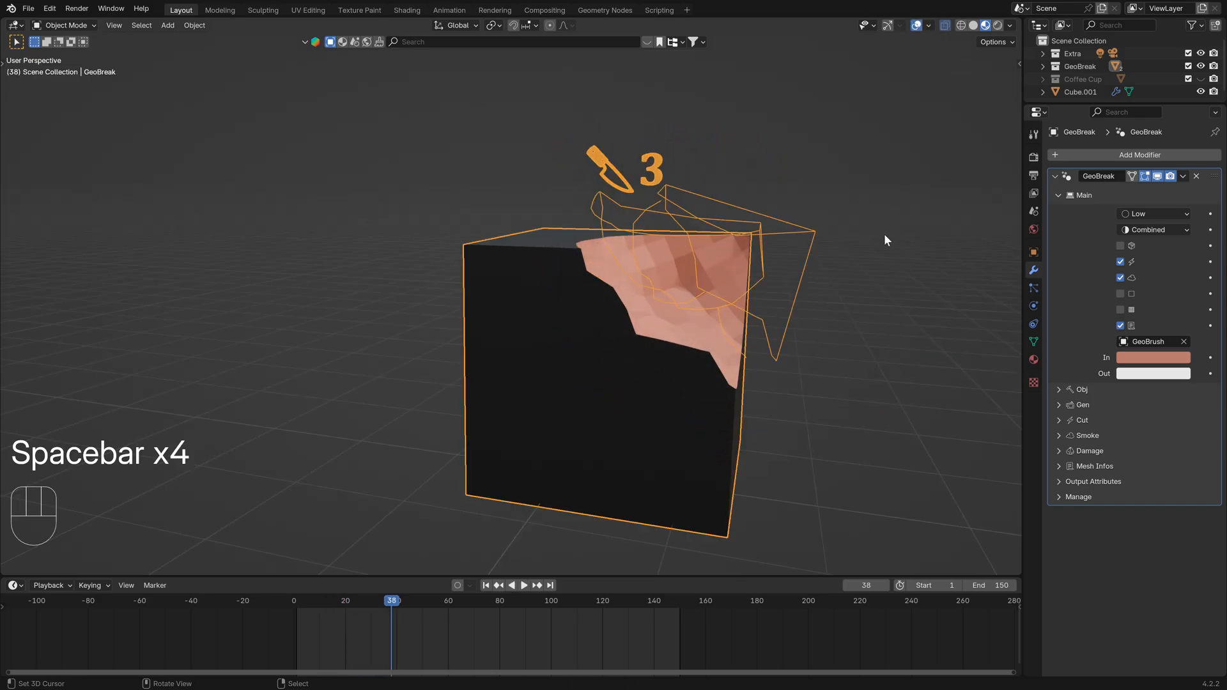
{"action": "left_click", "coordinate": [932, 26]}
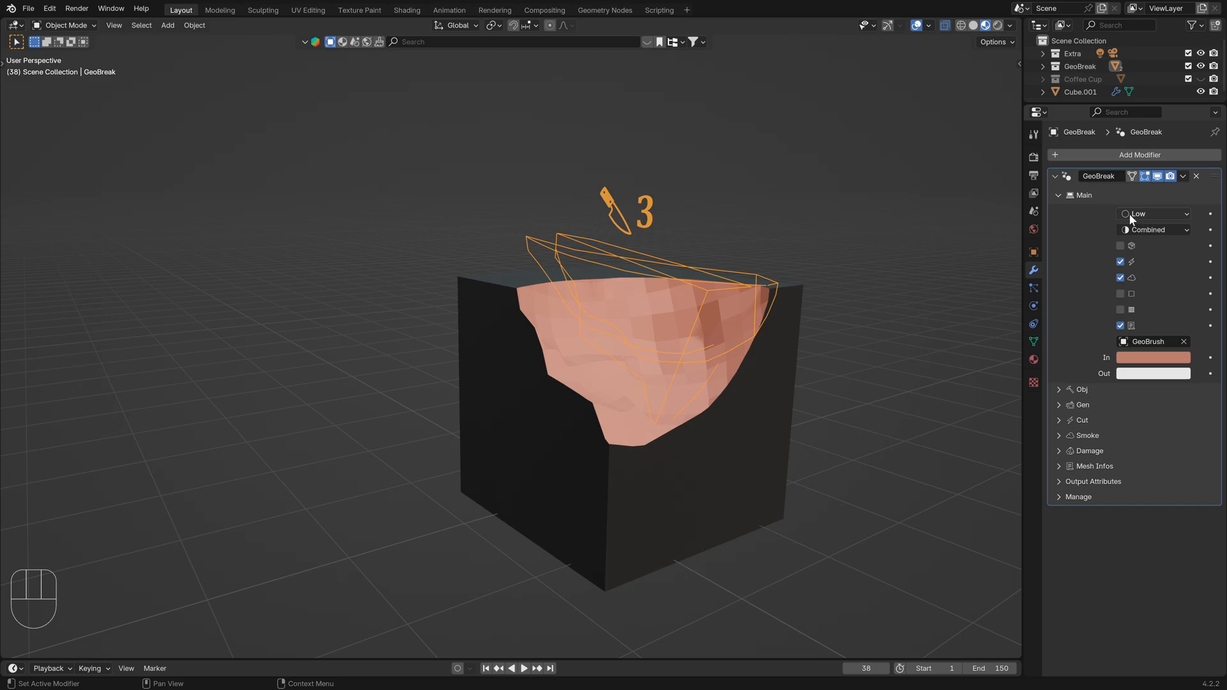
{"action": "left_click", "coordinate": [1155, 214]}
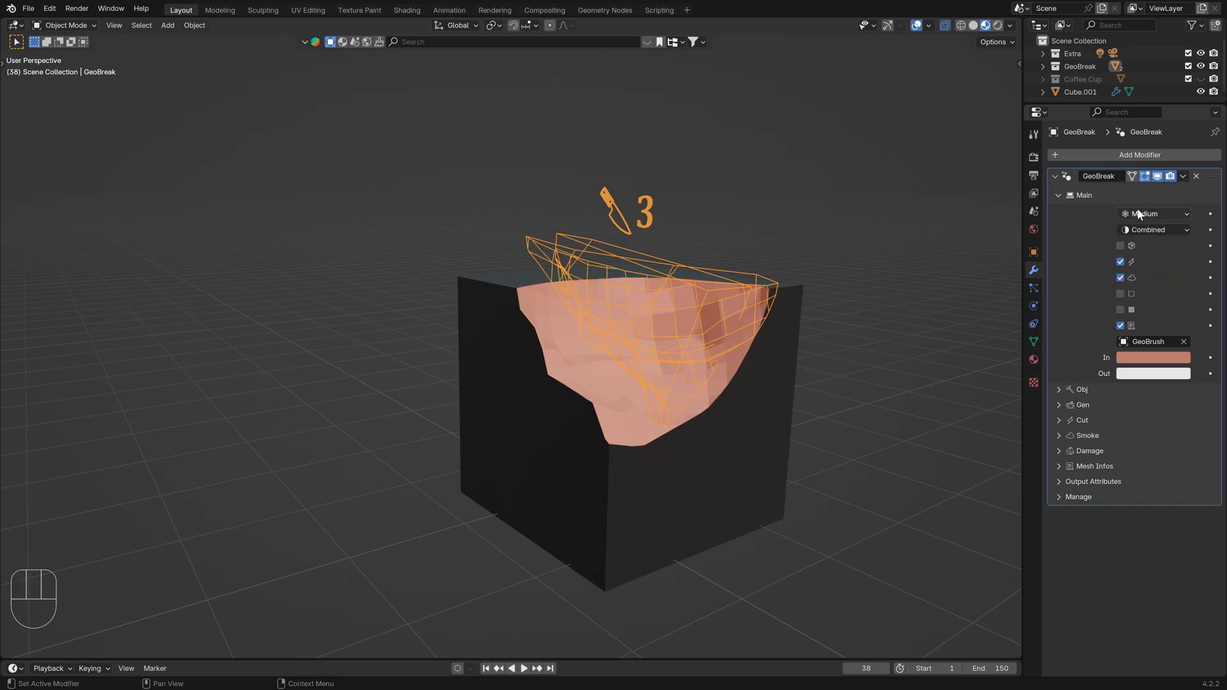
{"action": "left_click", "coordinate": [1151, 213]}
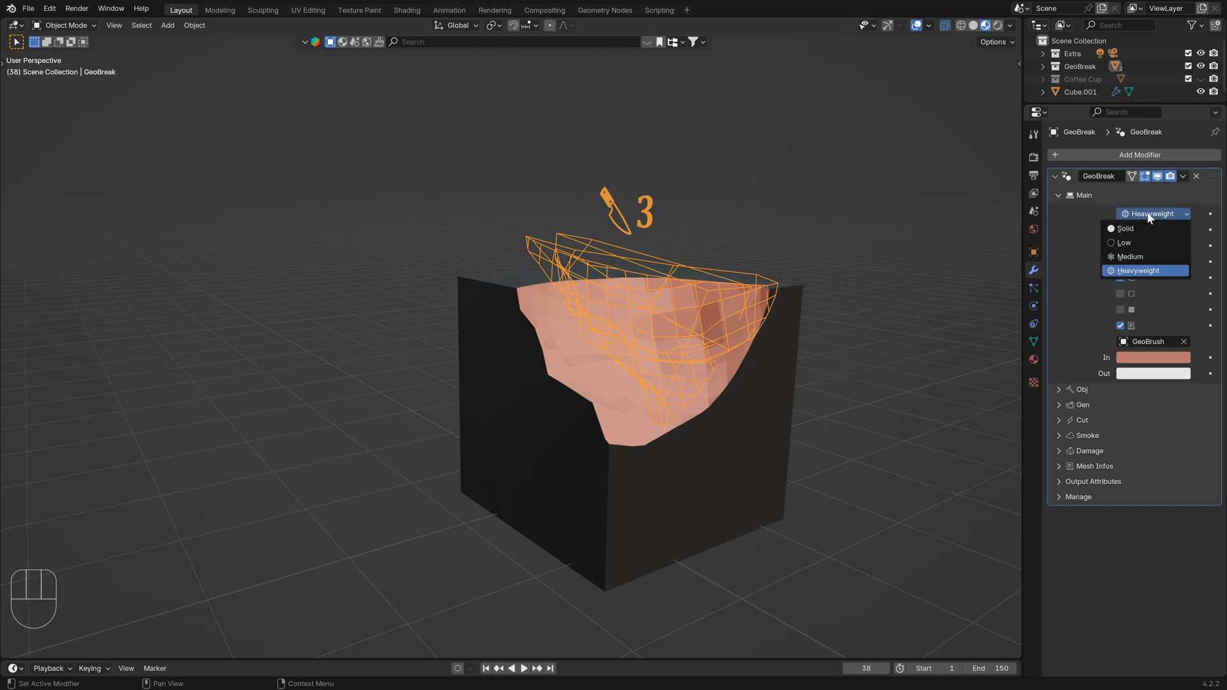
{"action": "left_click", "coordinate": [1125, 228]}
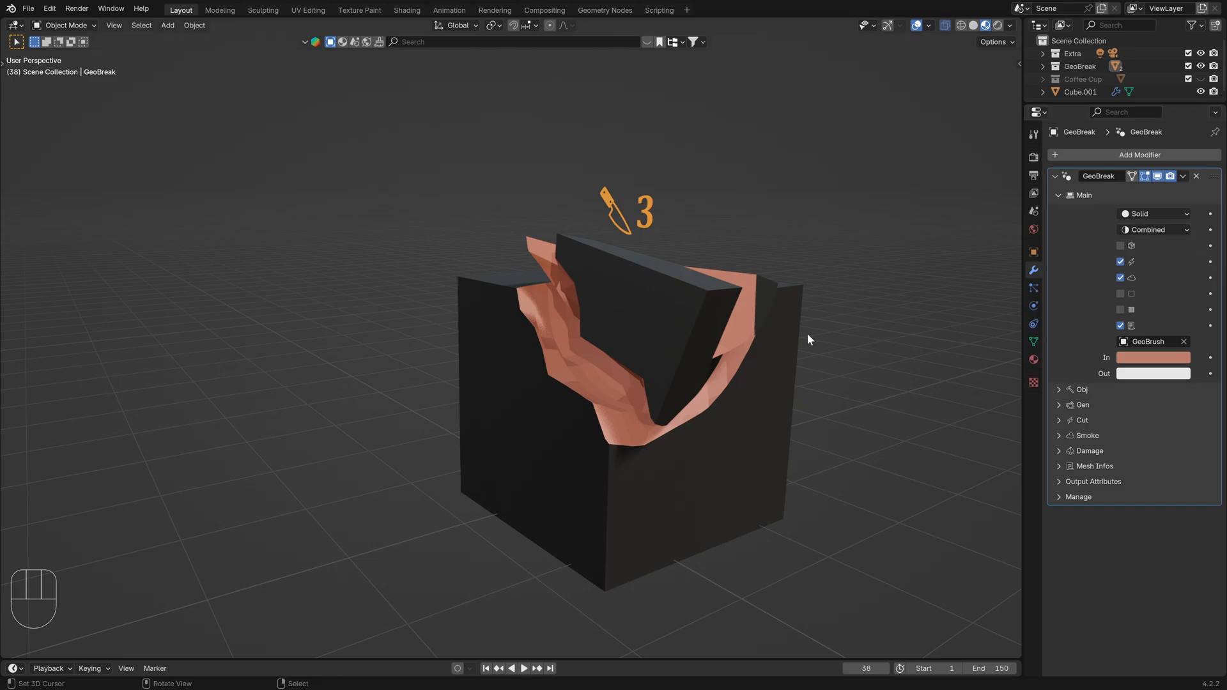
- Try the Custom preview colour mode, then set the colour mode to Default
{"action": "left_click", "coordinate": [1152, 229]}
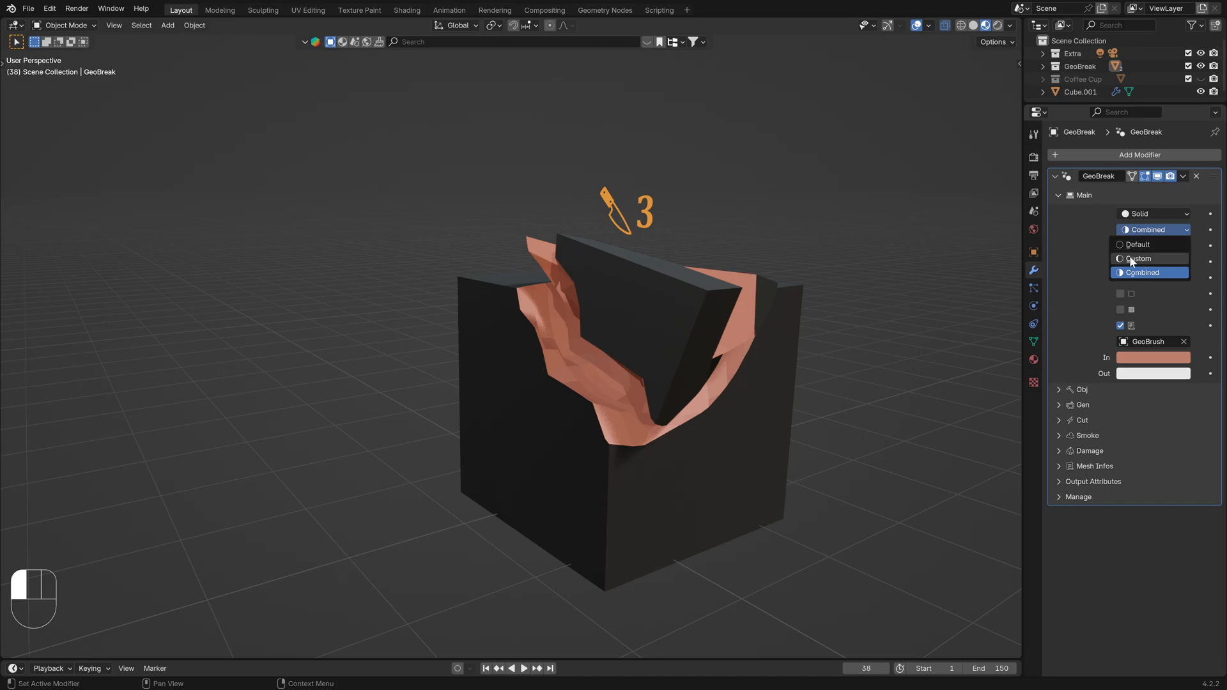
{"action": "left_click", "coordinate": [1139, 258]}
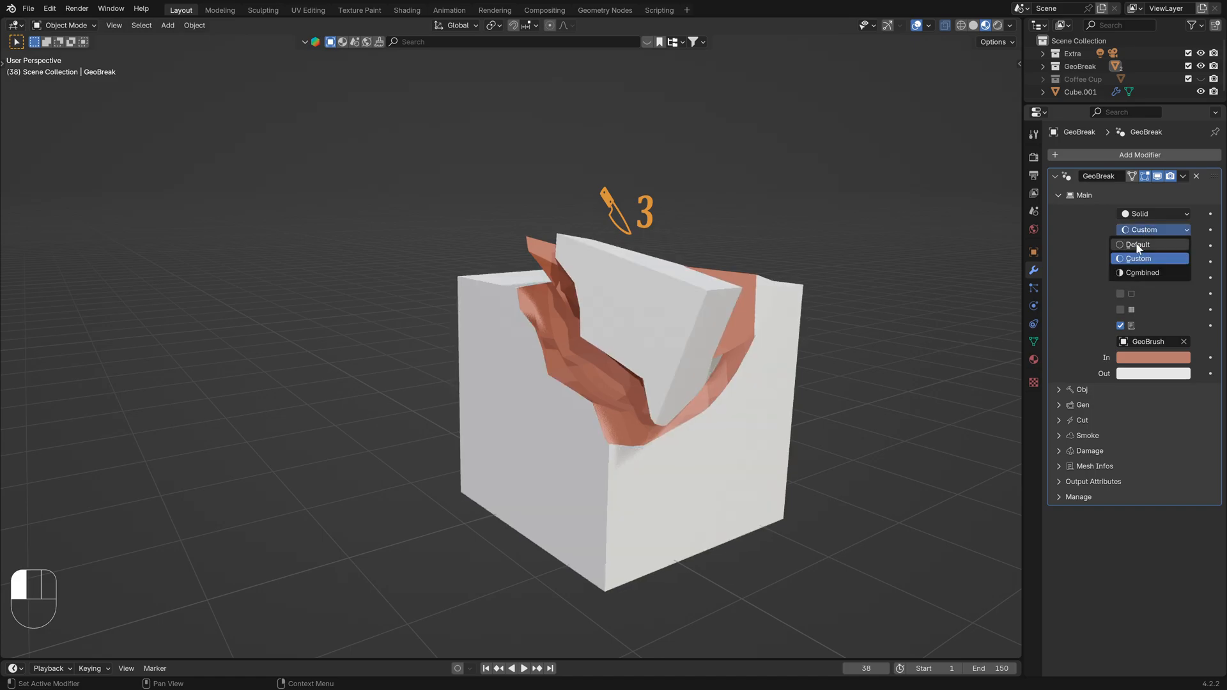
{"action": "left_click", "coordinate": [1138, 244]}
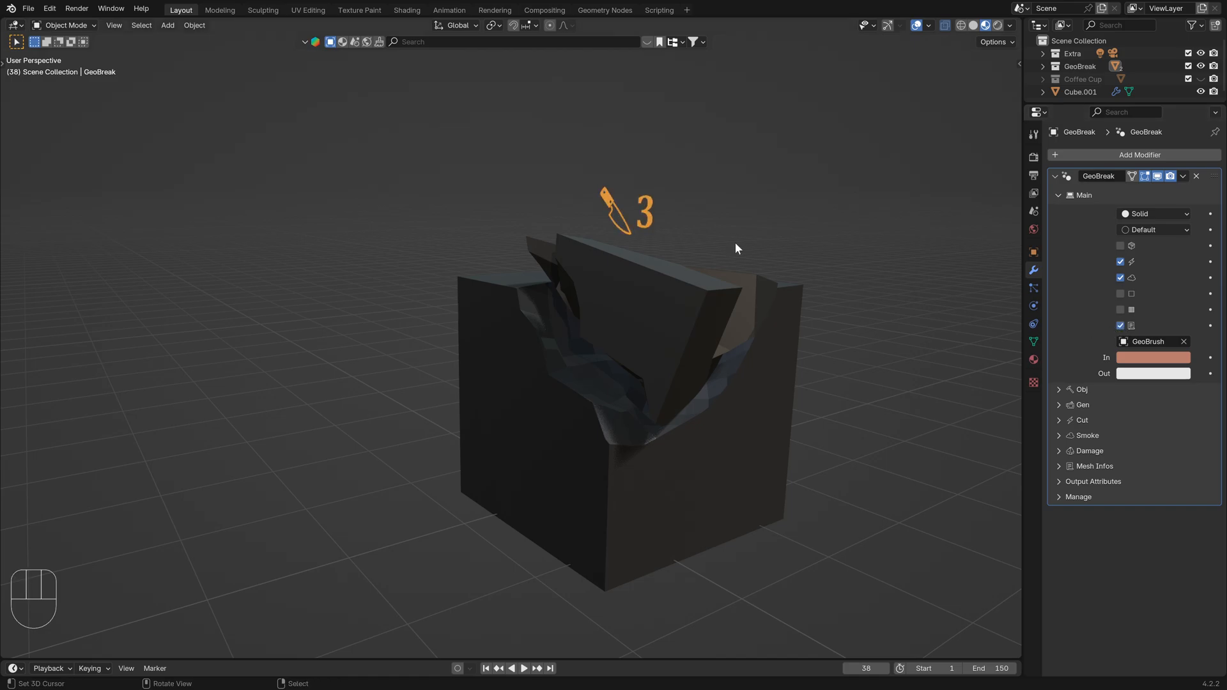
{"action": "left_click", "coordinate": [1059, 194]}
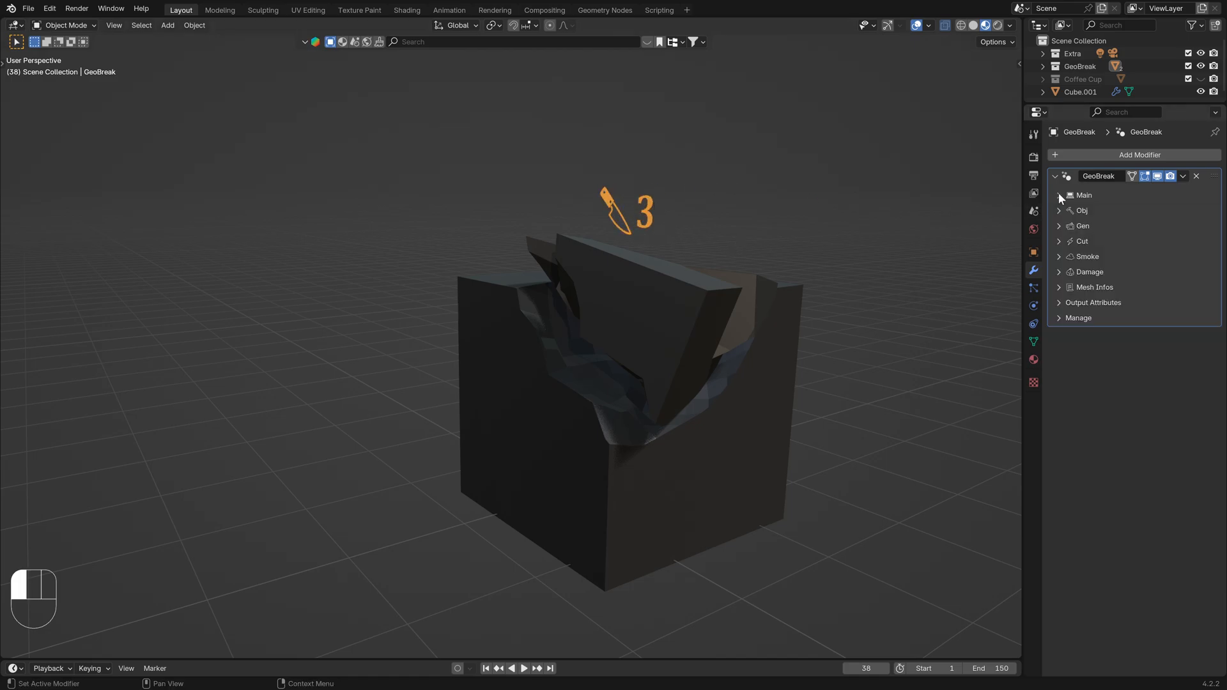
{"action": "left_click", "coordinate": [1060, 288]}
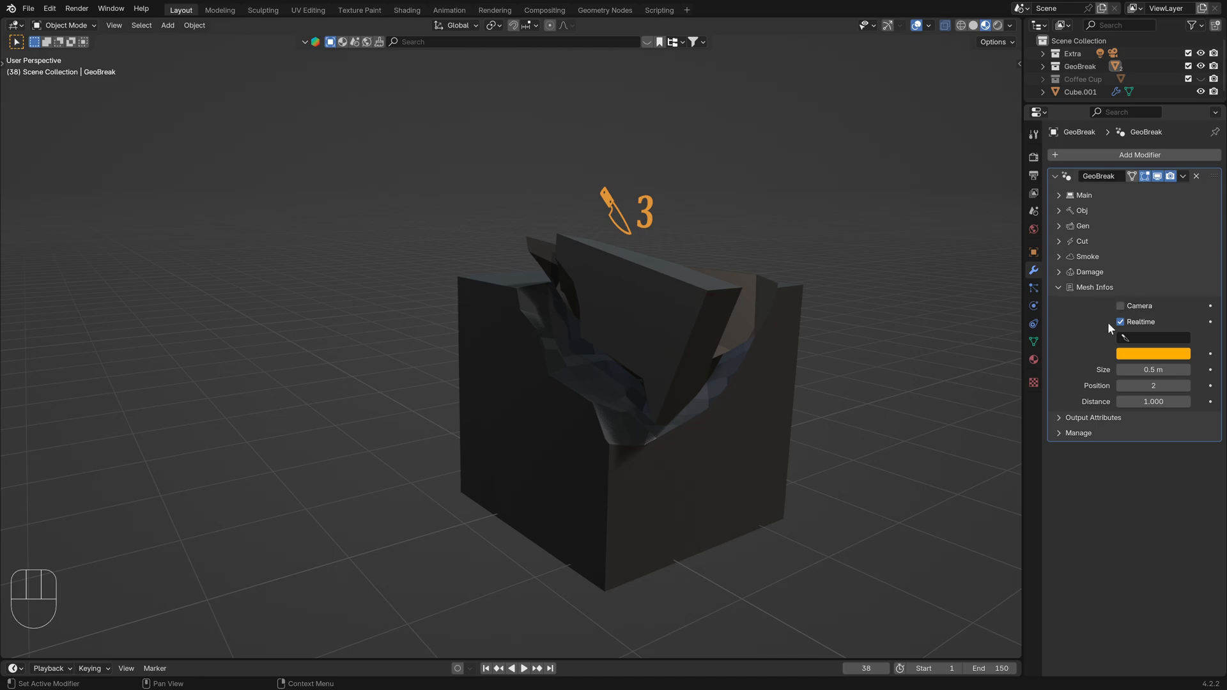
{"action": "left_click", "coordinate": [1120, 305]}
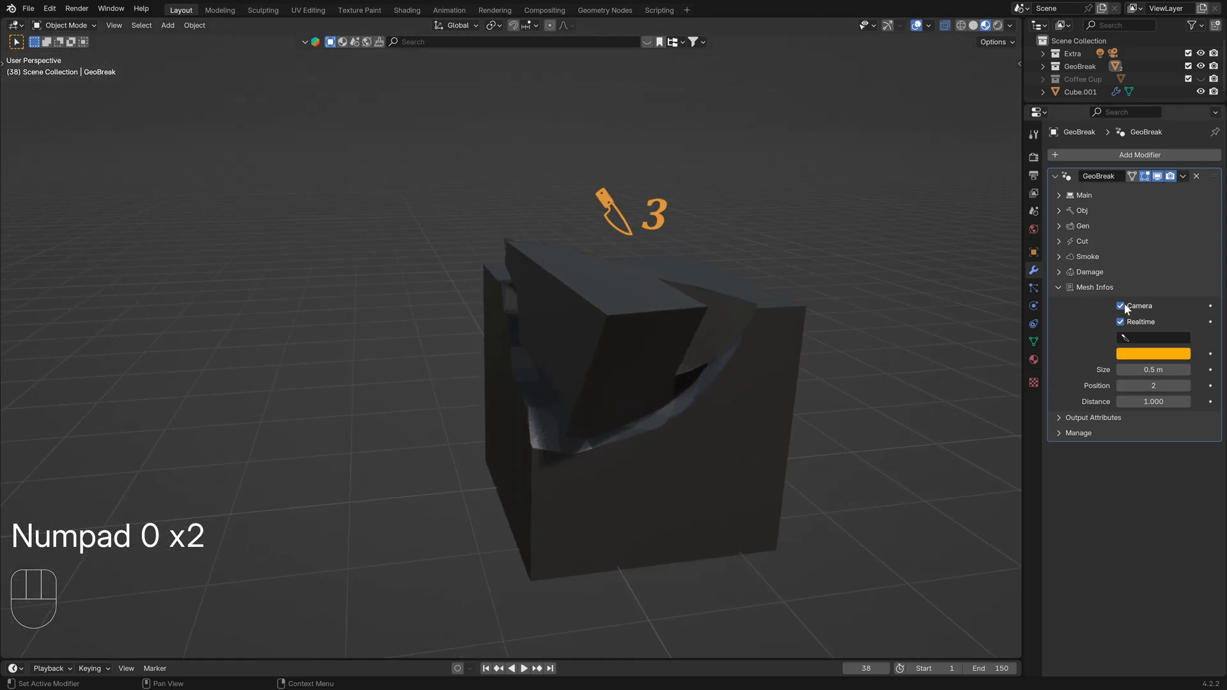
{"action": "left_click", "coordinate": [1122, 306]}
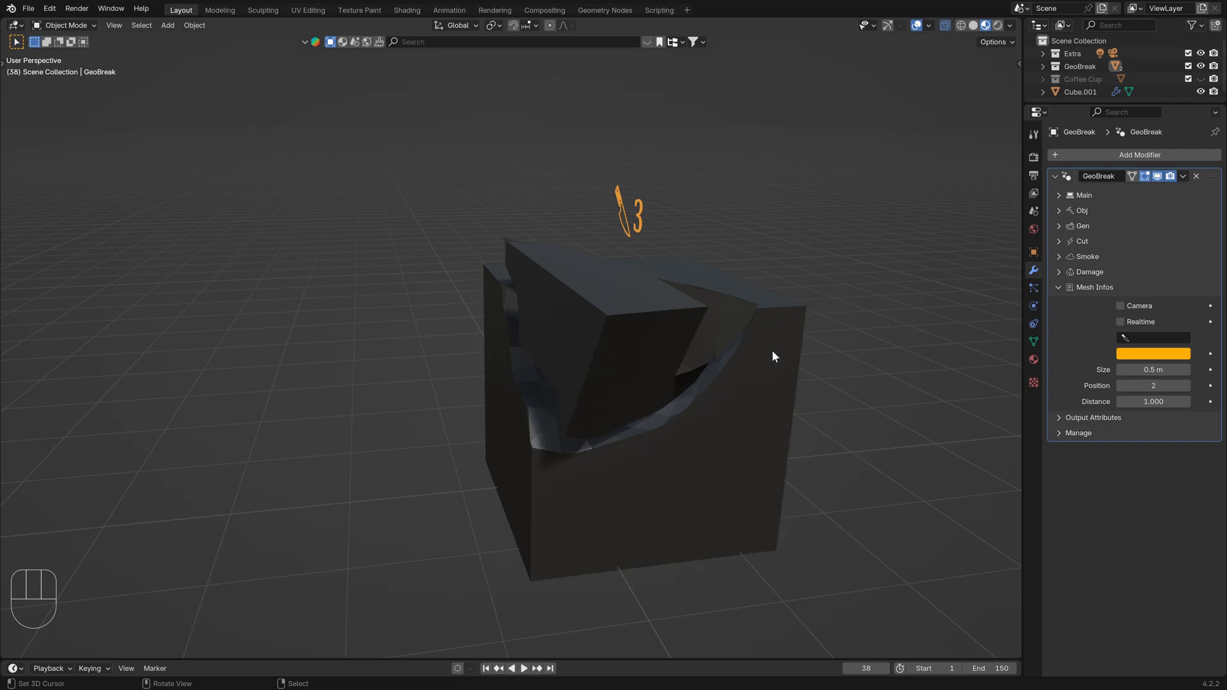
{"action": "left_click", "coordinate": [1121, 323]}
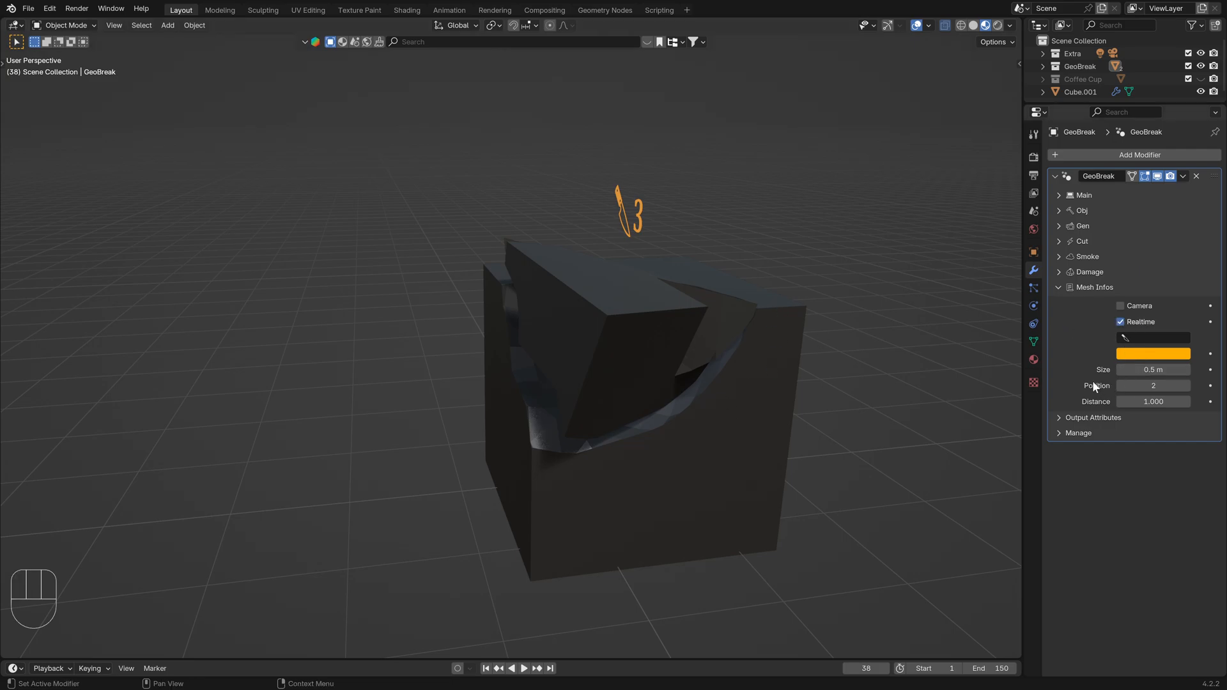
{"action": "left_click", "coordinate": [1095, 288]}
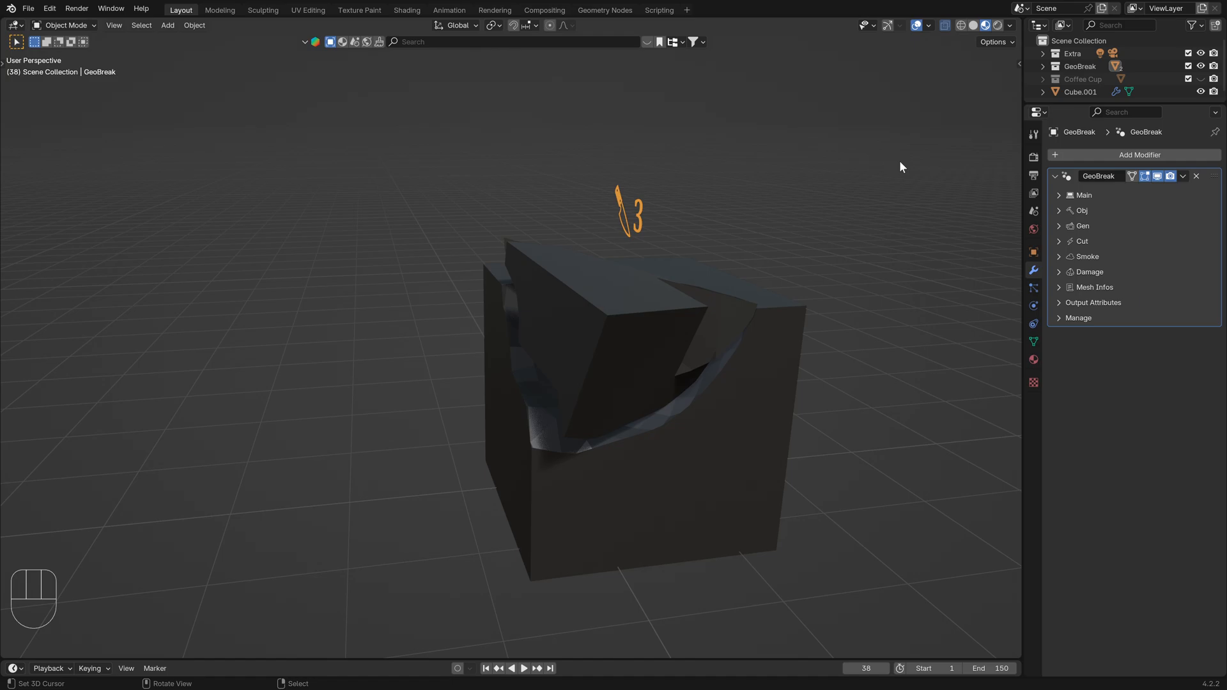
{"action": "left_click", "coordinate": [1059, 194]}
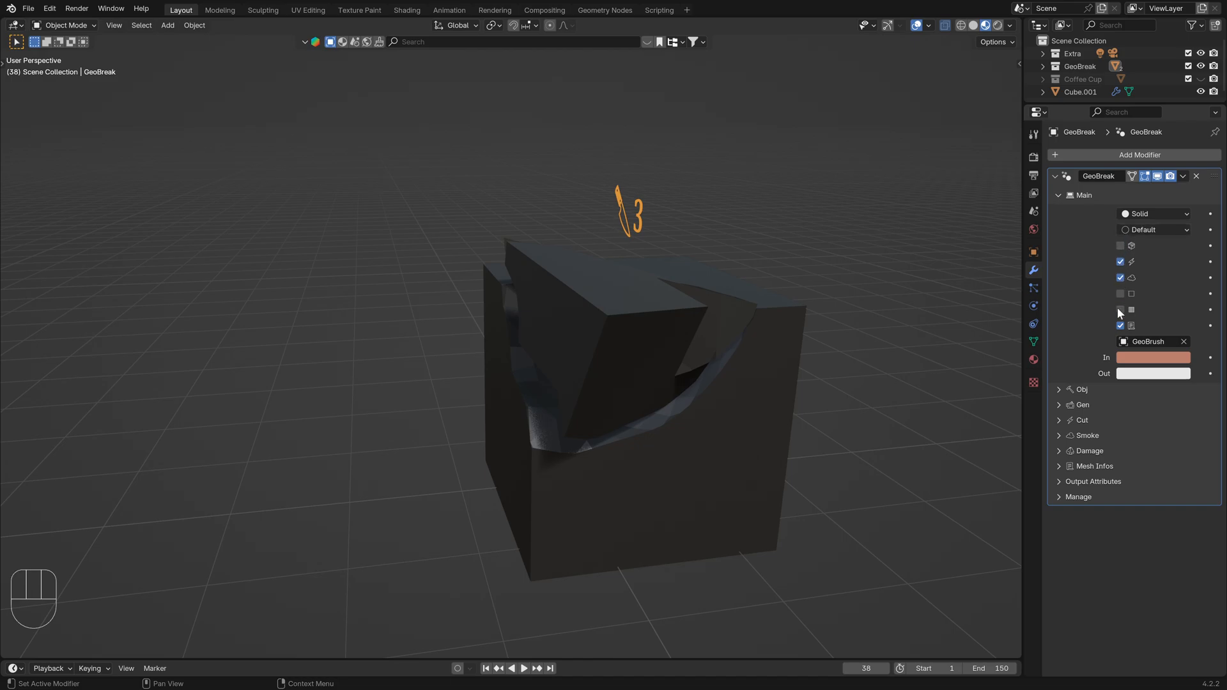
- Play the cut animation with the colour mode set to Combined, then stop at frame 0
{"action": "key", "text": "space"}
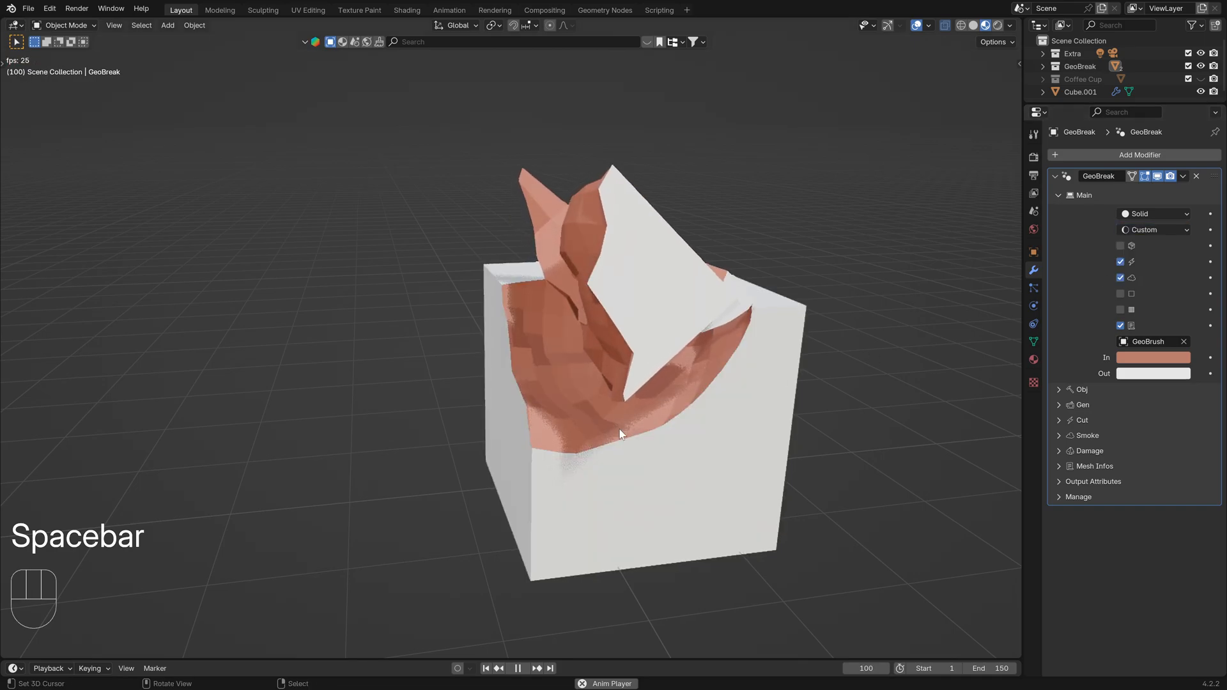
{"action": "left_click", "coordinate": [1152, 229]}
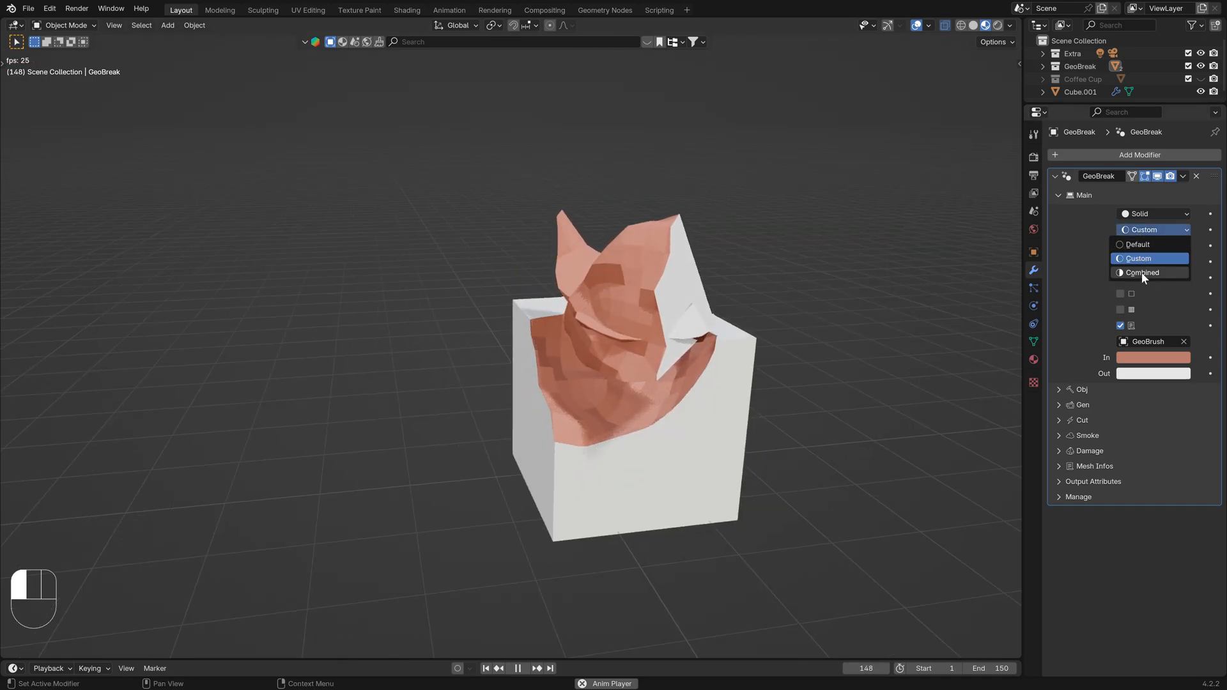
{"action": "left_click", "coordinate": [1143, 272]}
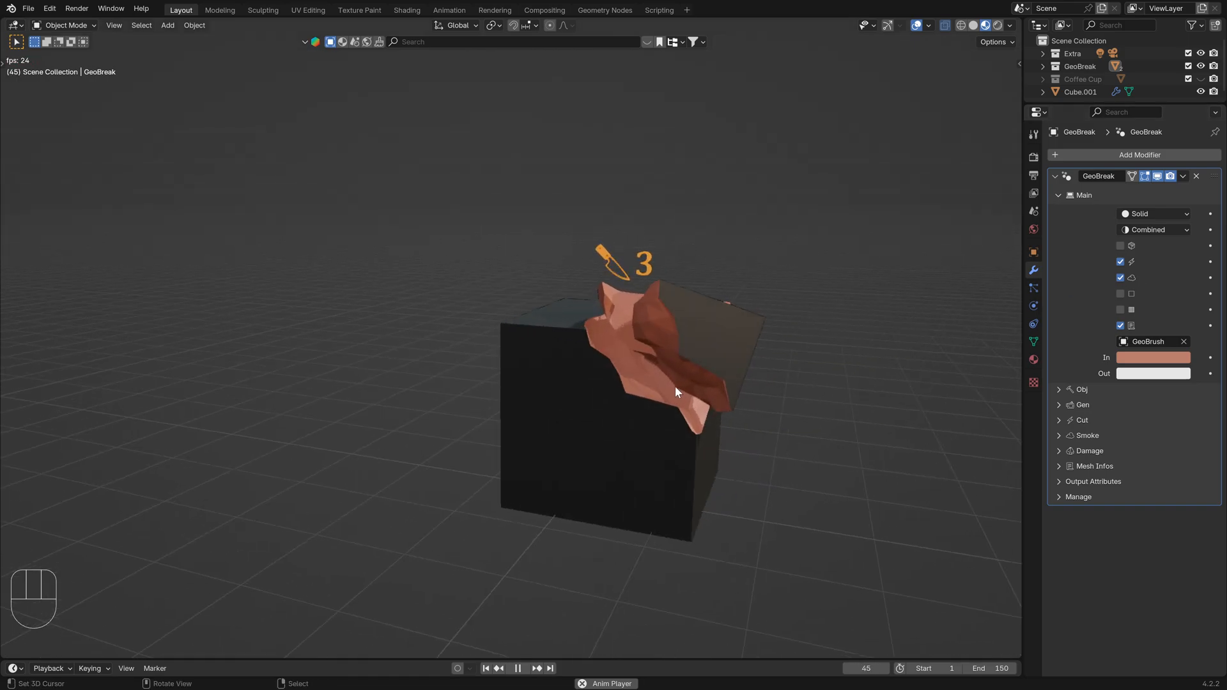
{"action": "key", "text": "space"}
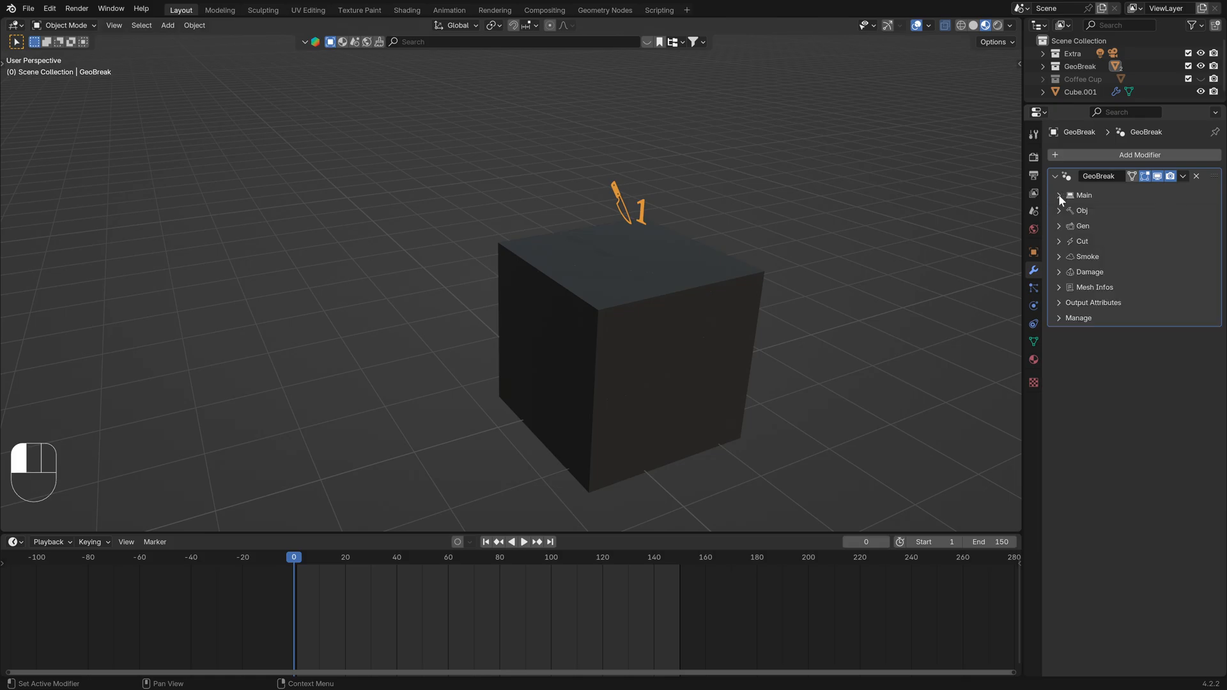
- Apply the GeoBreak modifier to the cube and return the viewport to solid shading
{"action": "left_click", "coordinate": [1059, 195]}
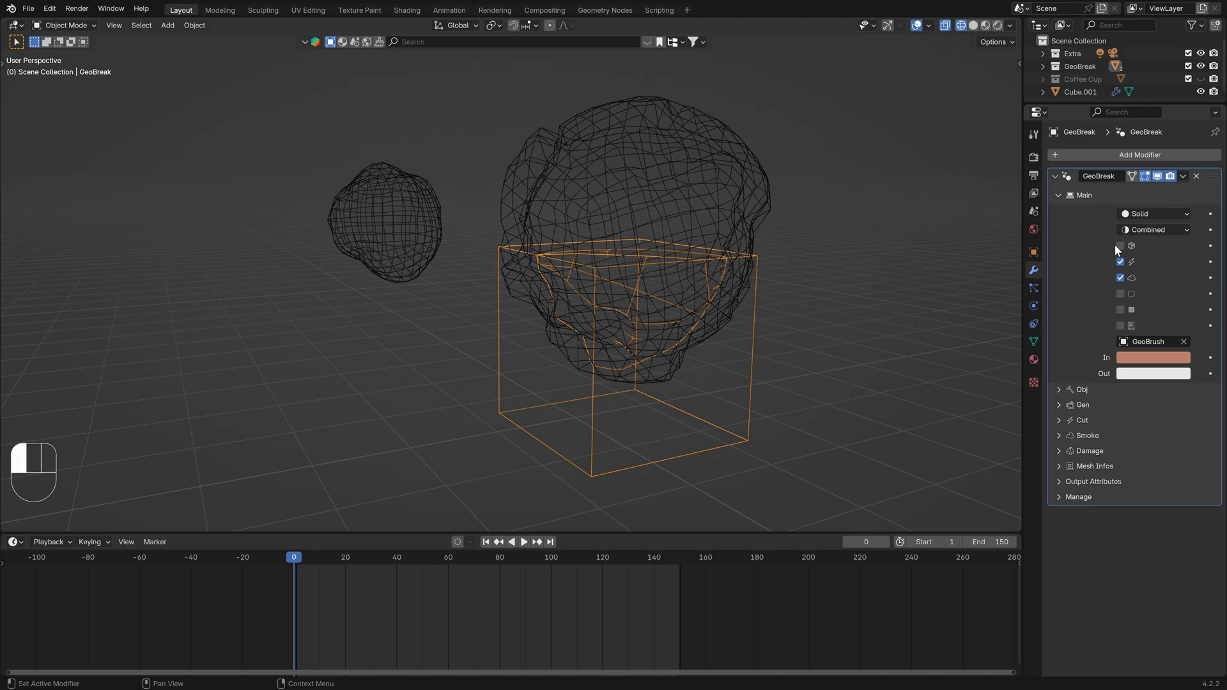
{"action": "left_click", "coordinate": [1184, 175]}
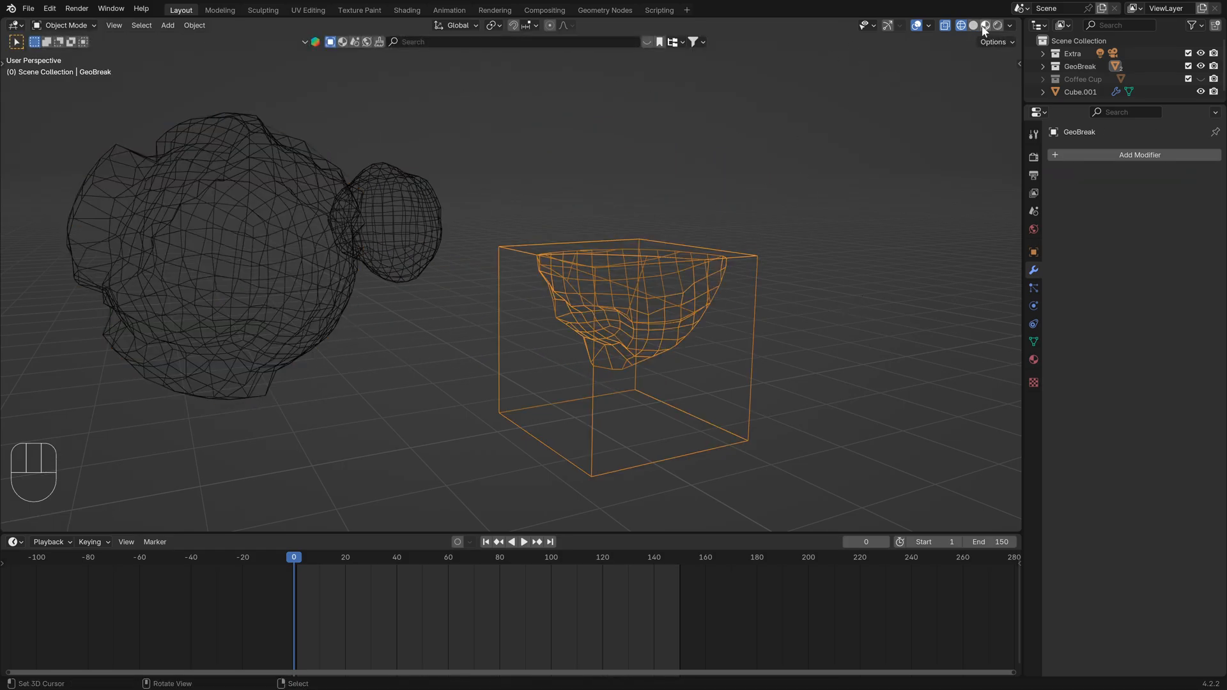
{"action": "left_click", "coordinate": [960, 26]}
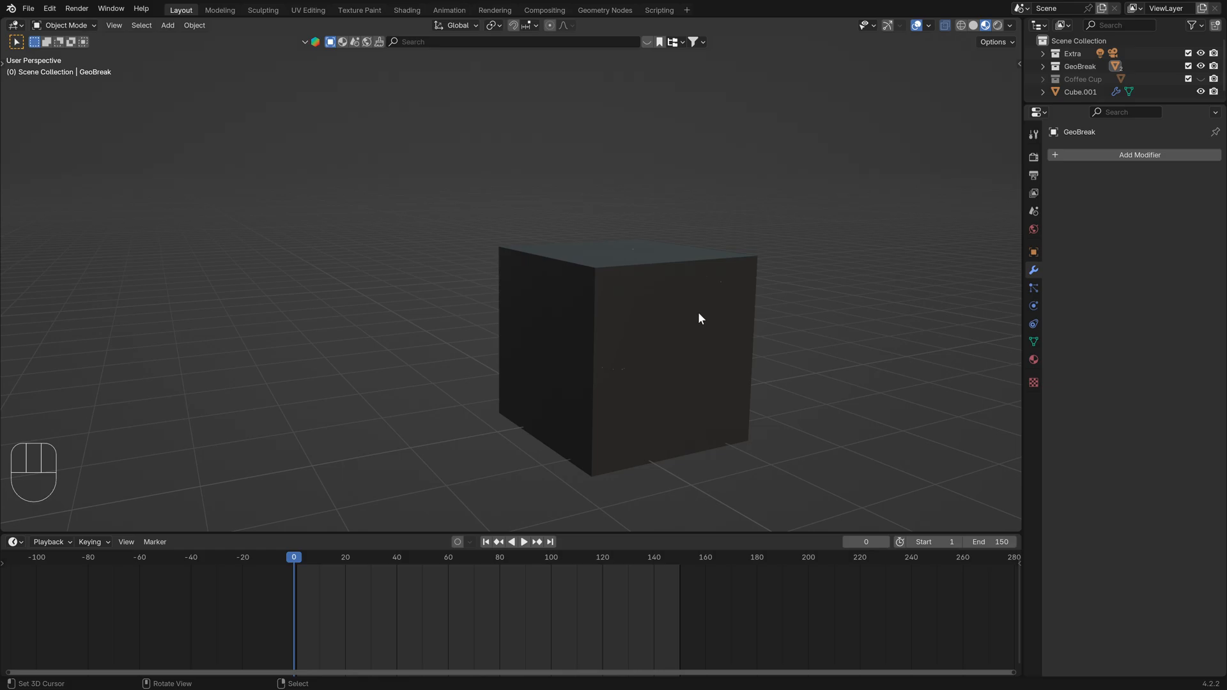
- Check the mesh in Edit Mode, then undo until the GeoBreak modifier is restored
{"action": "key", "text": "Tab"}
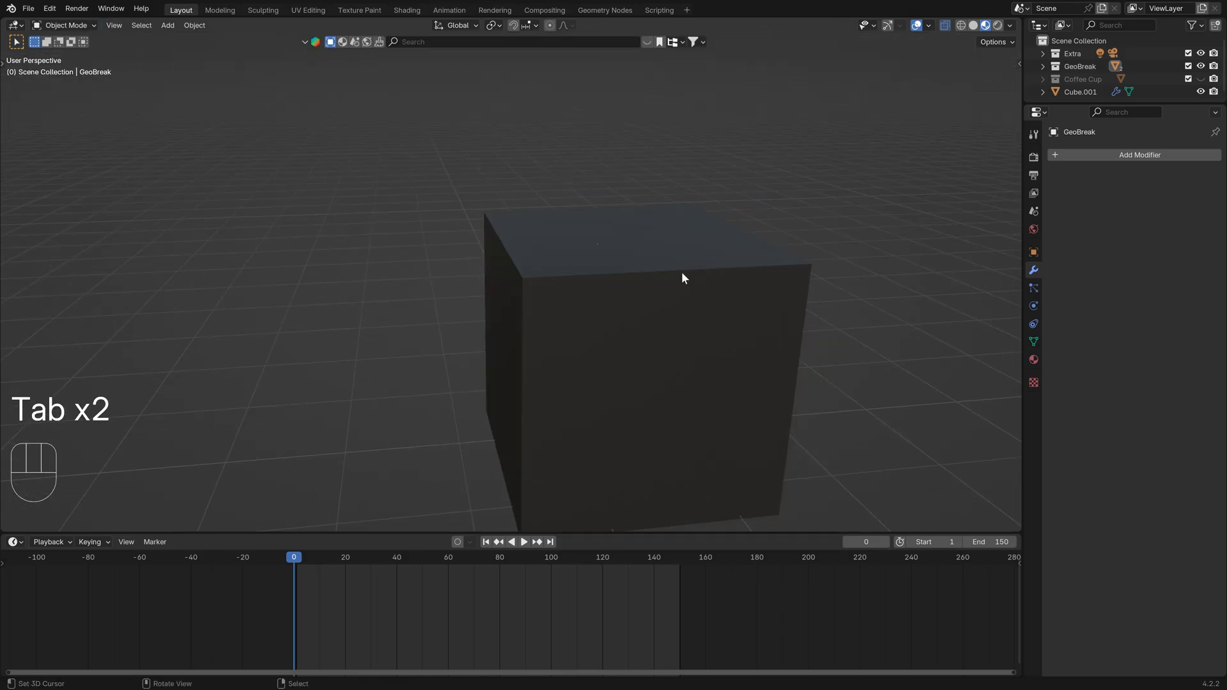
{"action": "key", "text": "Tab"}
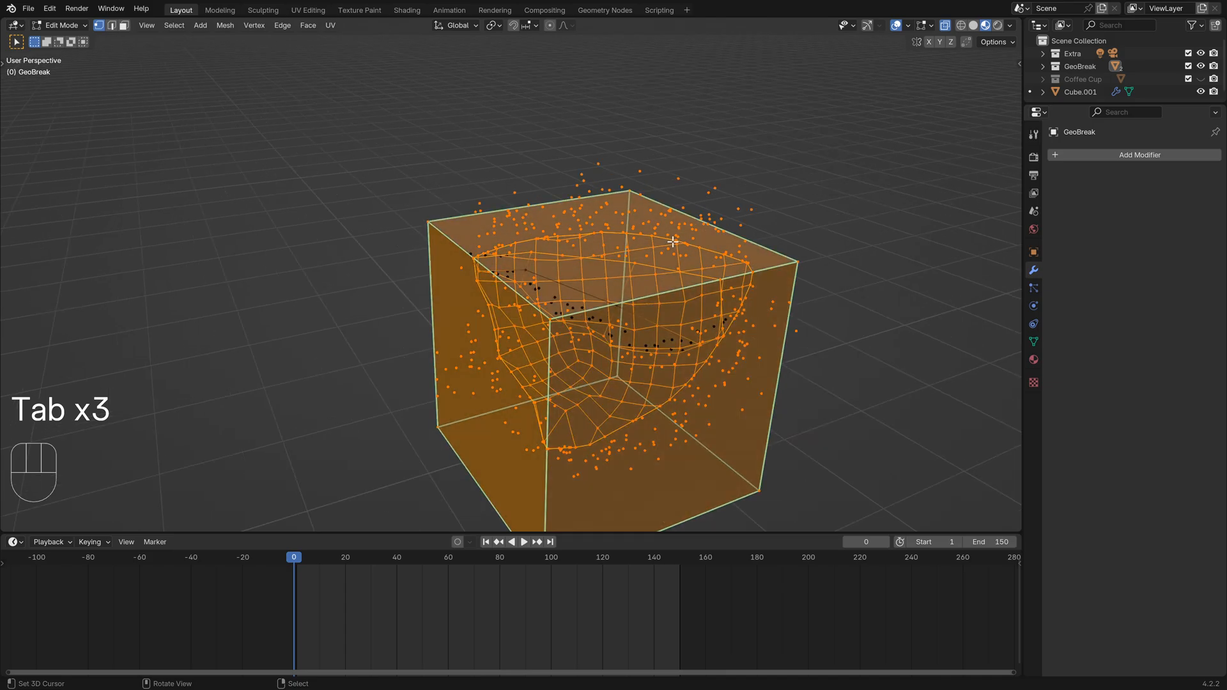
{"action": "key", "text": "Tab"}
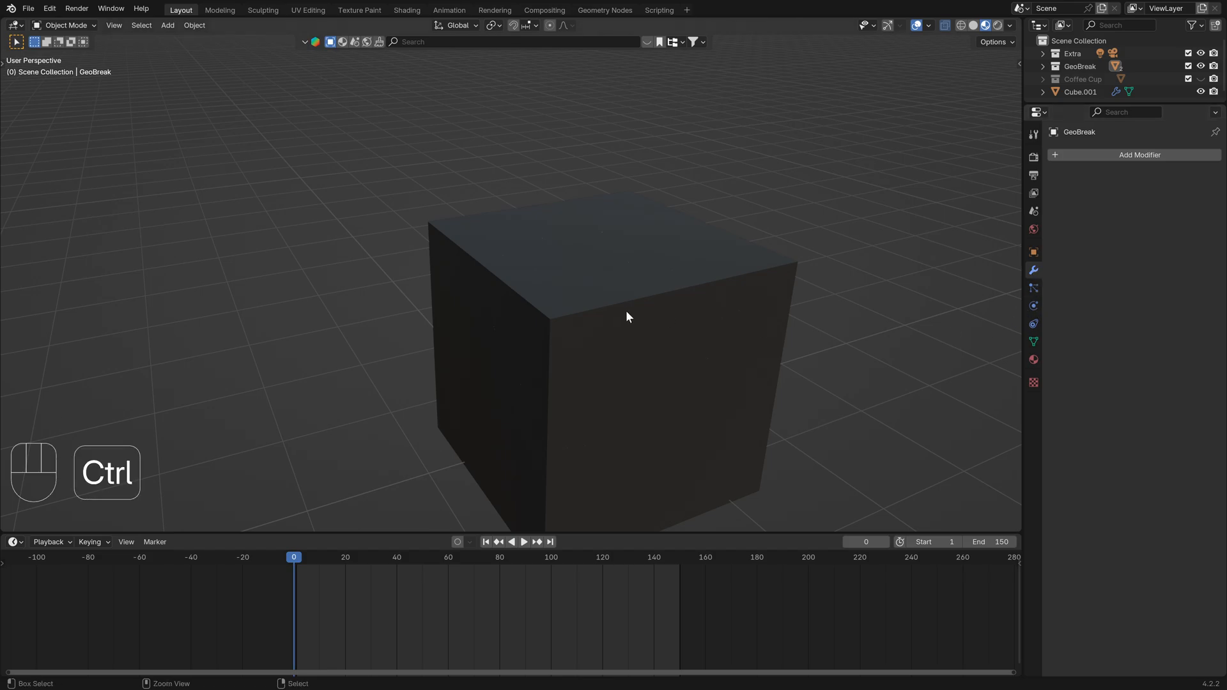
{"action": "key", "text": "Ctrl+Z"}
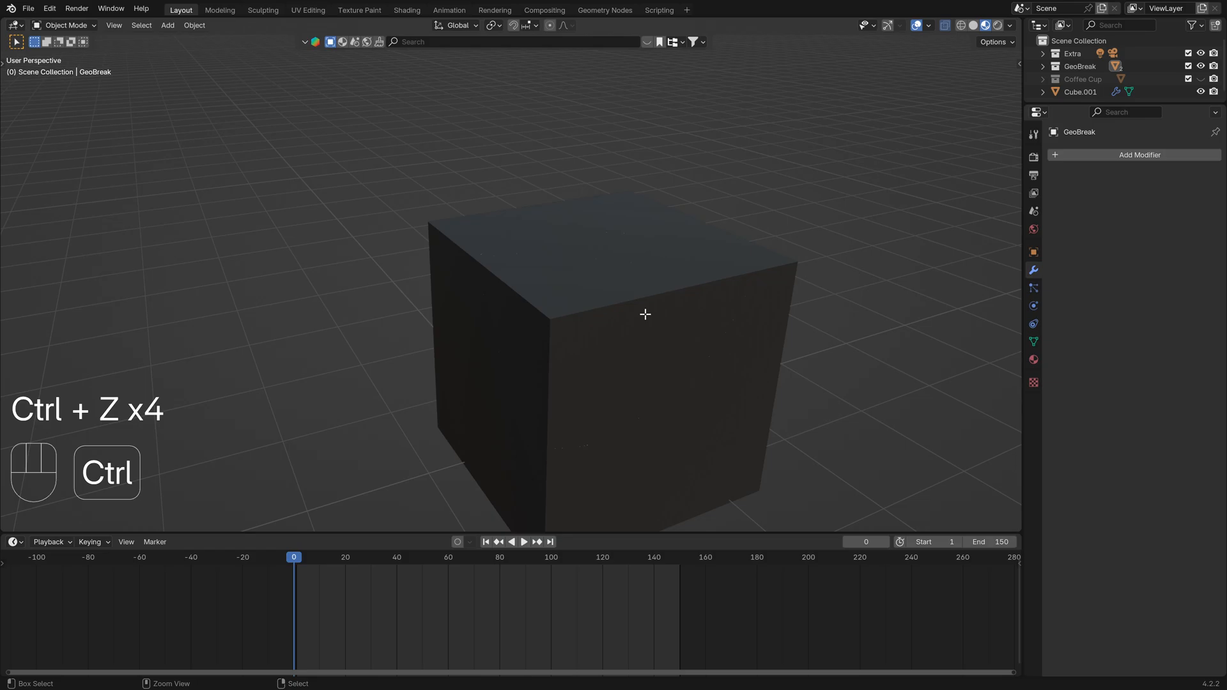
{"action": "key", "text": "ctrl+z"}
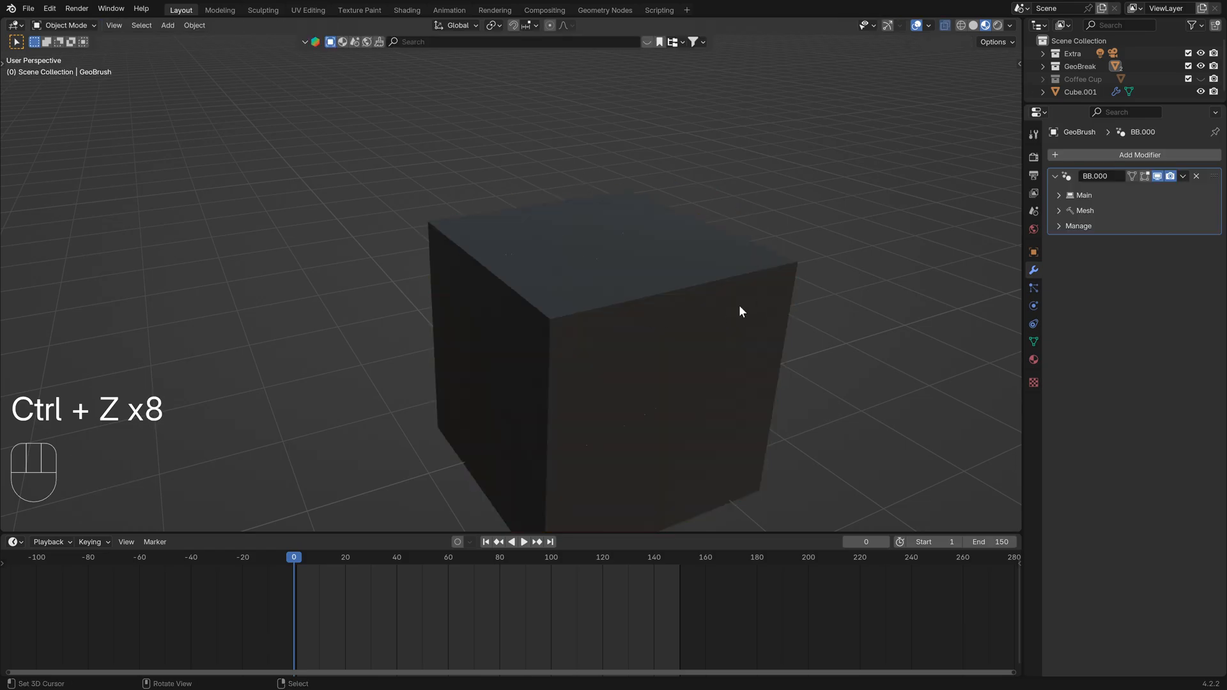
{"action": "key", "text": "ctrl+z"}
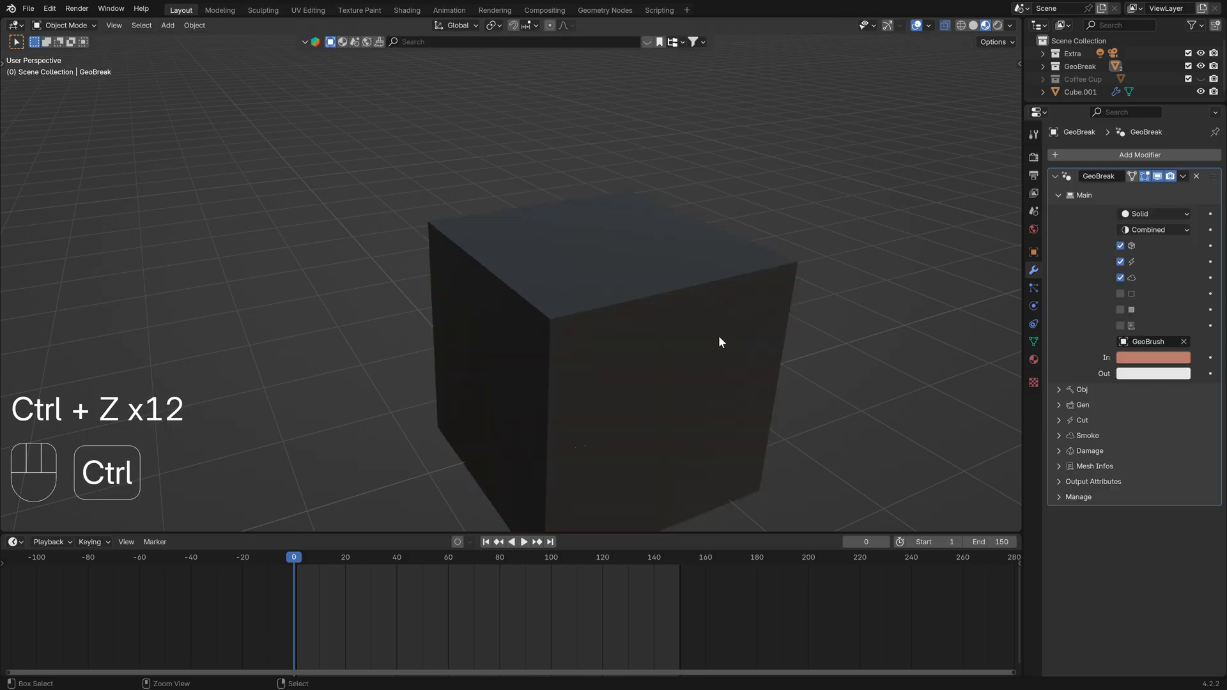
{"action": "key", "text": "ctrl+z"}
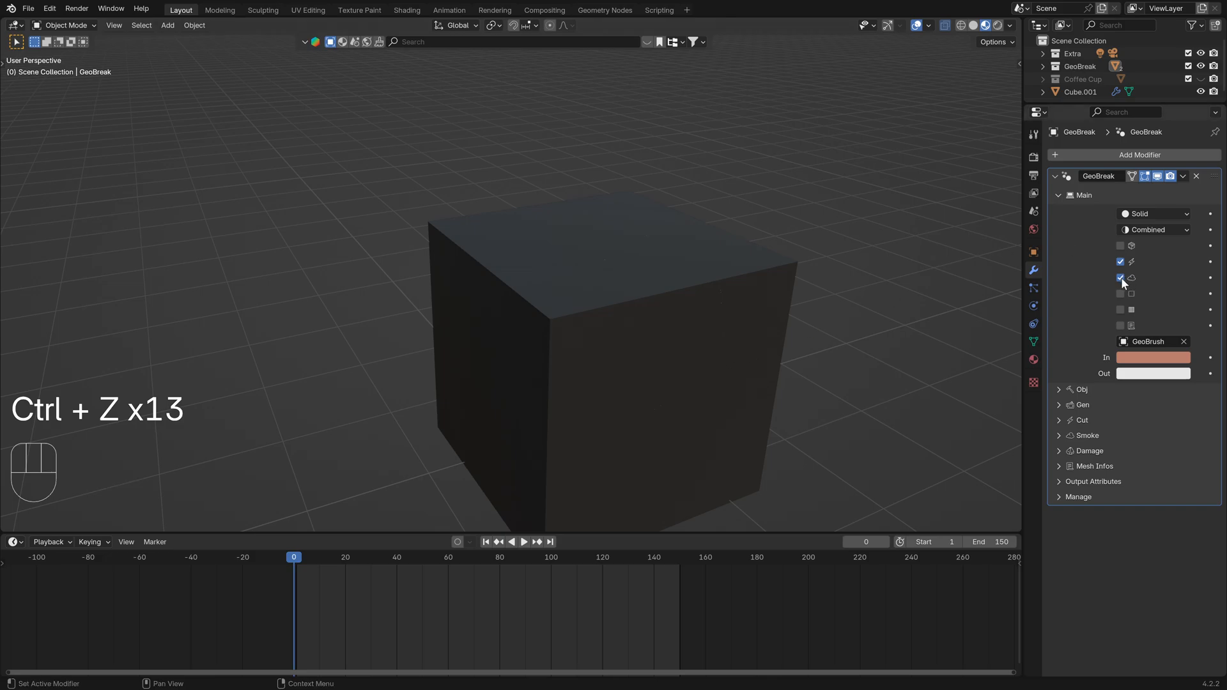
- Show the cutting brushes, apply GeoBreak again and enter Edit Mode on the cut cube
{"action": "left_click", "coordinate": [1121, 278]}
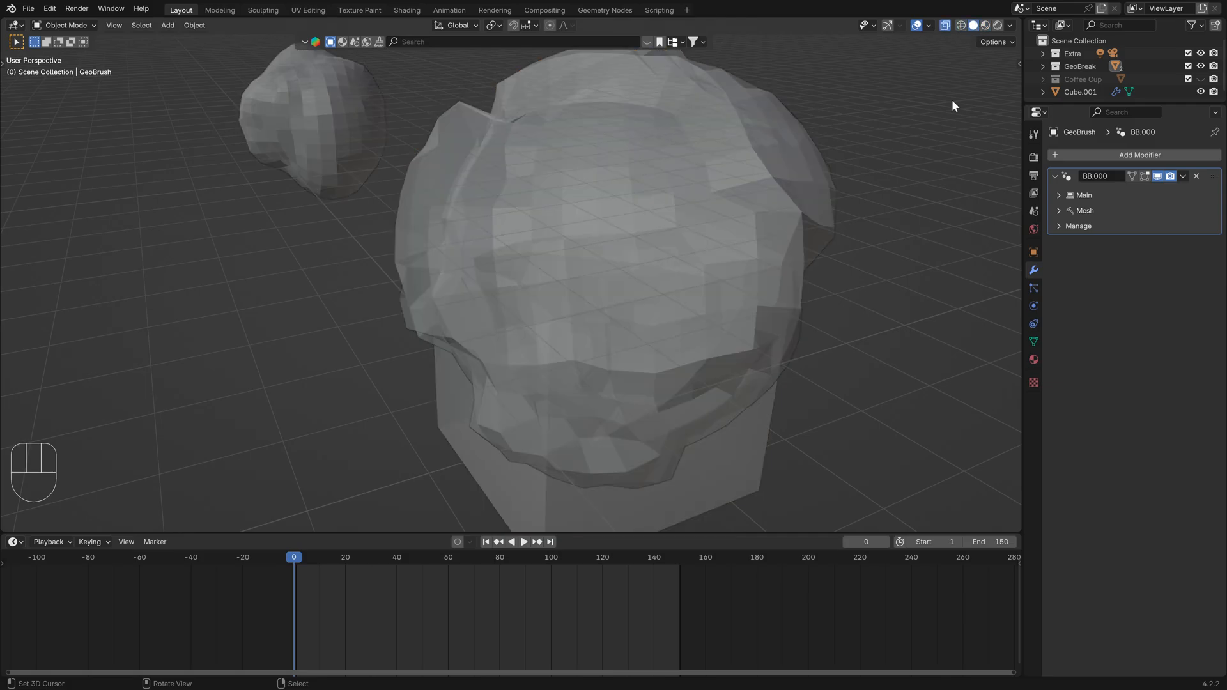
{"action": "left_click", "coordinate": [1083, 194]}
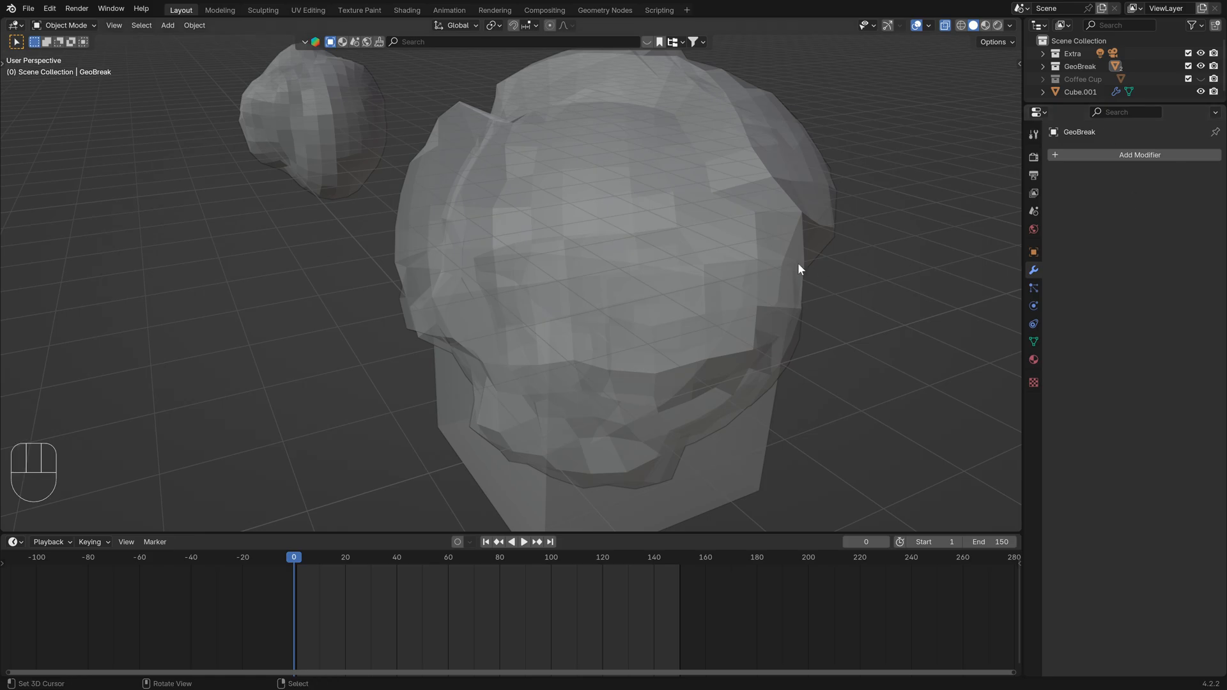
{"action": "key", "text": "Tab"}
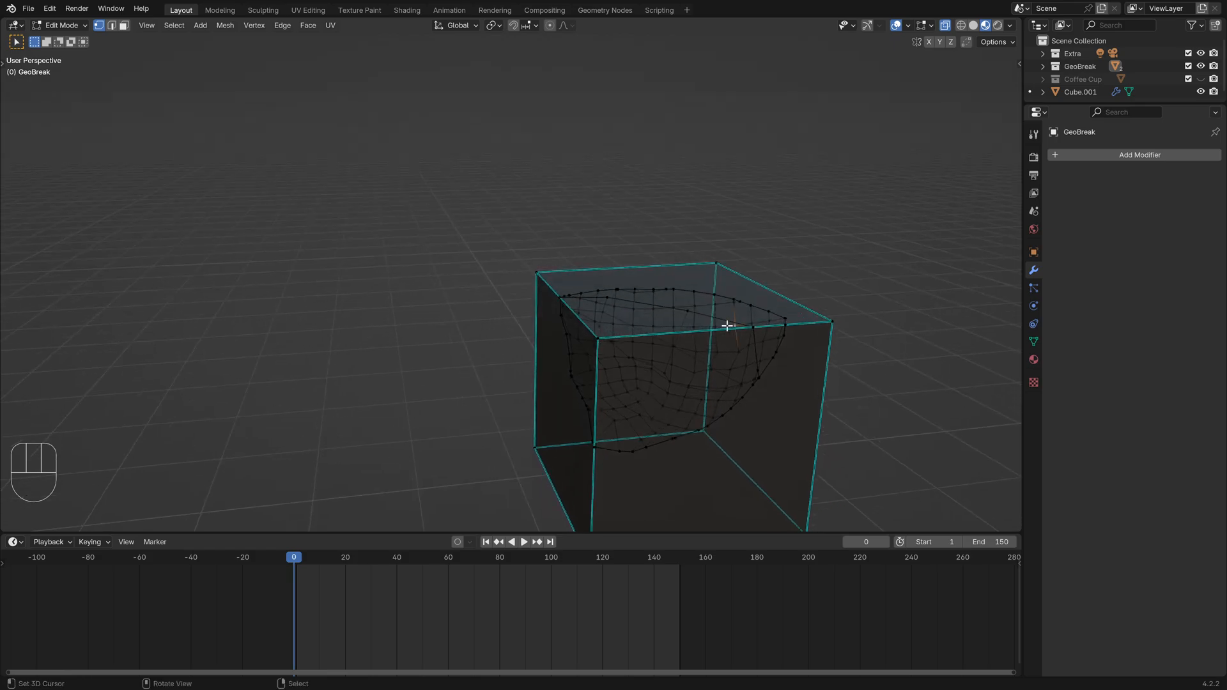
- Separate the whole mesh By Loose Parts and pull a pink-faced chunk away in Object Mode
{"action": "key", "text": "a"}
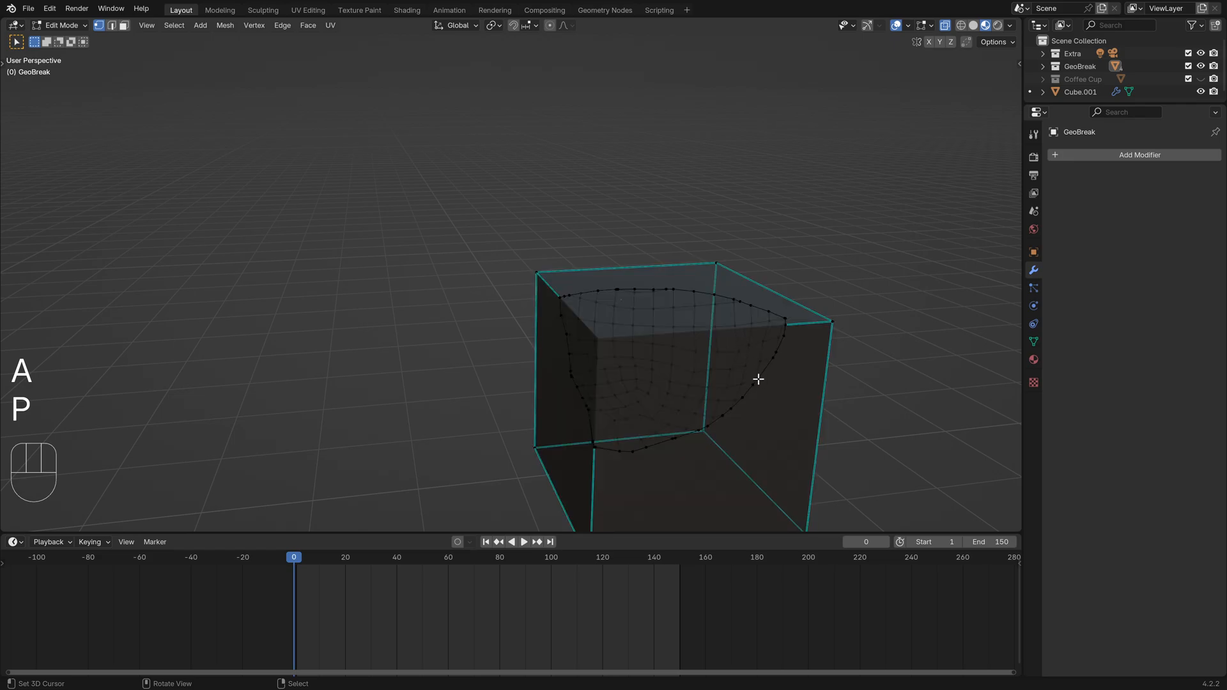
{"action": "key", "text": "Tab"}
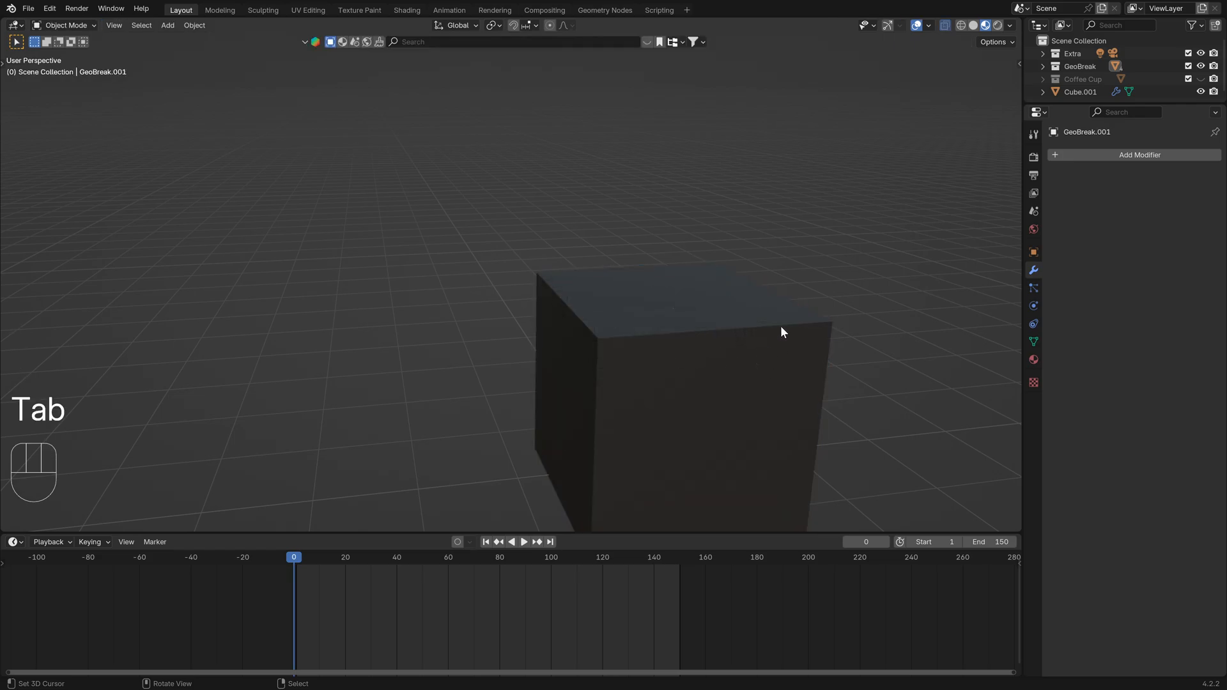
{"action": "key", "text": "r"}
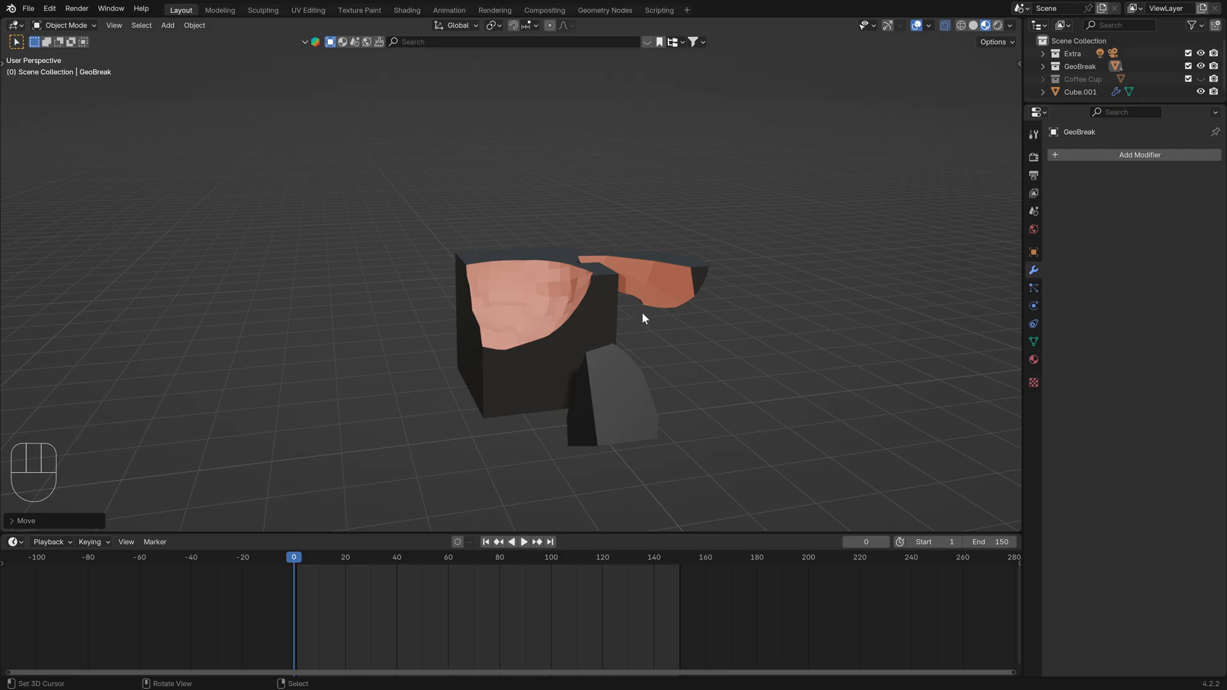
{"action": "left_click_drag", "start_coordinate": [645, 318], "coordinate": [595, 527]}
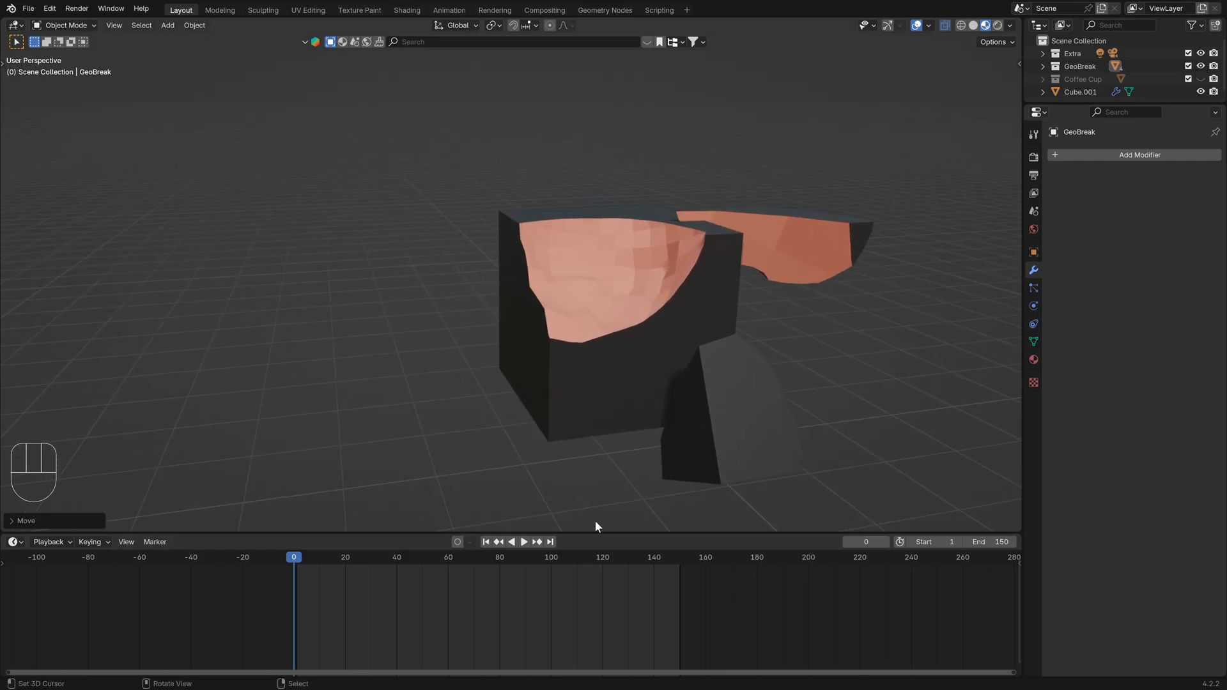